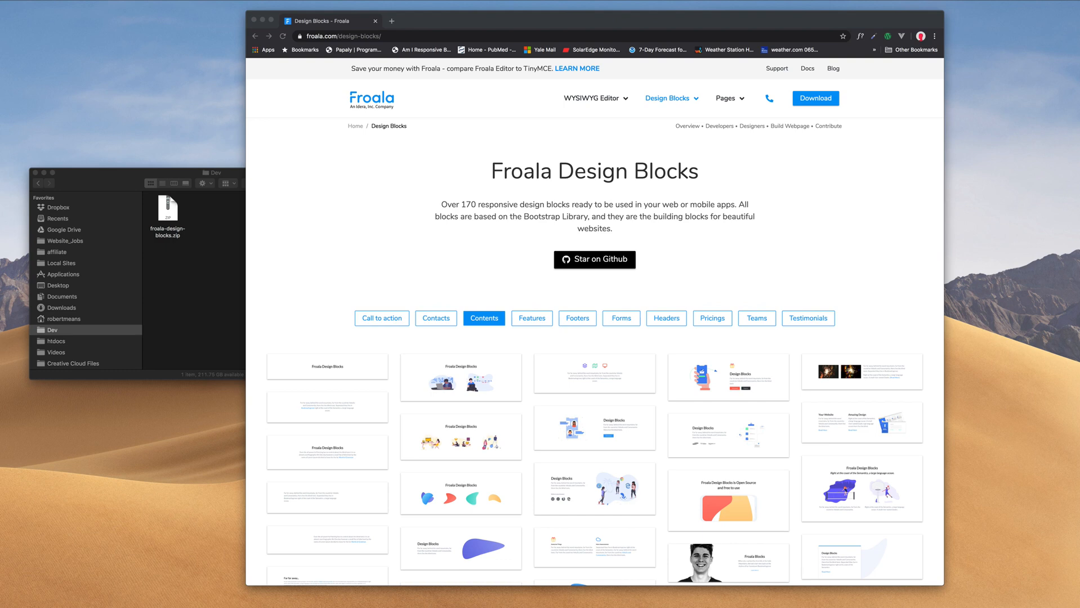
mouse_move(757, 110)
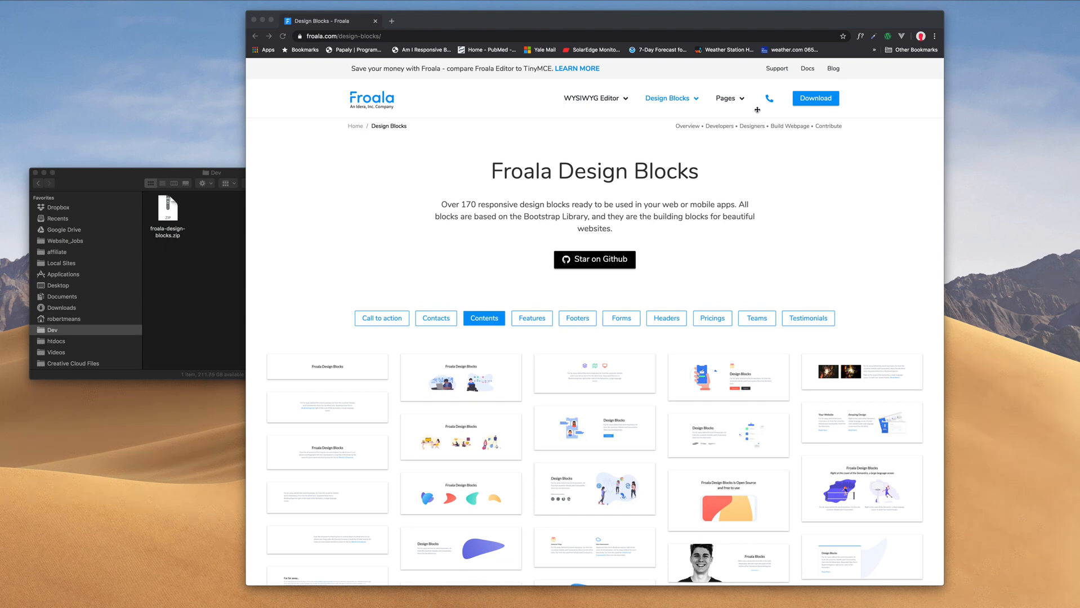
mouse_move(782, 268)
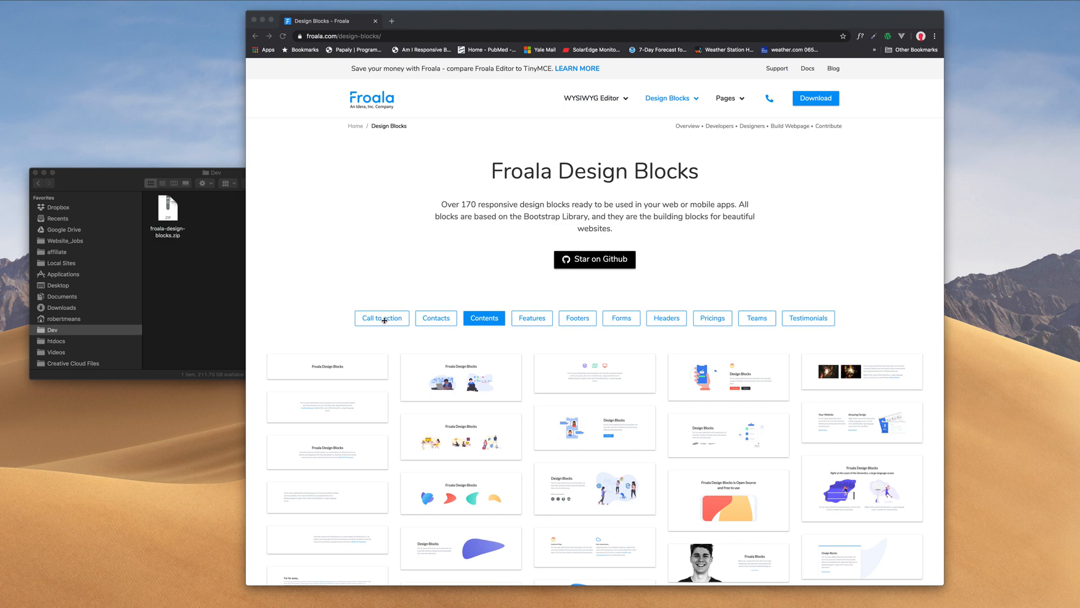
Preview the Call to action, Footers and Pricings design block categories
left_click(381, 318)
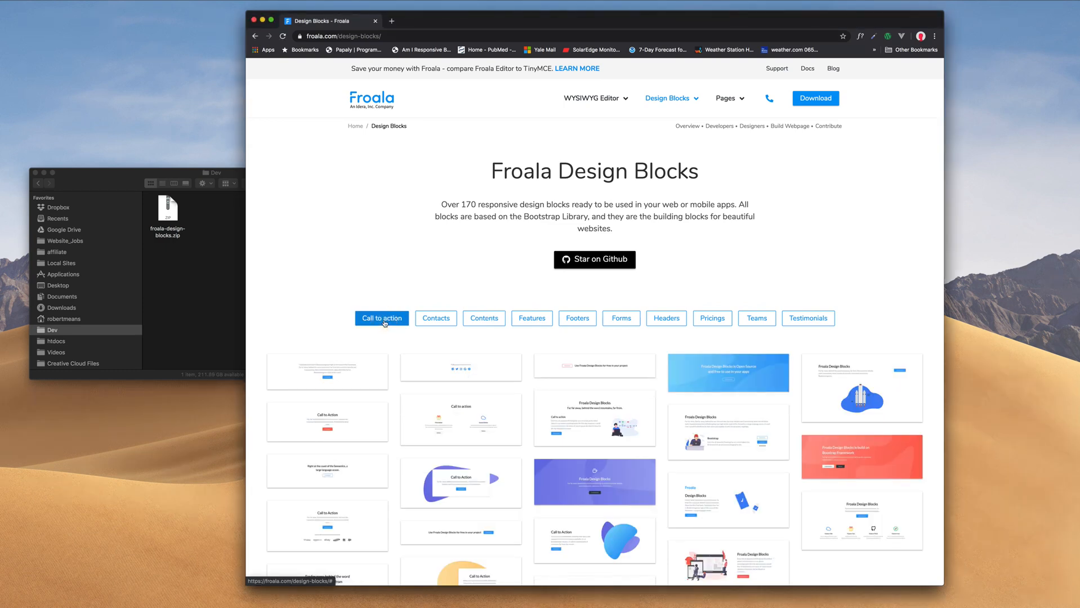
scroll("down", 3)
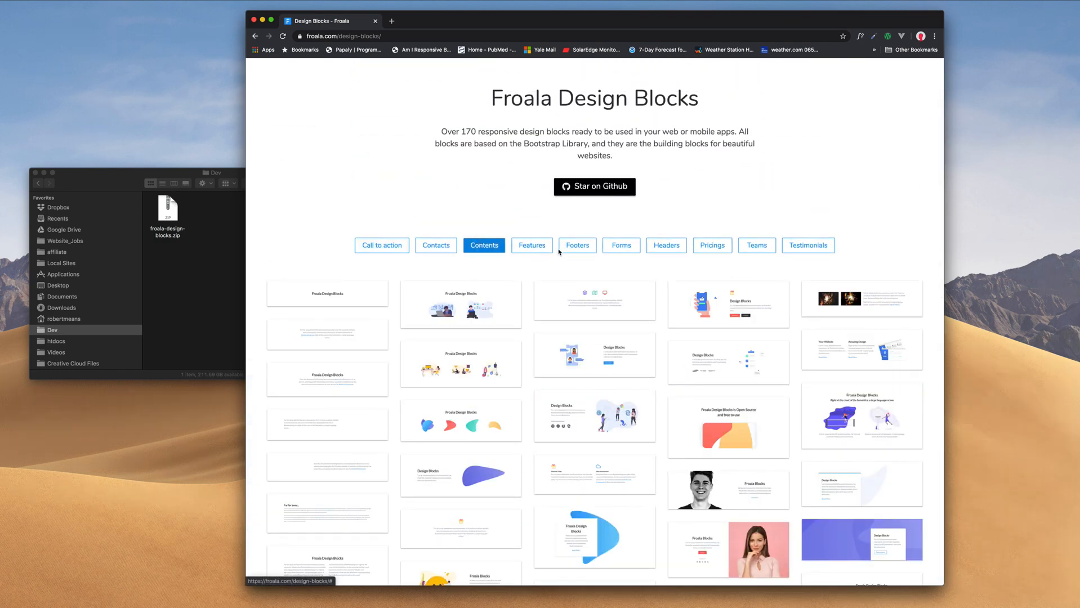
left_click(577, 245)
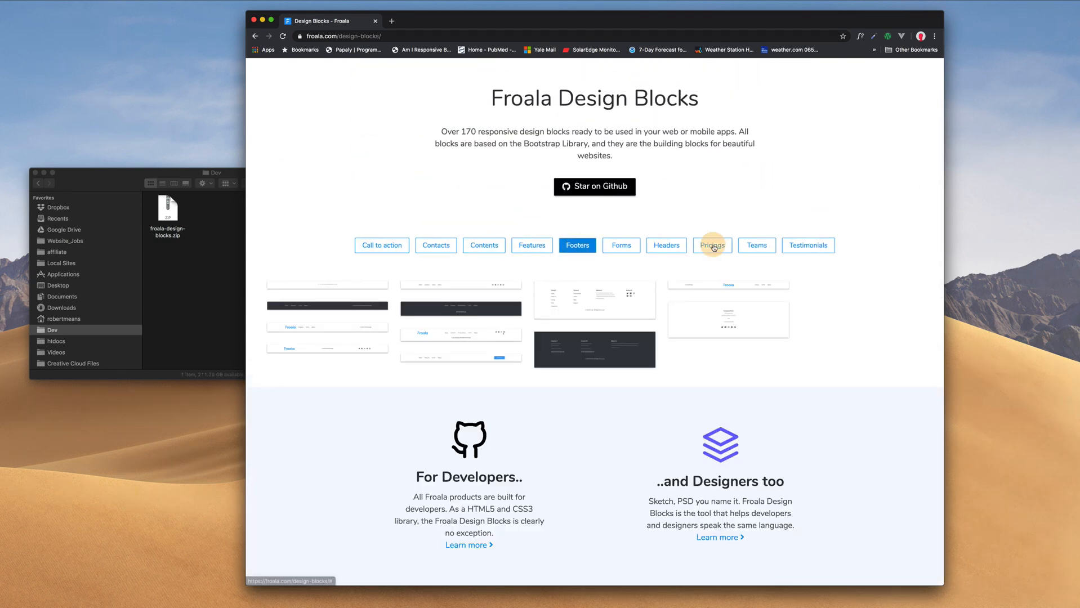
left_click(713, 245)
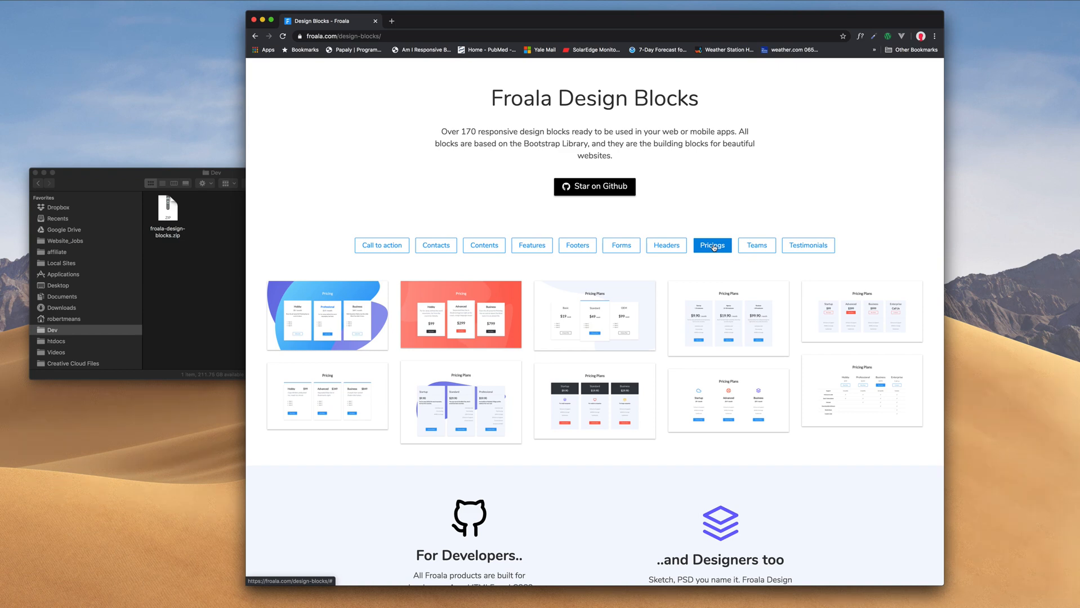
mouse_move(457, 246)
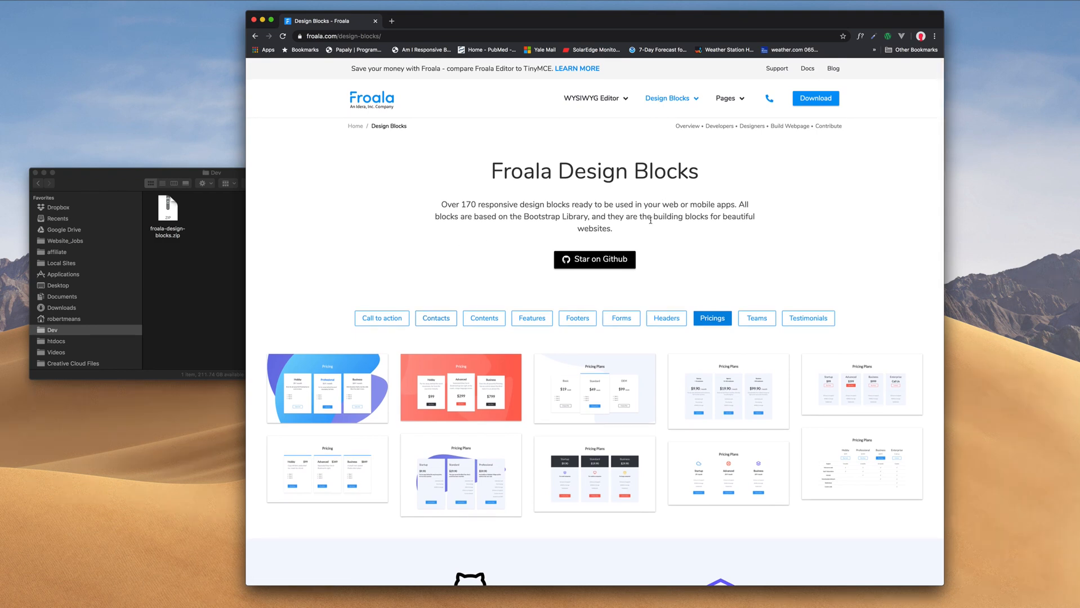
mouse_move(649, 241)
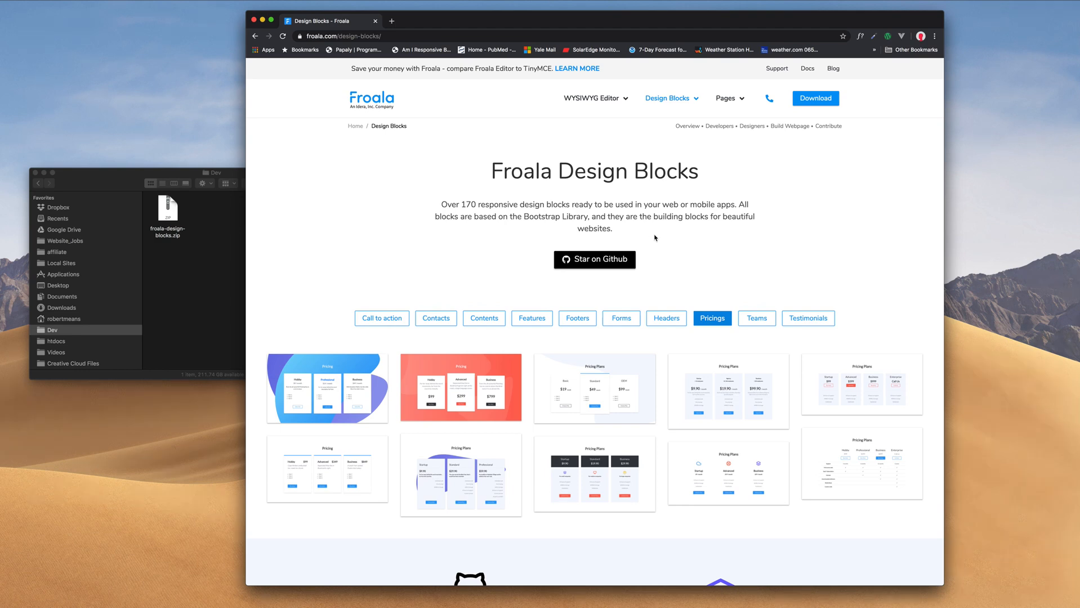
Go from Froala's Download page to the Design Blocks download page
left_click(814, 98)
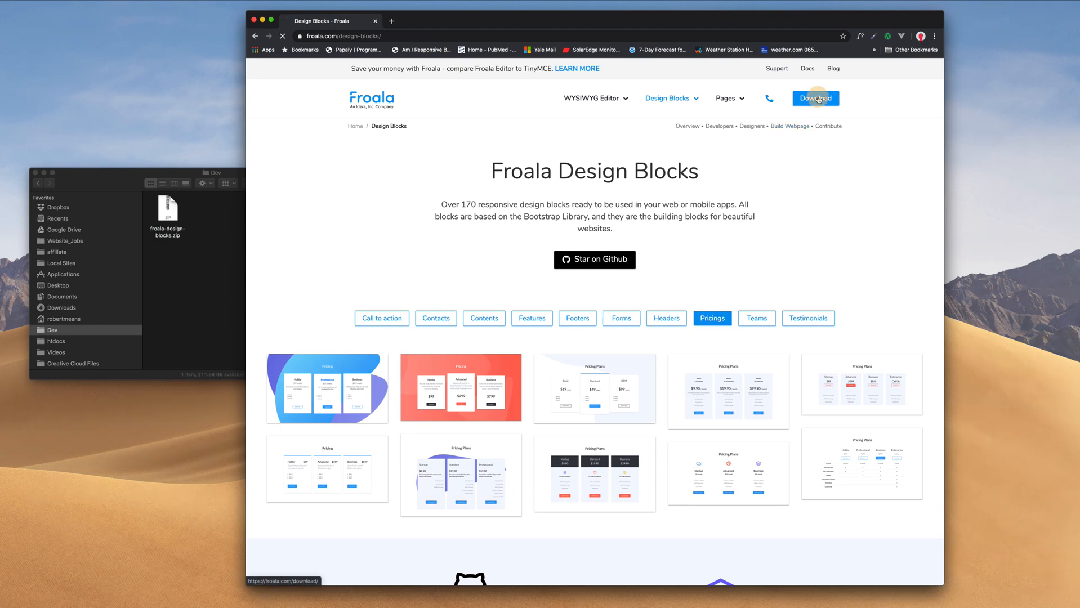
left_click(815, 98)
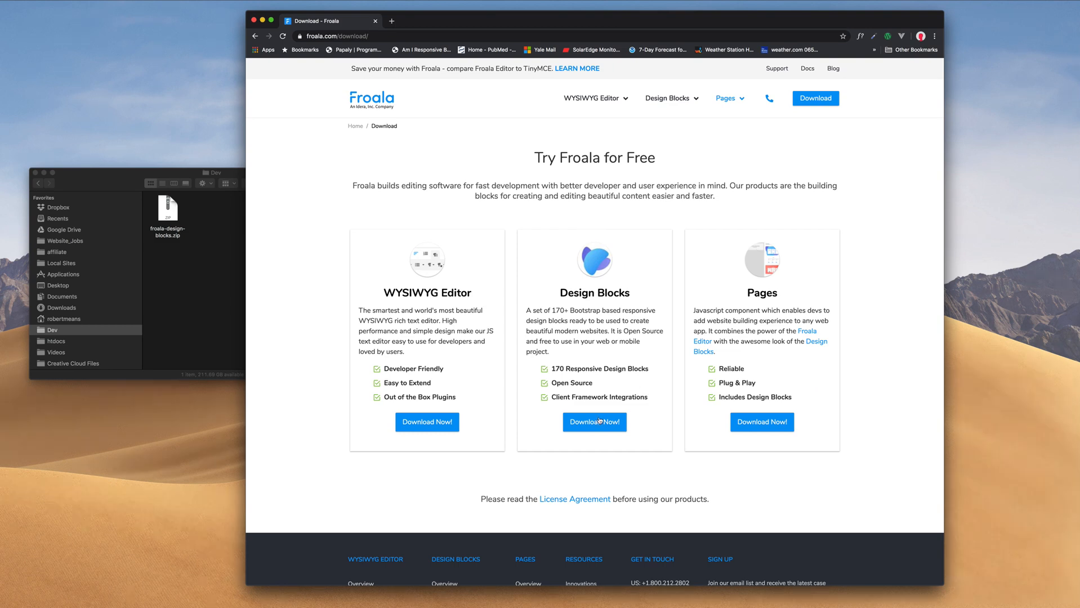
left_click(594, 422)
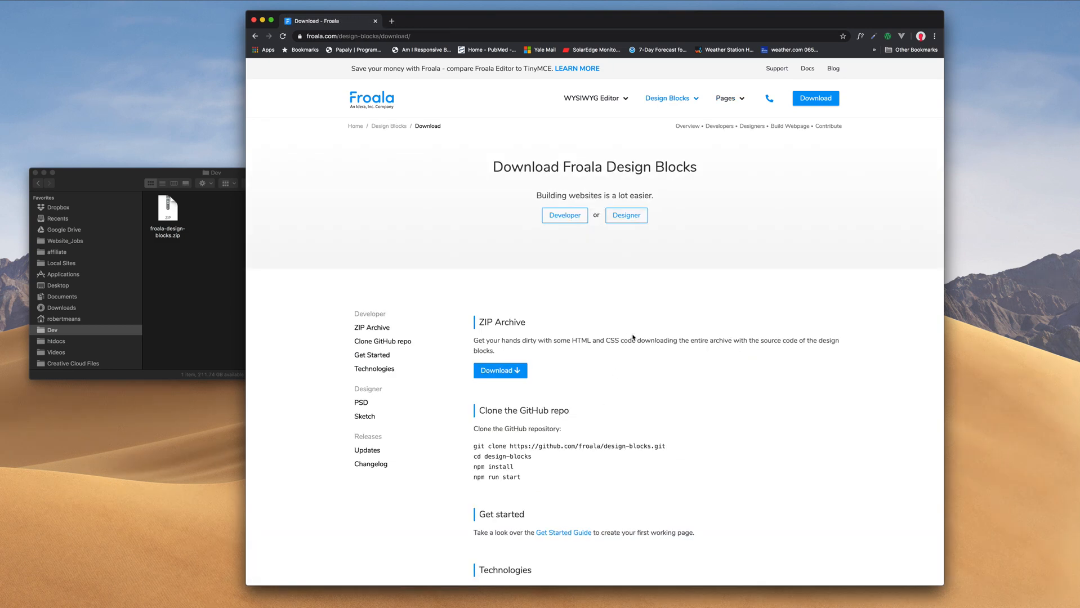
mouse_move(698, 265)
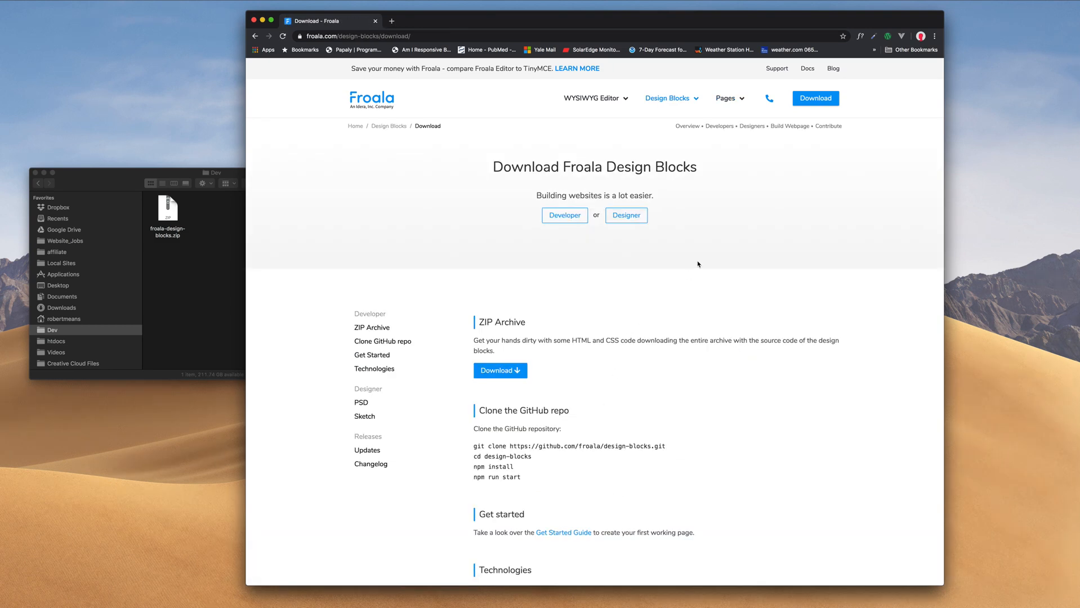
mouse_move(546, 433)
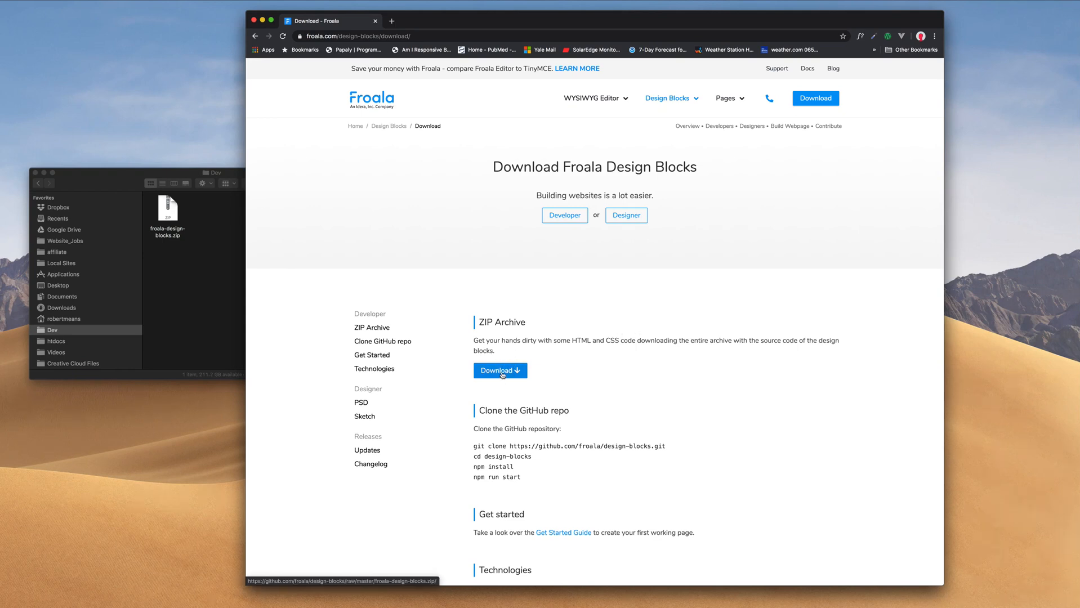
mouse_move(499, 370)
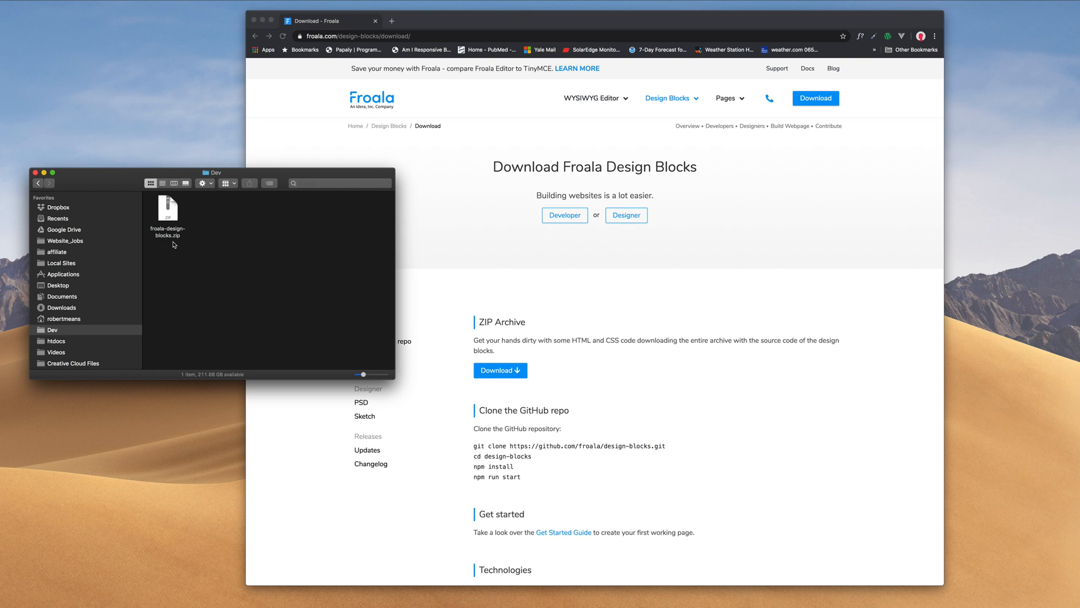
mouse_move(170, 257)
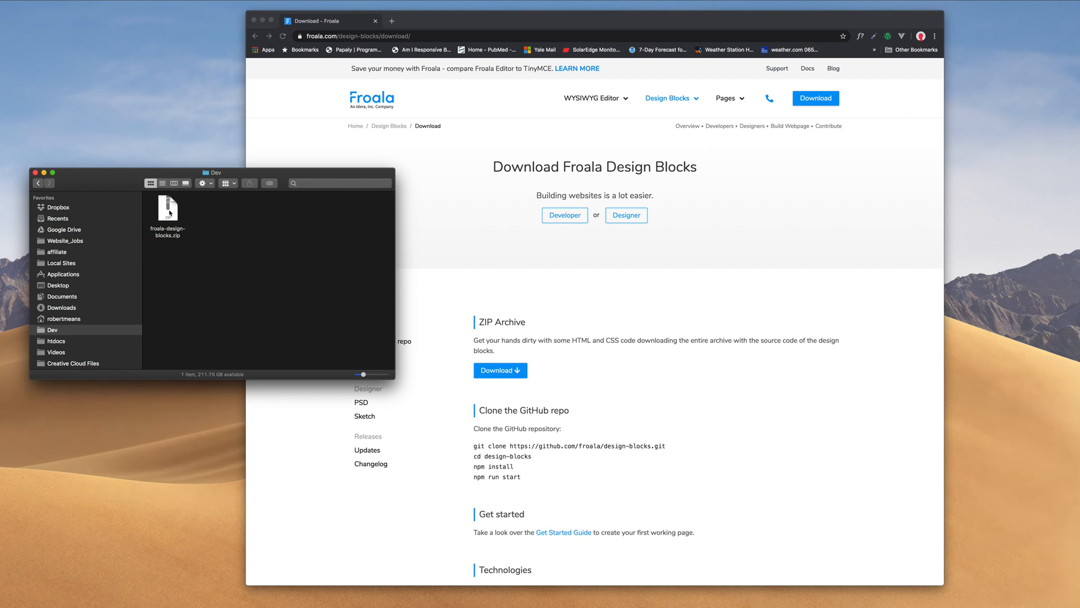
Unzip froala-design-blocks.zip and open the extracted froala-design-blocks folder
double_click(167, 210)
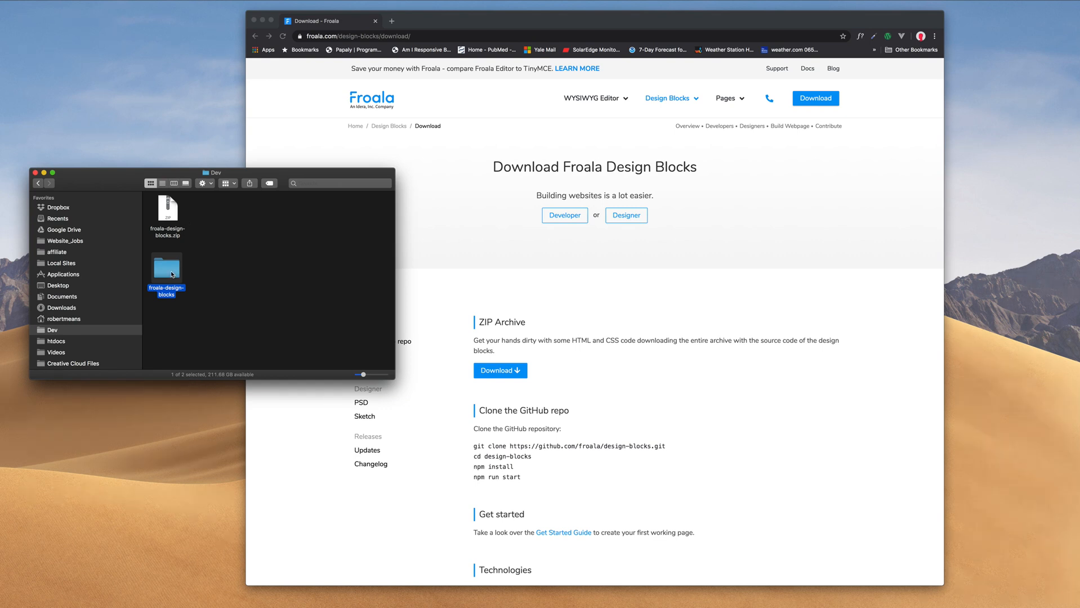
double_click(166, 267)
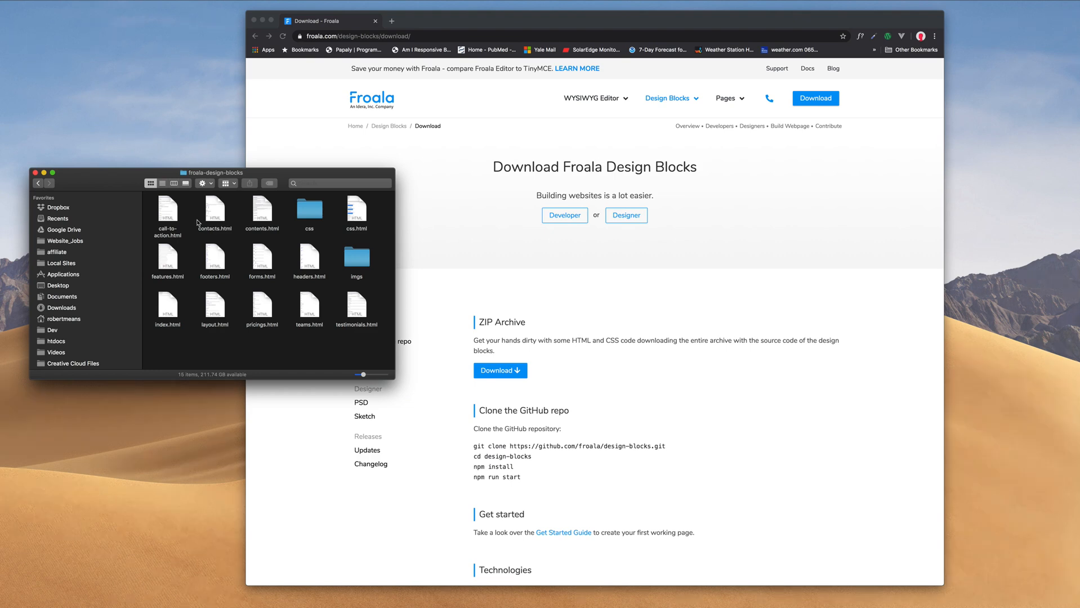
mouse_move(220, 279)
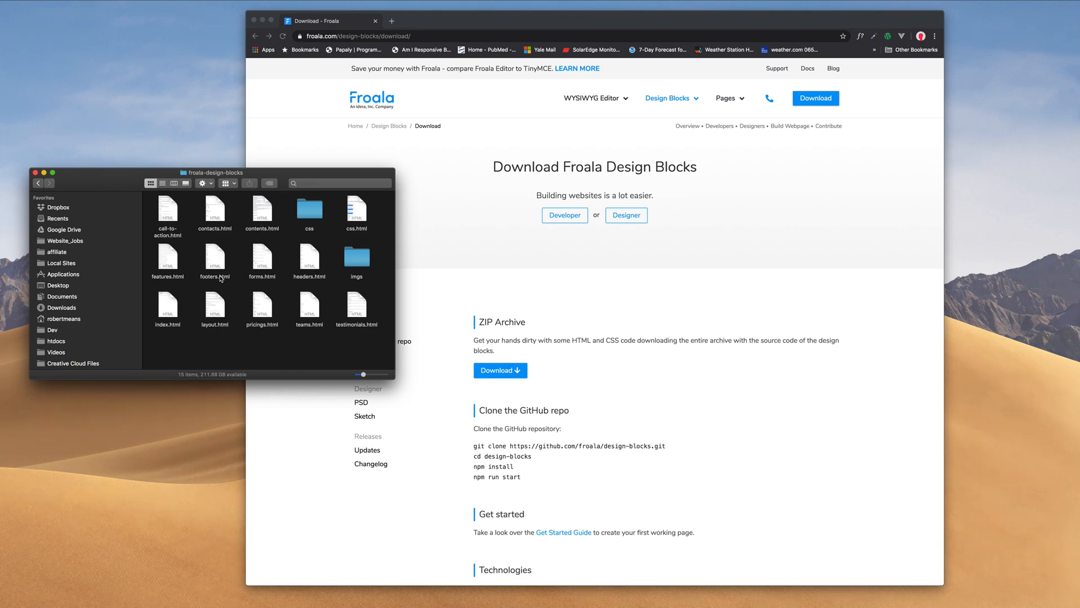
mouse_move(210, 311)
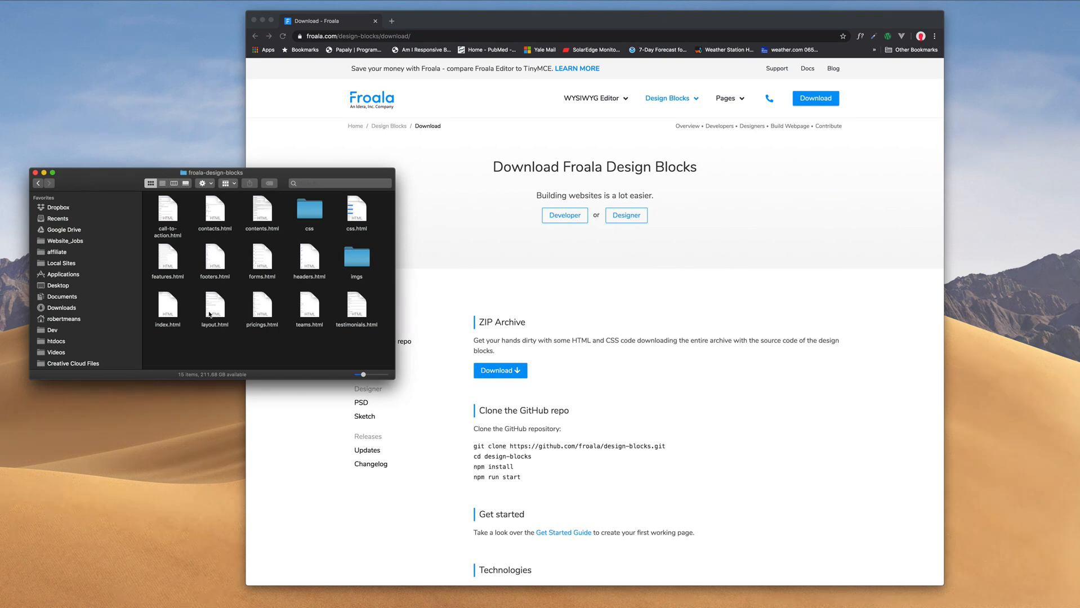
mouse_move(328, 314)
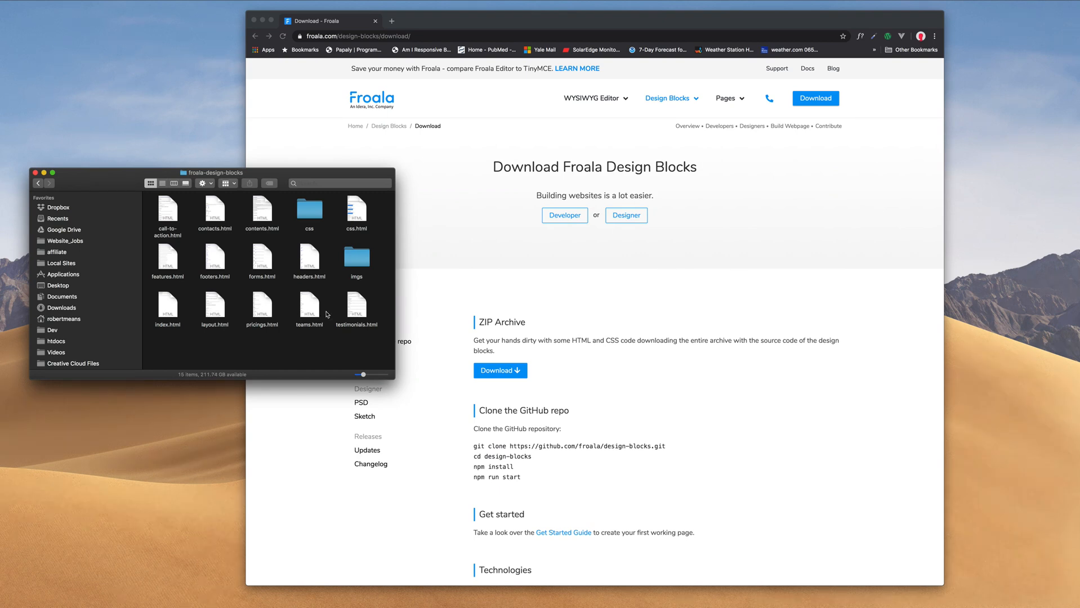
mouse_move(321, 316)
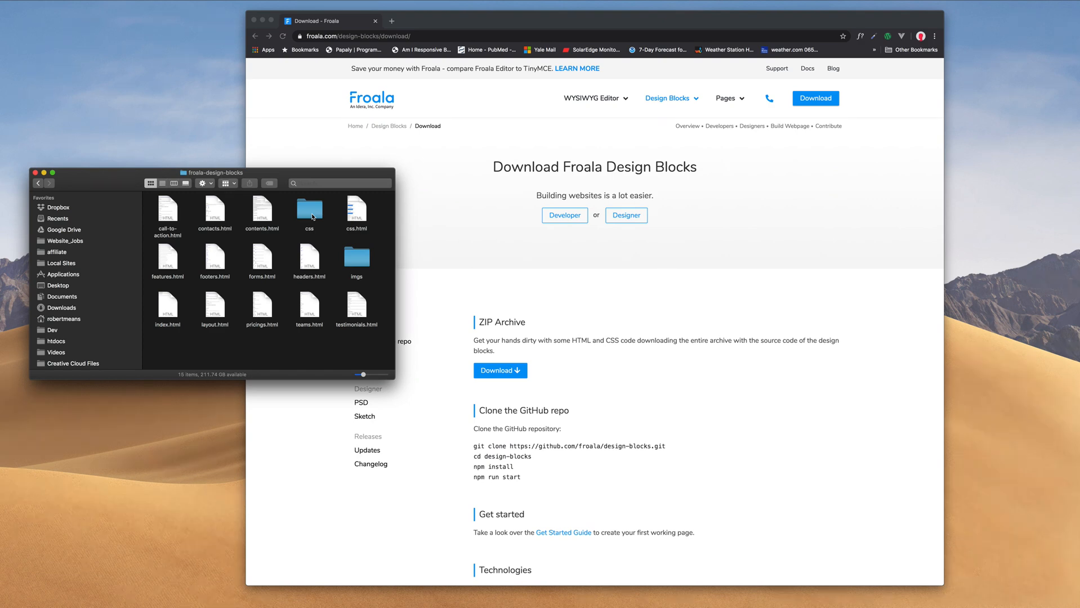
mouse_move(280, 216)
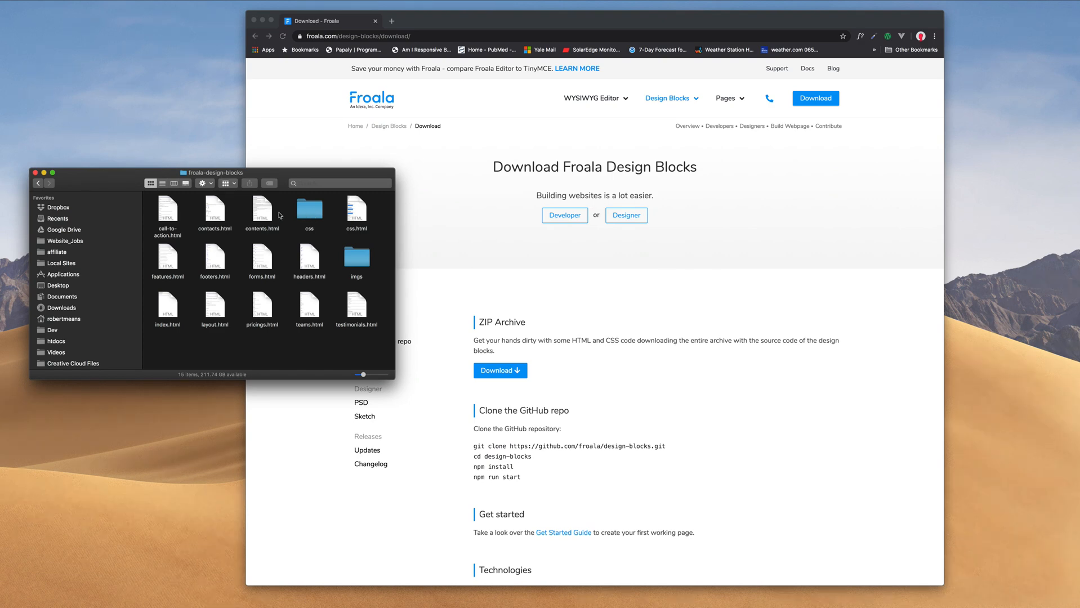
mouse_move(337, 326)
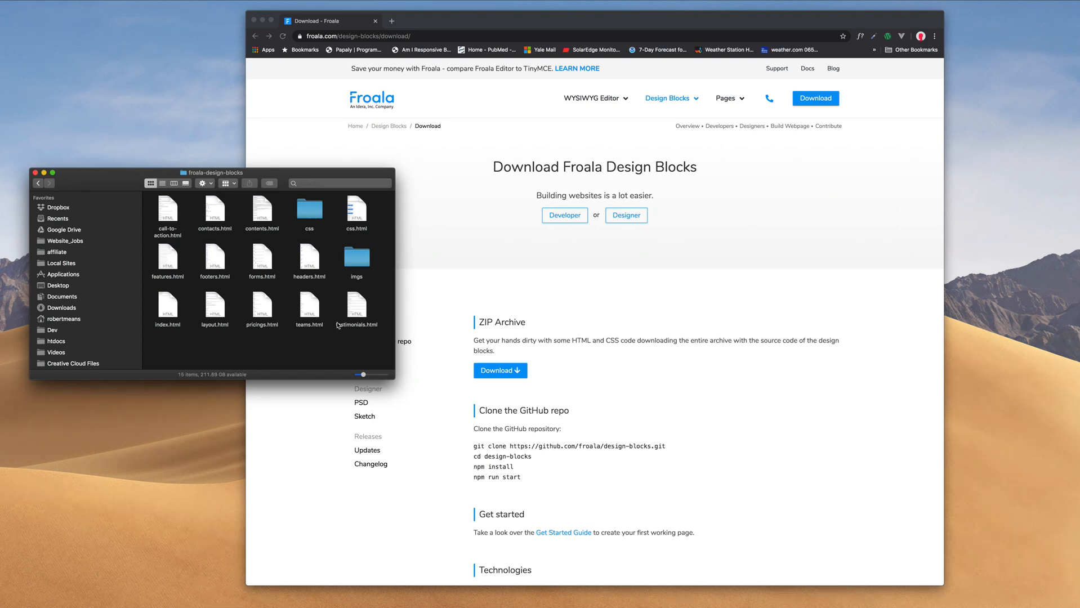
mouse_move(368, 250)
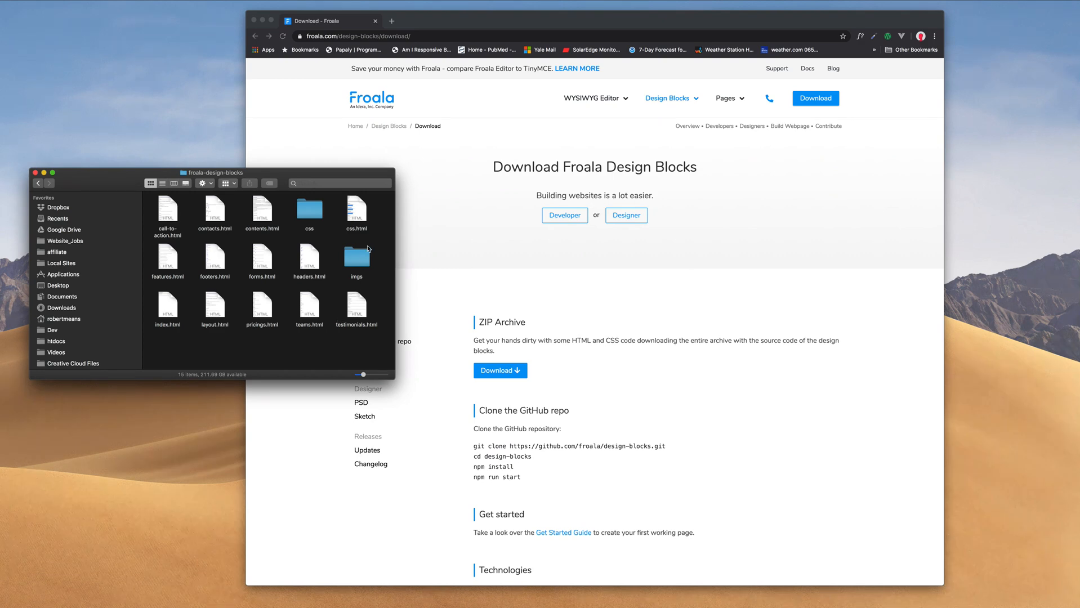
mouse_move(363, 261)
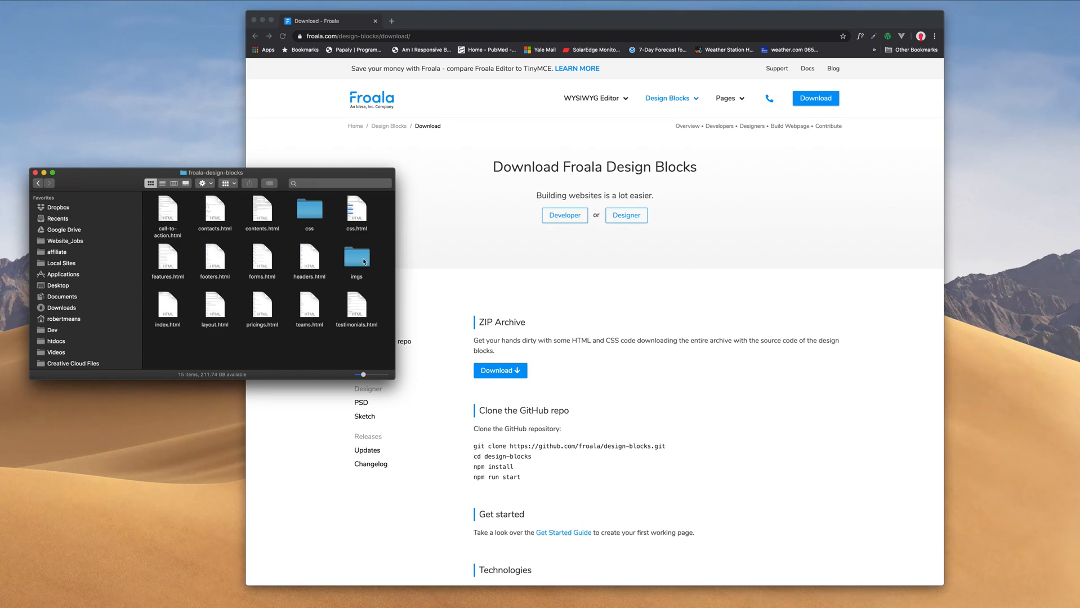
mouse_move(299, 269)
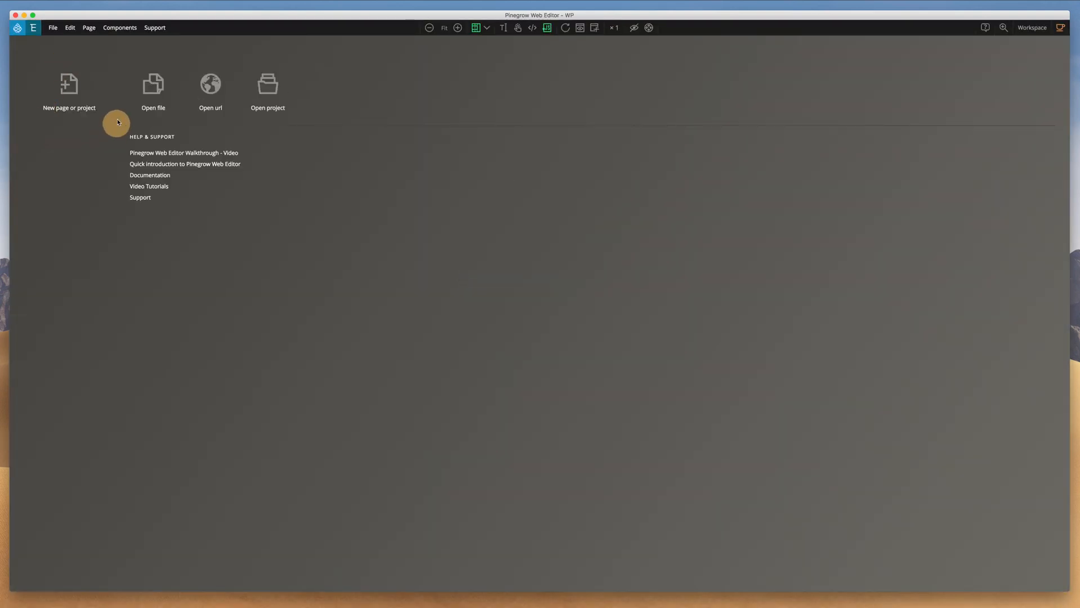
Start a new page or project from the Pinegrow start screen
left_click(69, 87)
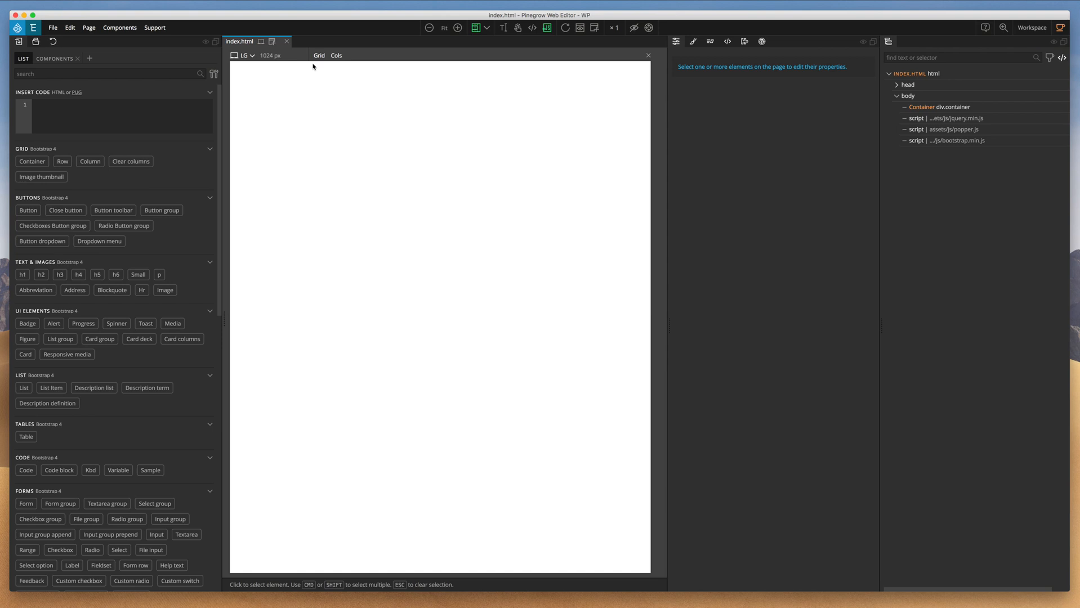
Start saving index.html and choose Dev as the save location
left_click(34, 41)
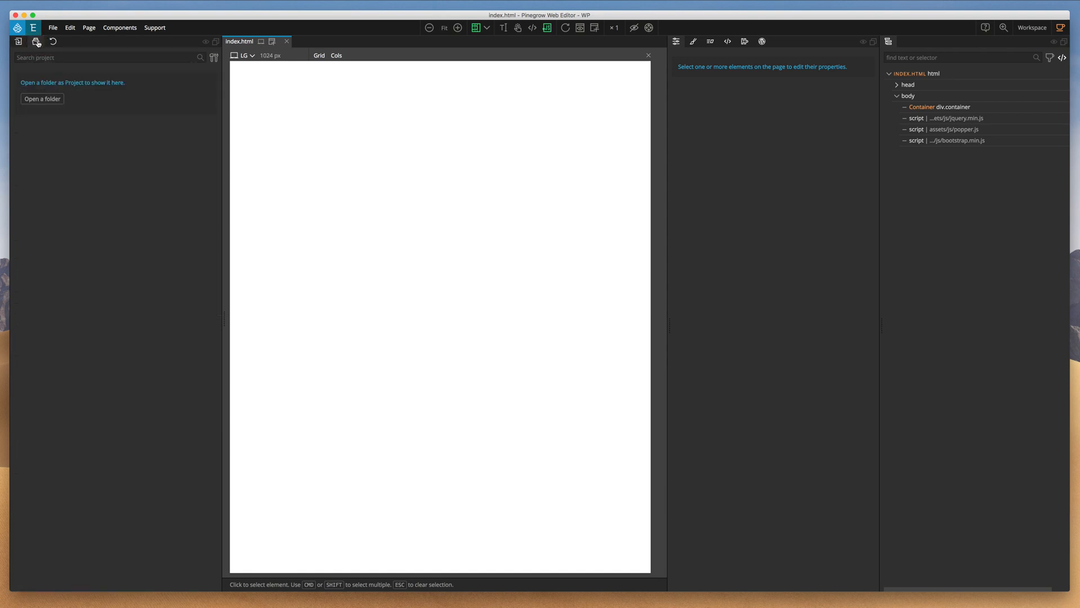
left_click(52, 27)
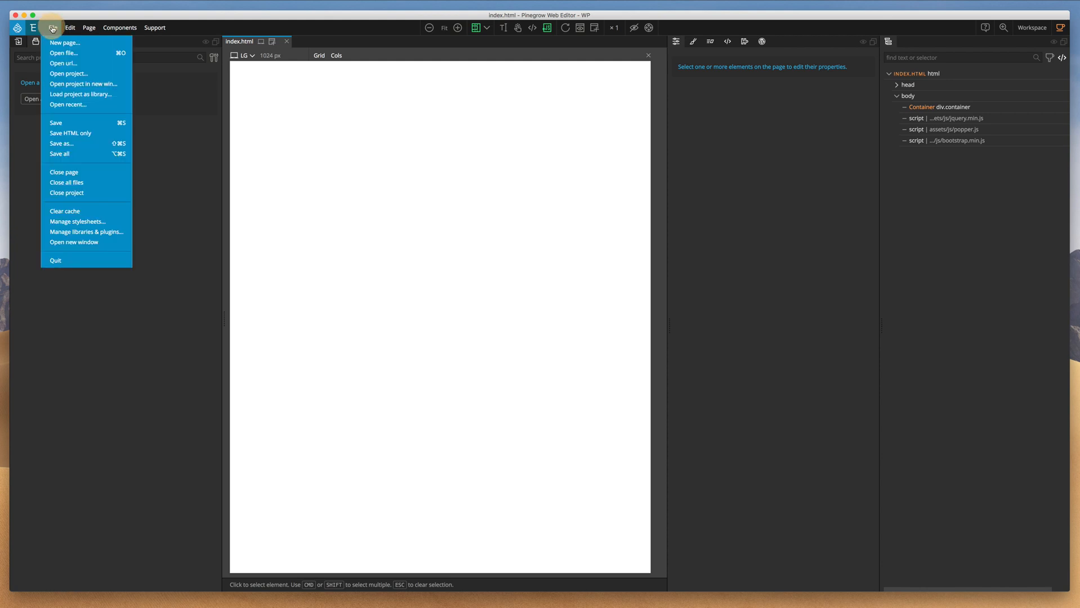
mouse_move(65, 123)
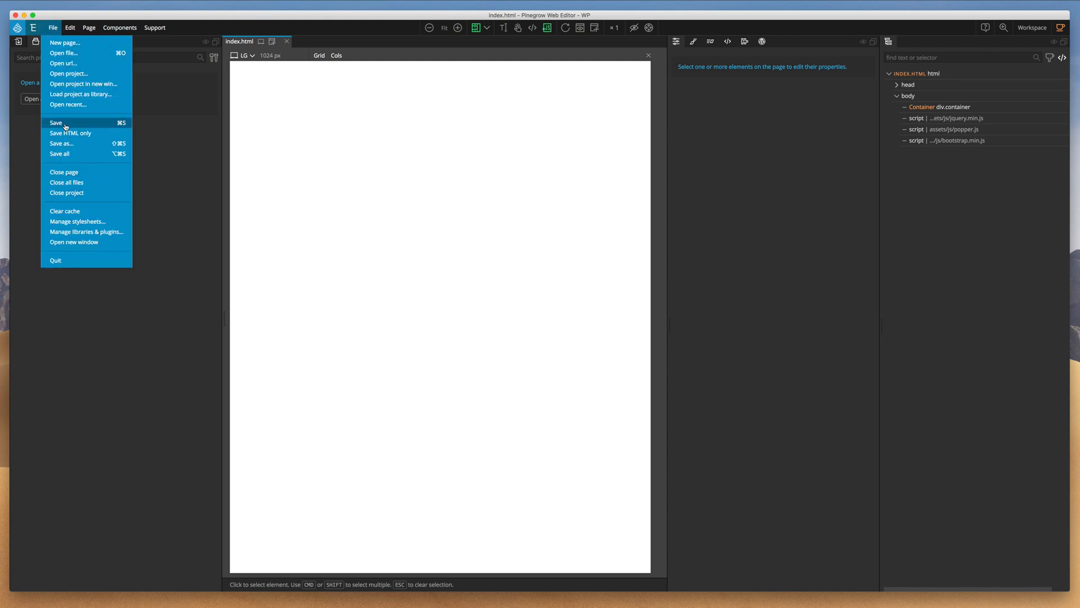
left_click(56, 123)
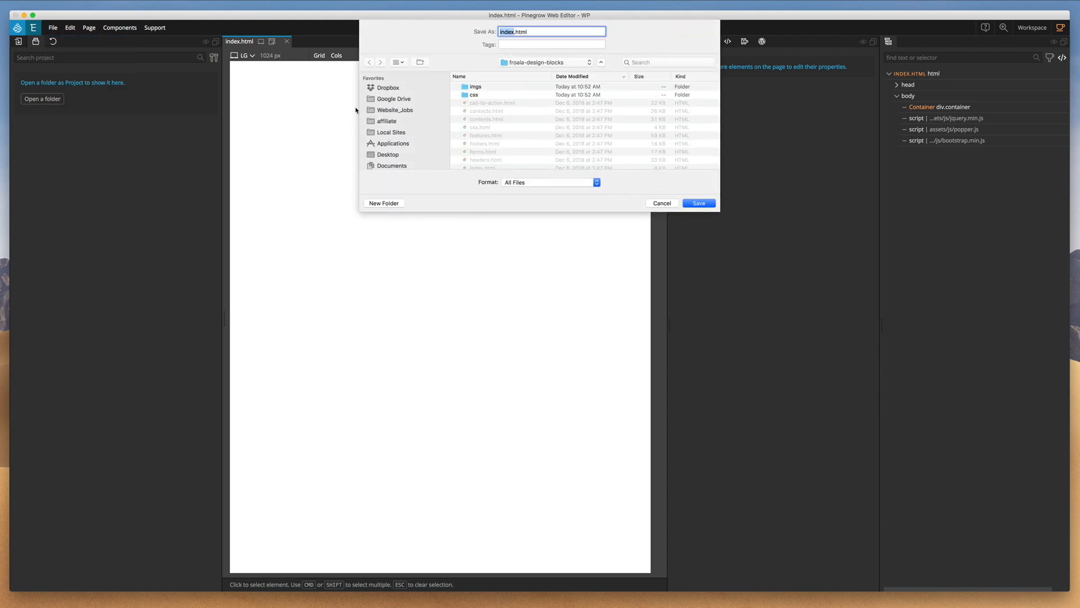
left_click(544, 63)
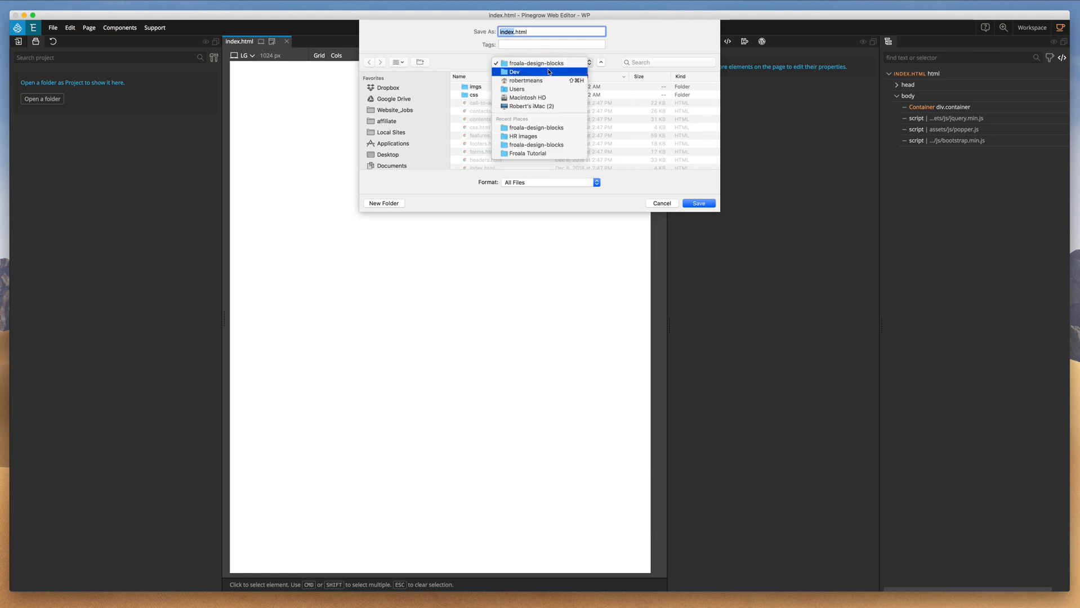
left_click(514, 72)
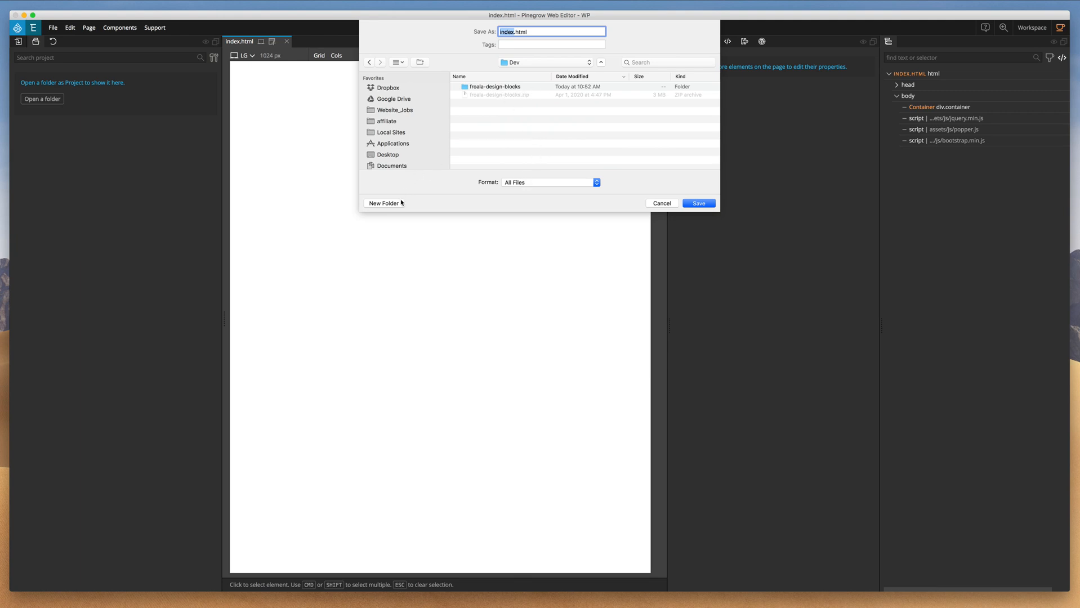
Create a new folder named 'Froala Project' inside Dev
left_click(384, 203)
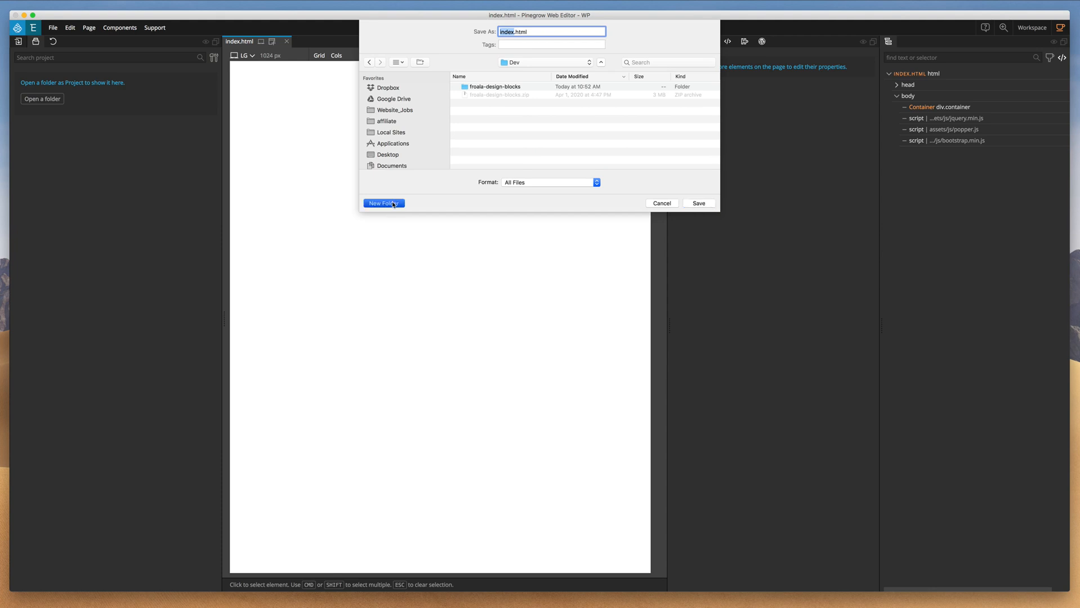
left_click(383, 203)
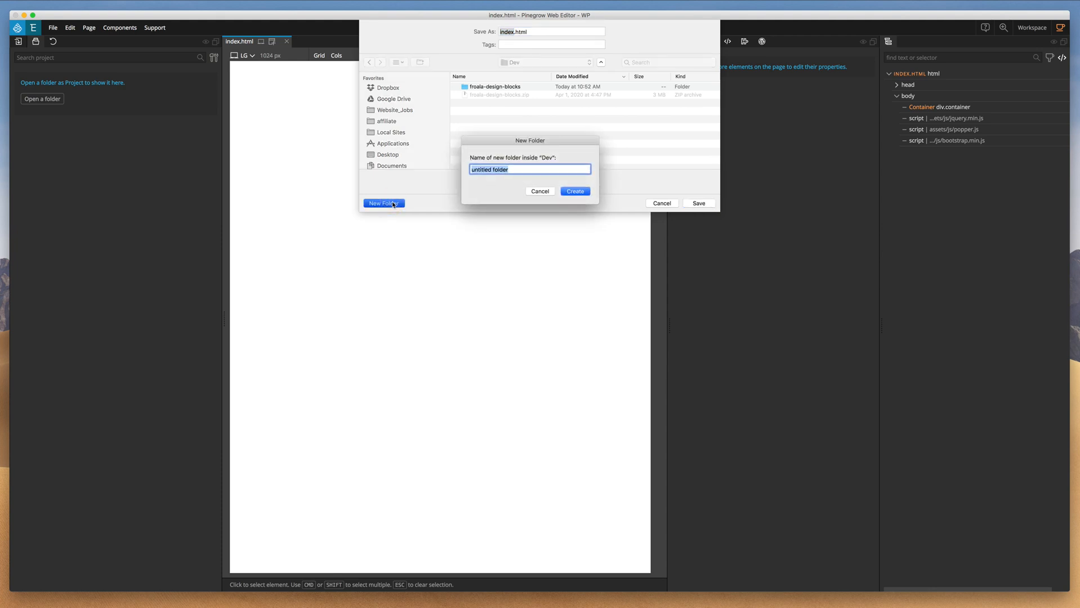
type("Froala P")
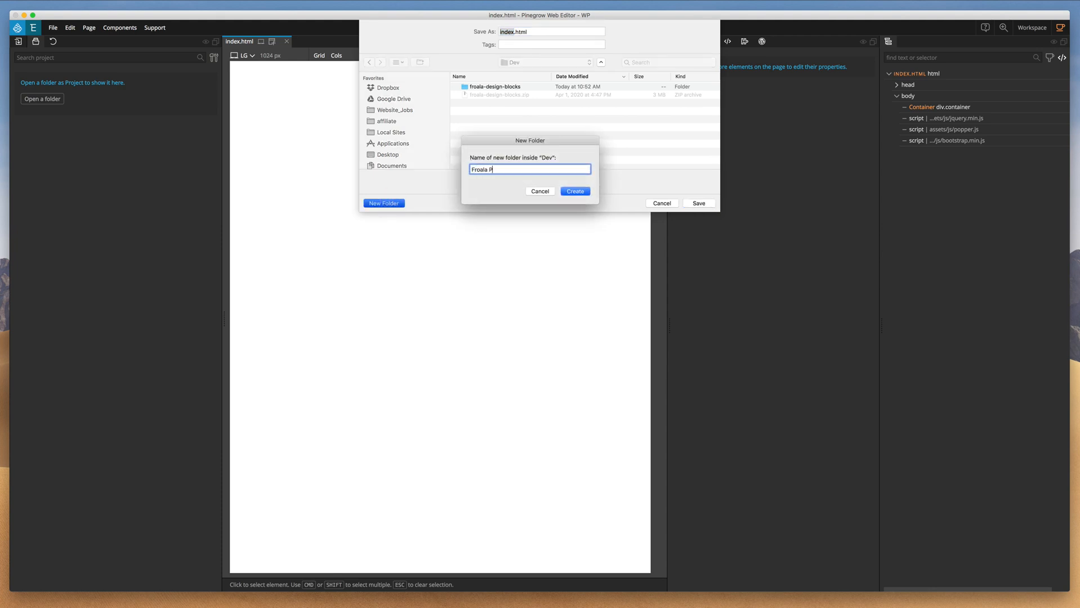
left_click(540, 192)
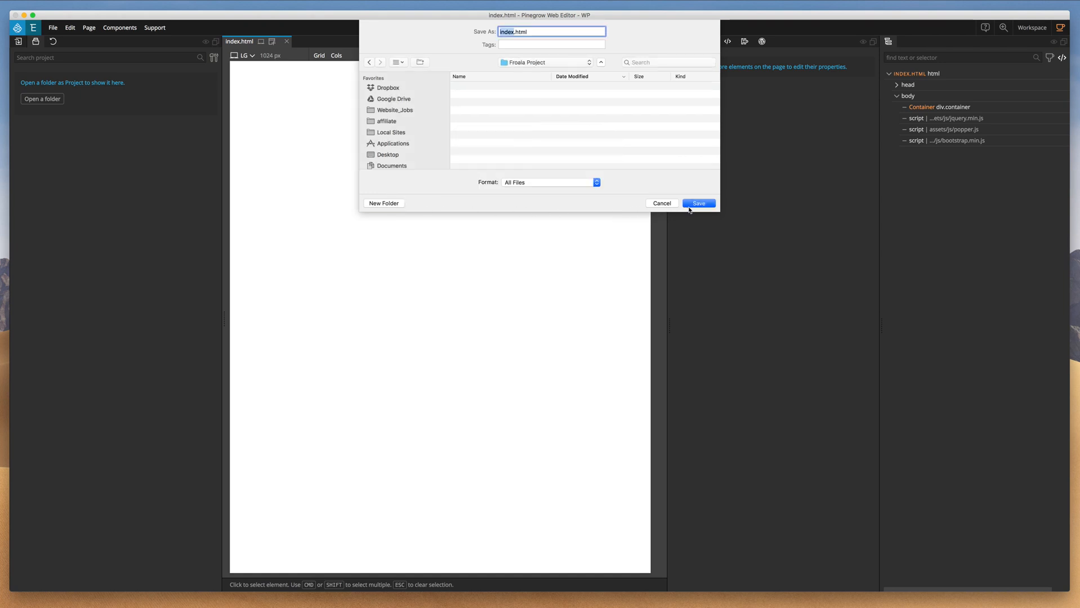
Save index.html into Froala Project and handle the 'Open project?' prompt
left_click(698, 204)
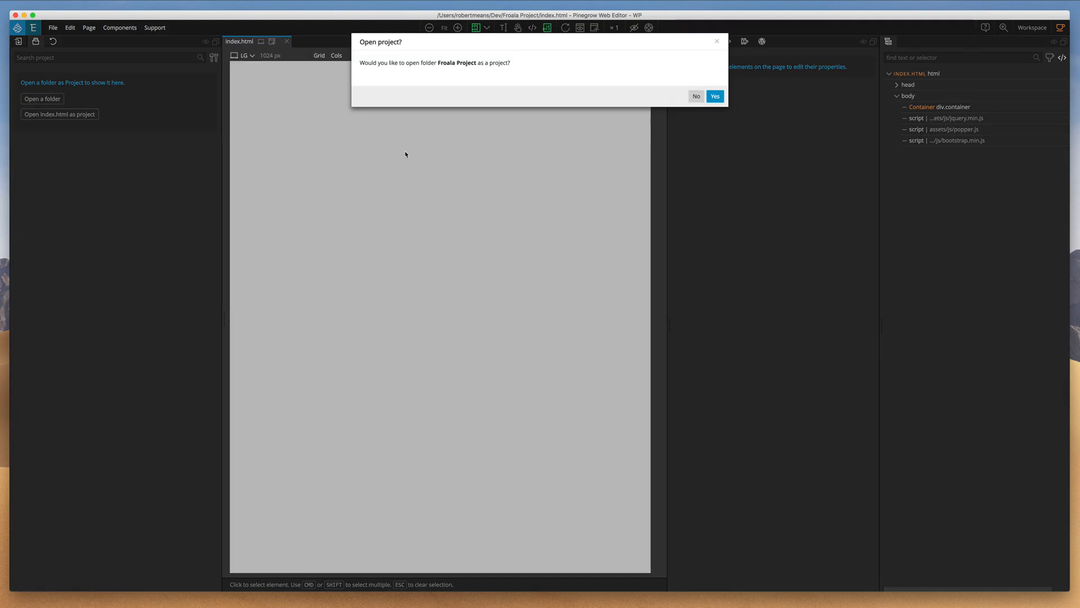
mouse_move(409, 96)
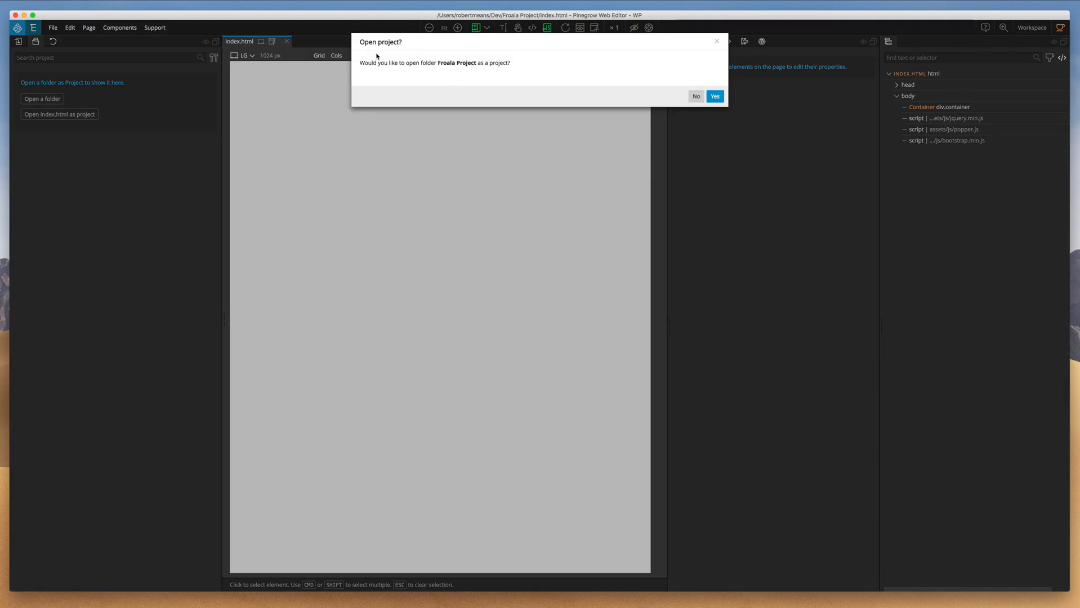
mouse_move(456, 71)
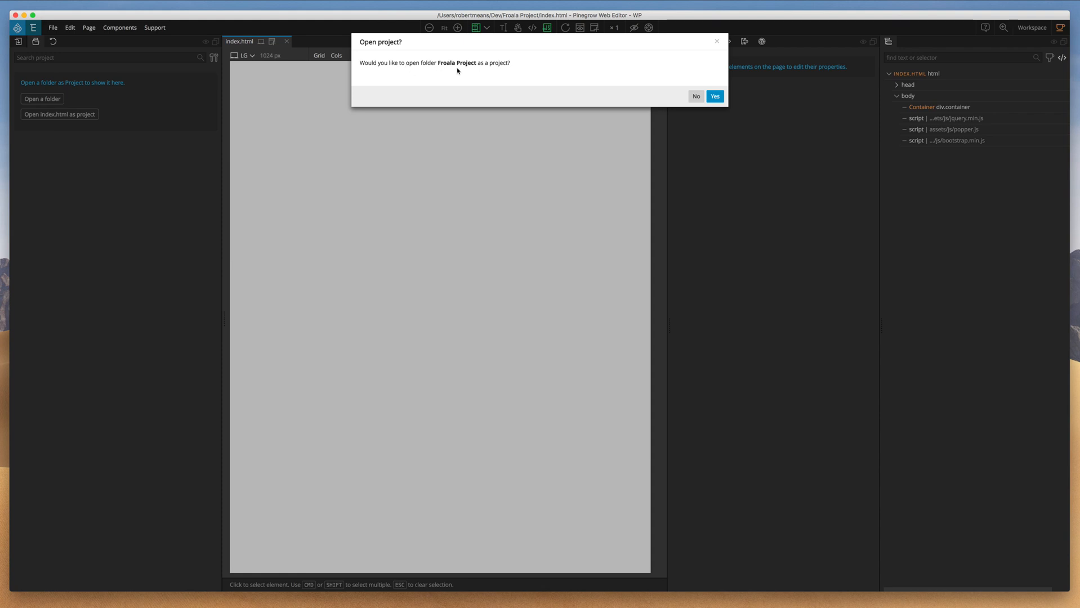
mouse_move(59, 114)
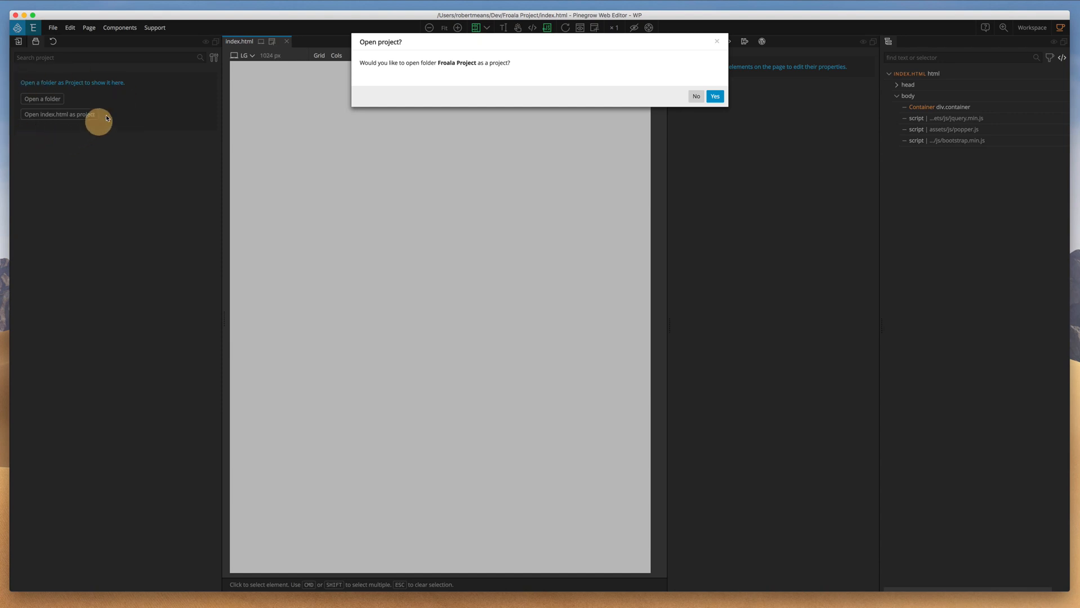
left_click(714, 96)
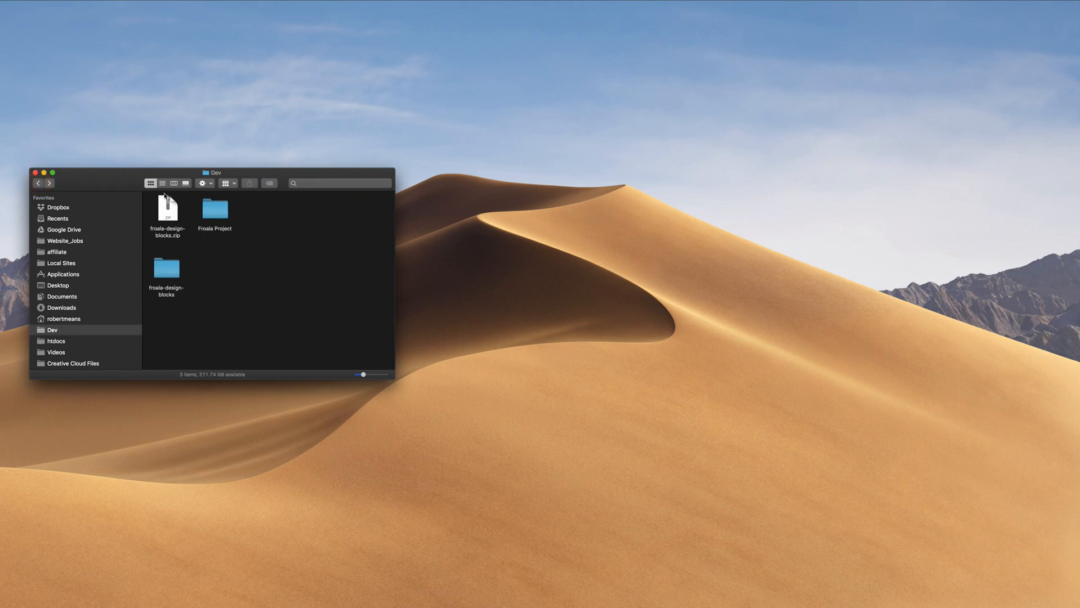
In column view, browse froala-design-blocks' css and imgs folders, then view Froala Project
left_click(173, 183)
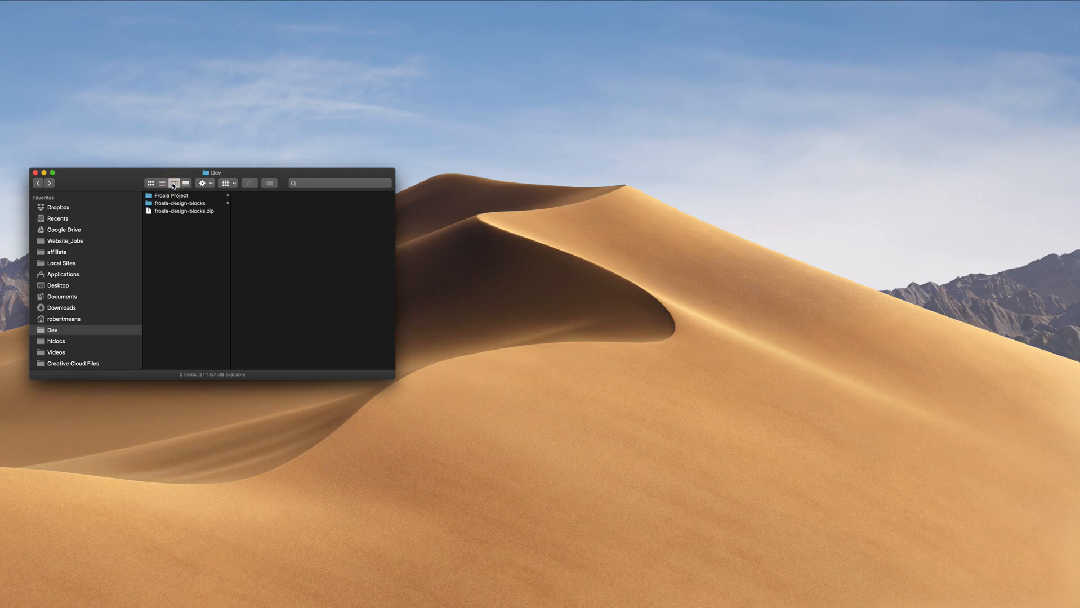
left_click(181, 204)
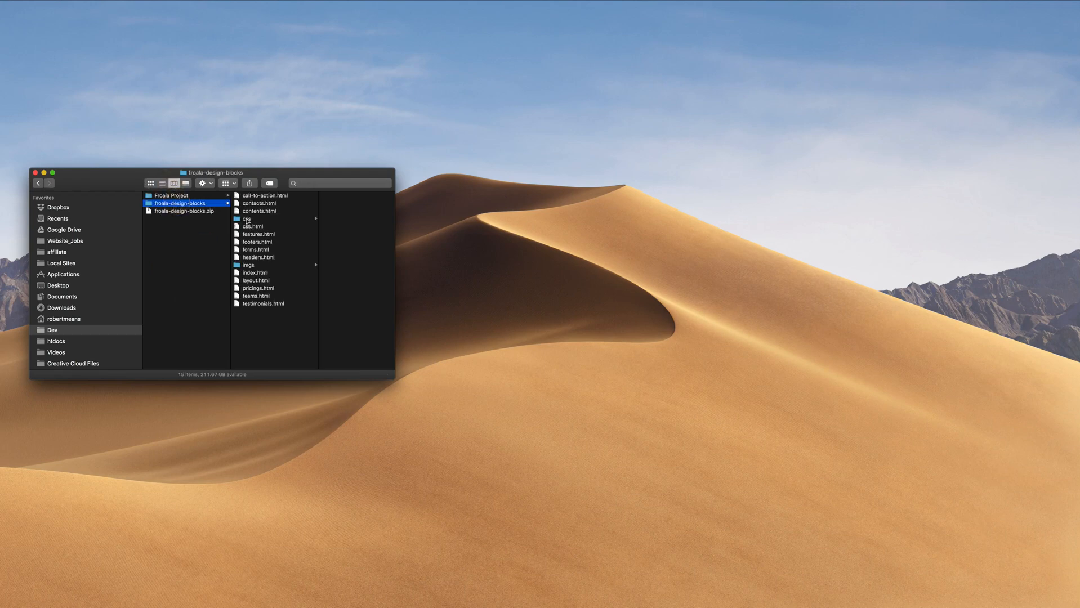
left_click(246, 219)
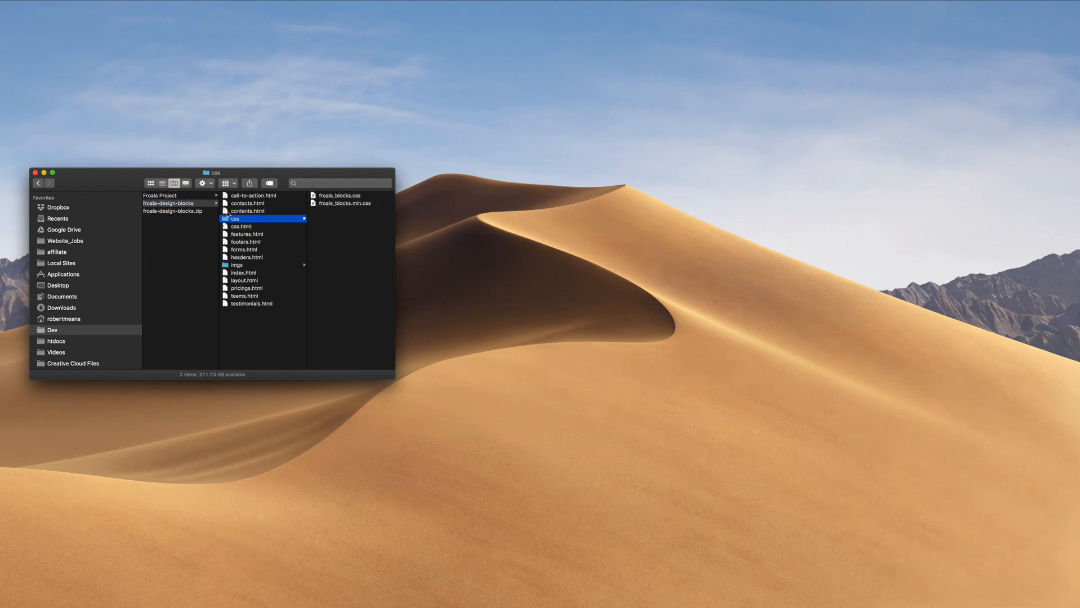
left_click(169, 195)
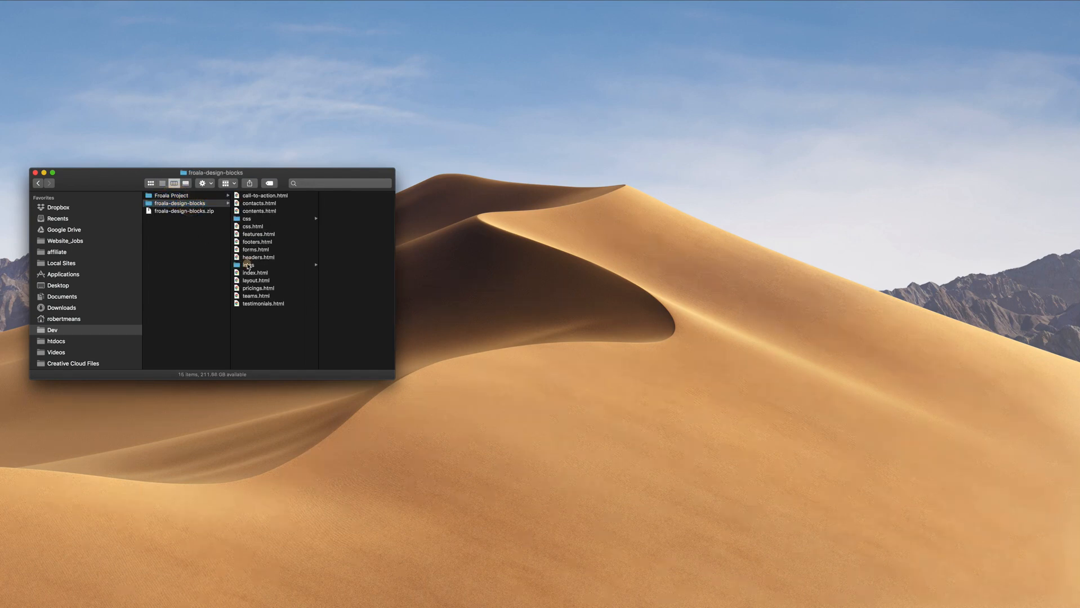
left_click(237, 265)
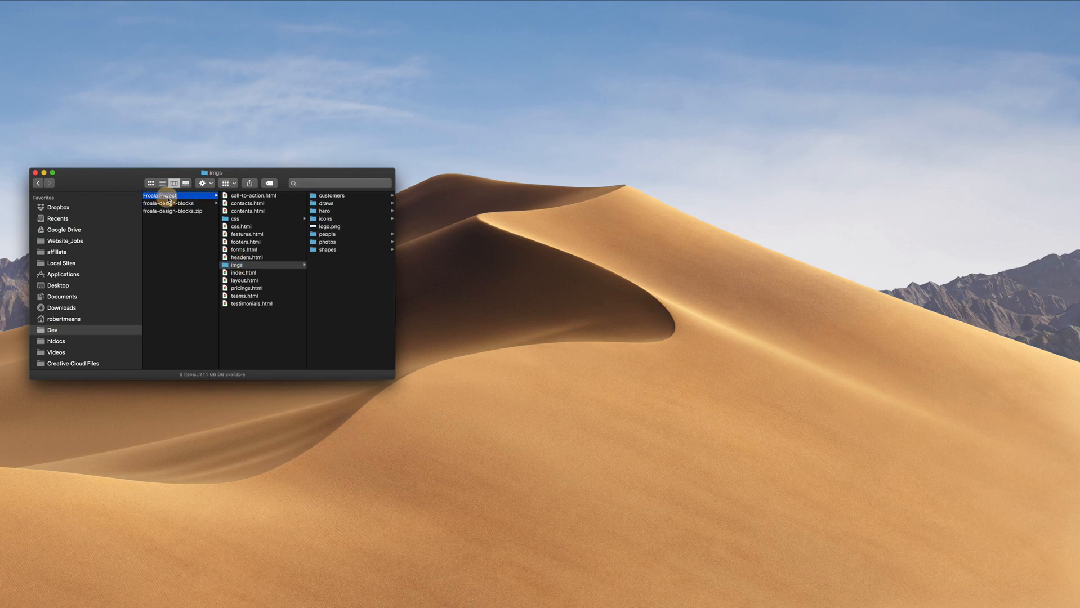
left_click(160, 195)
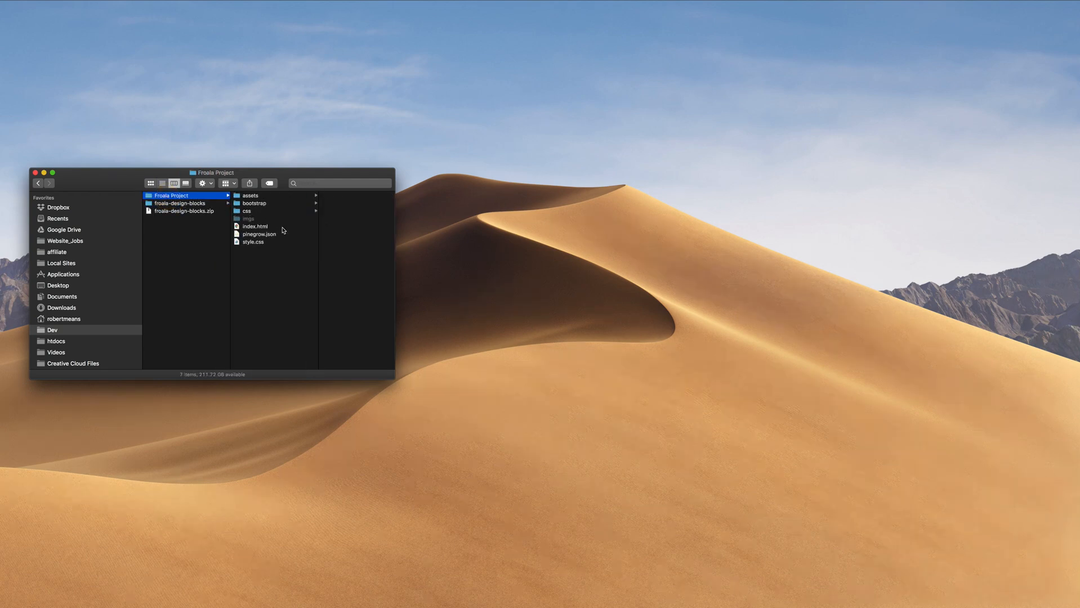
left_click(248, 219)
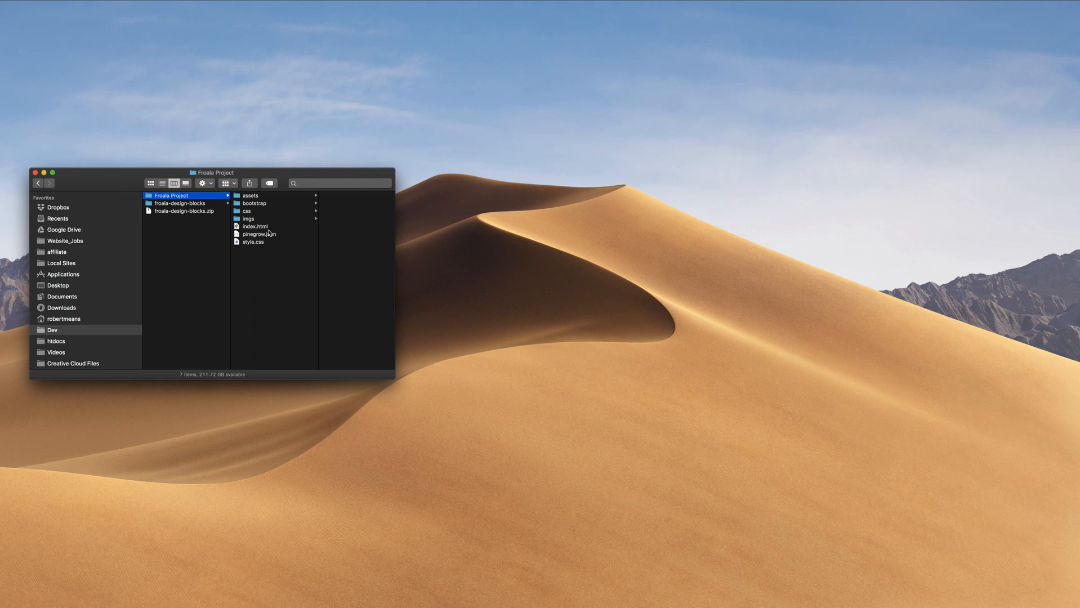
mouse_move(269, 221)
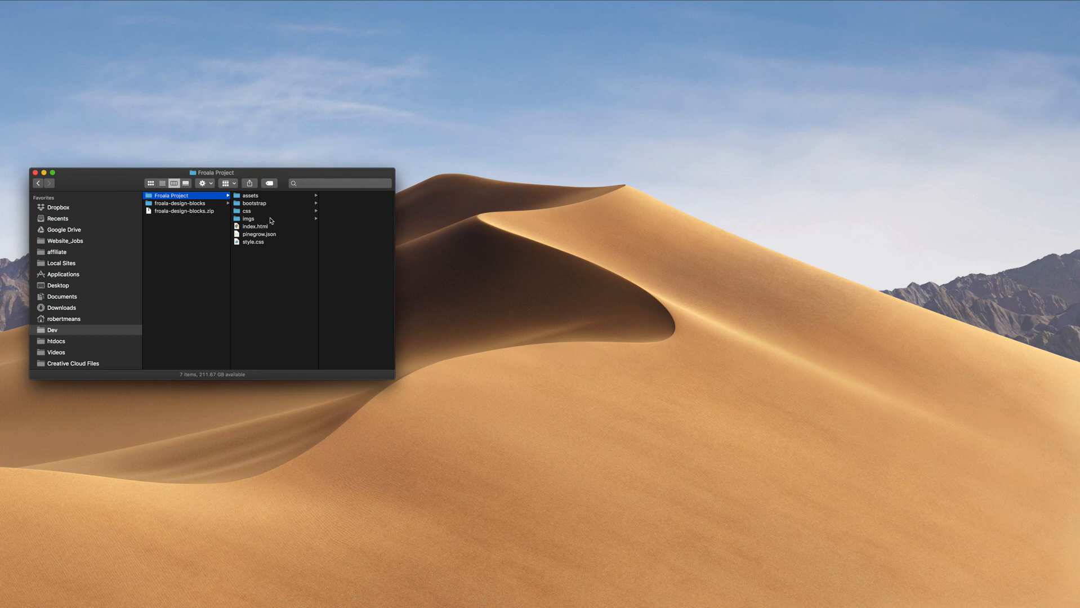
mouse_move(185, 211)
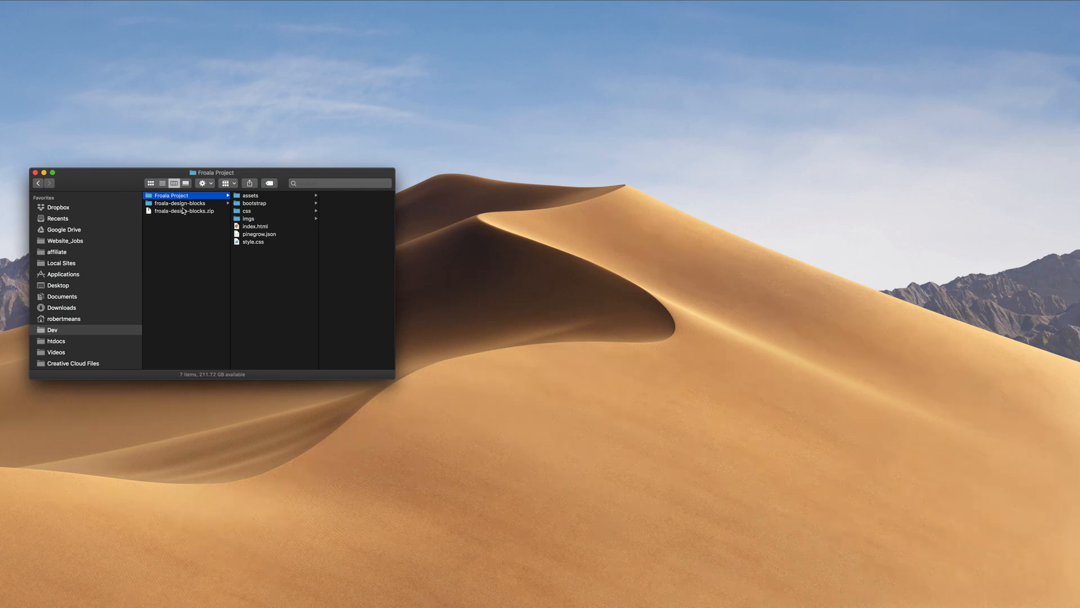
mouse_move(205, 208)
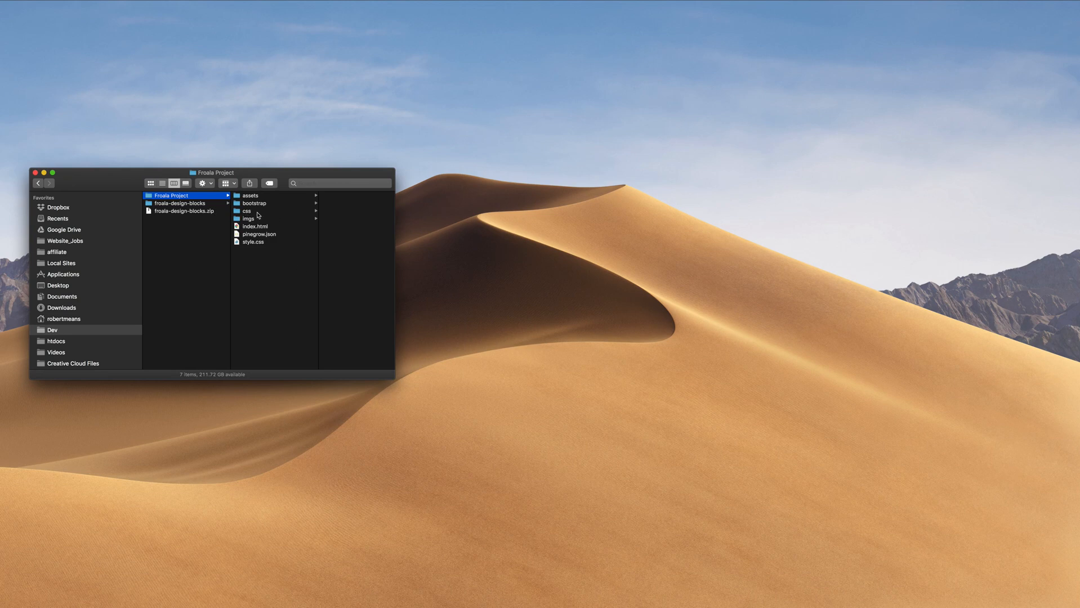
mouse_move(202, 203)
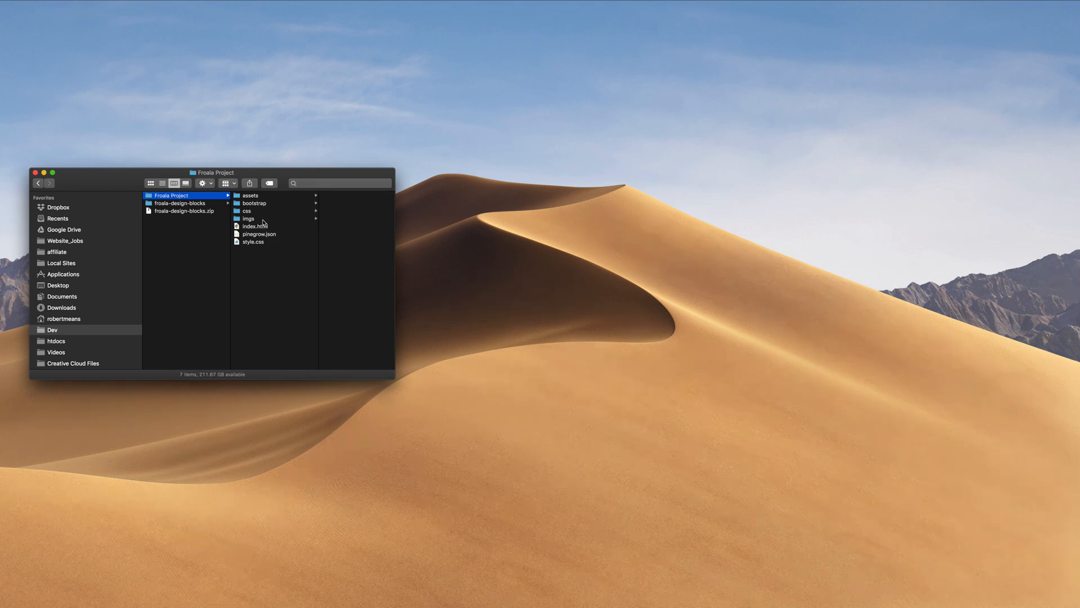
mouse_move(265, 234)
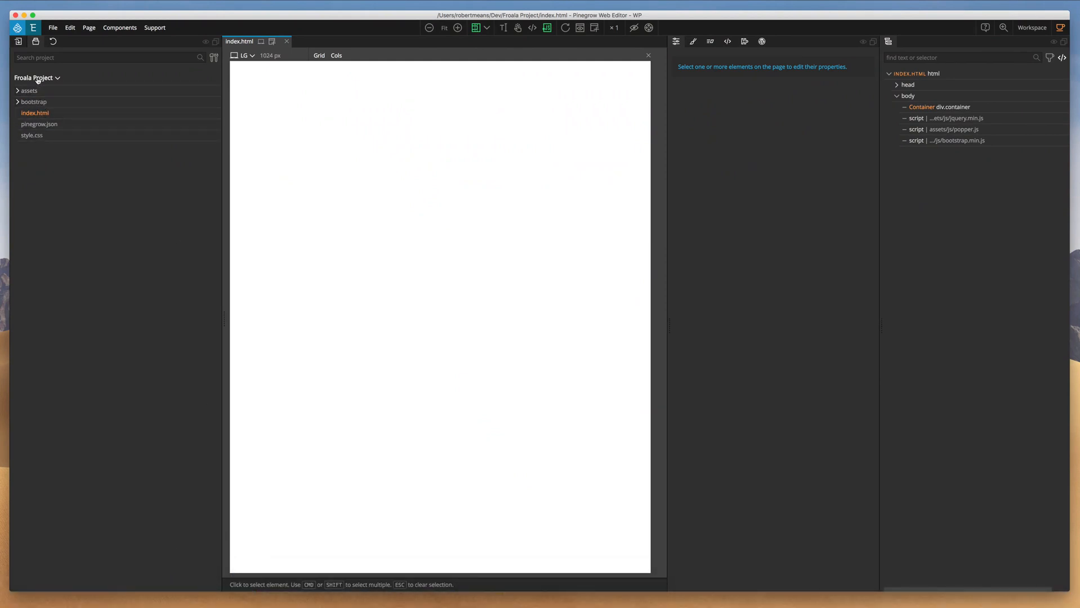
Reload Froala Project from its project dropdown menu
left_click(36, 78)
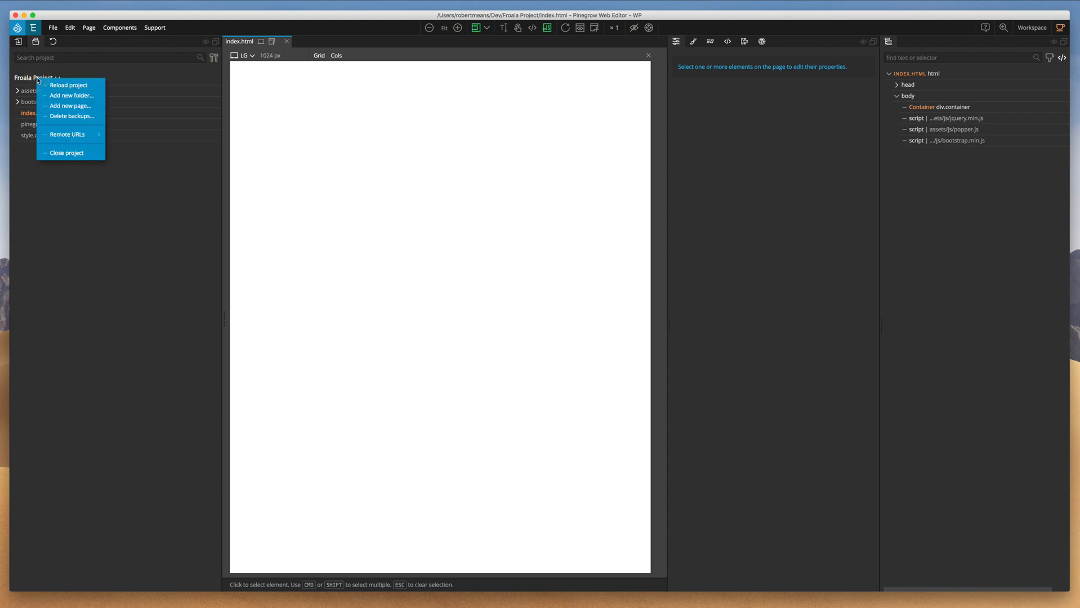
left_click(33, 101)
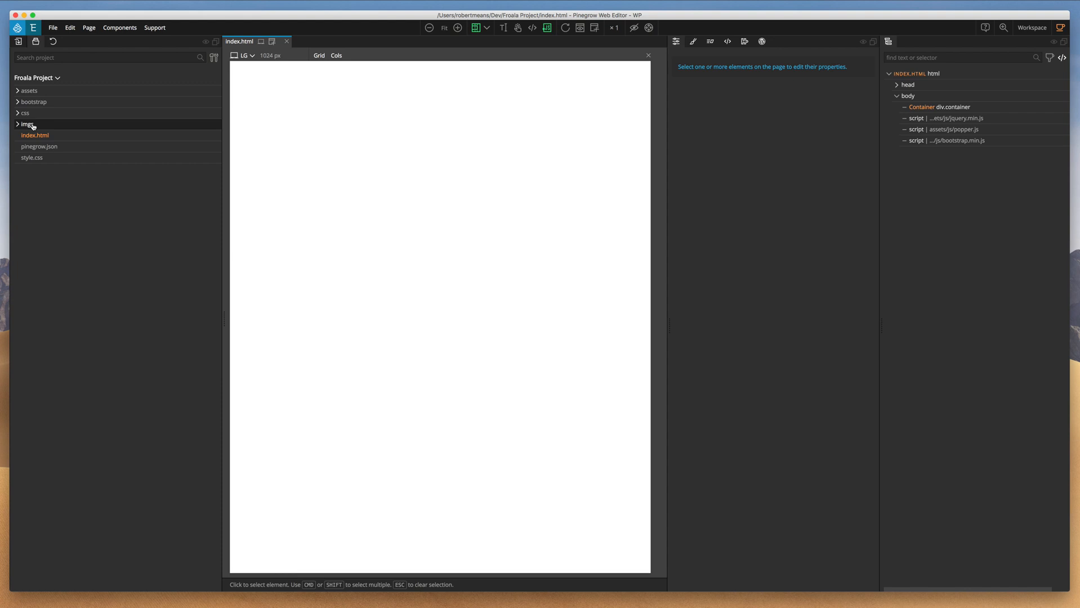
Expand the css folder to check froala_blocks.css and froala_blocks.min.css, then collapse it
left_click(24, 112)
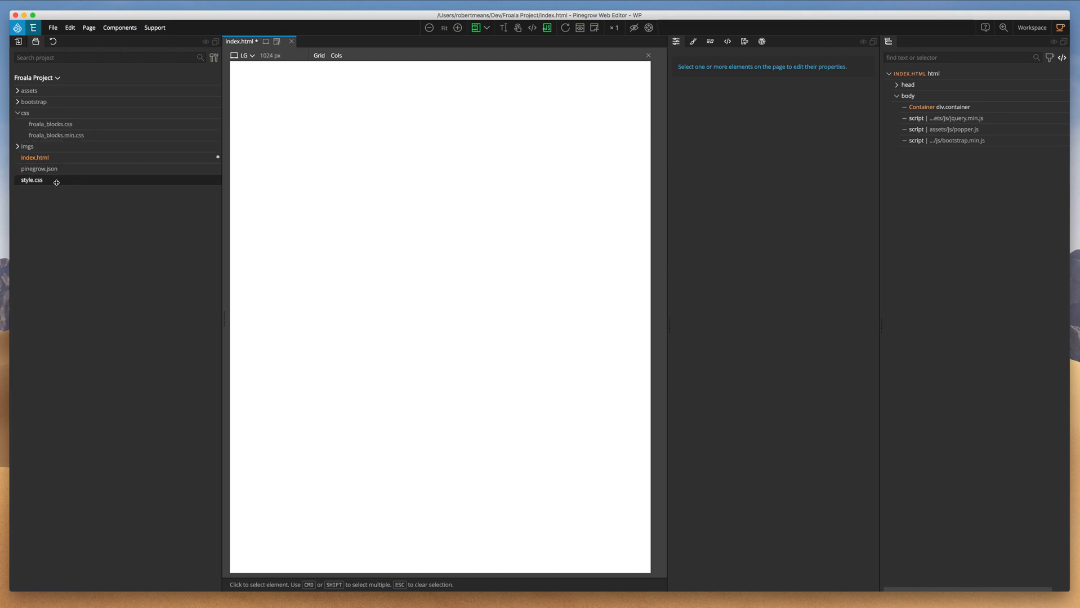
mouse_move(59, 147)
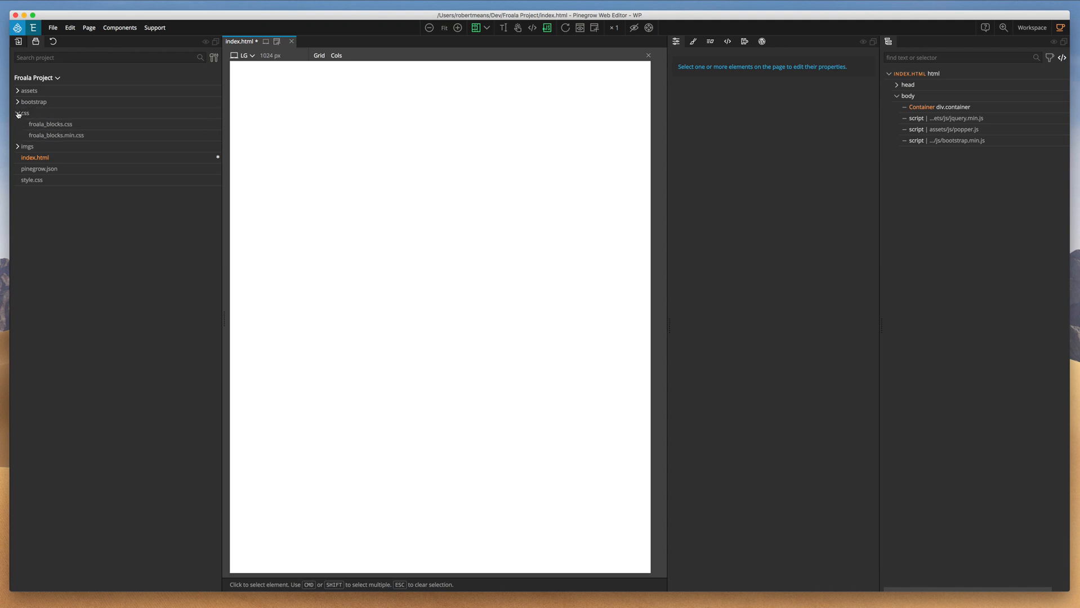
left_click(23, 112)
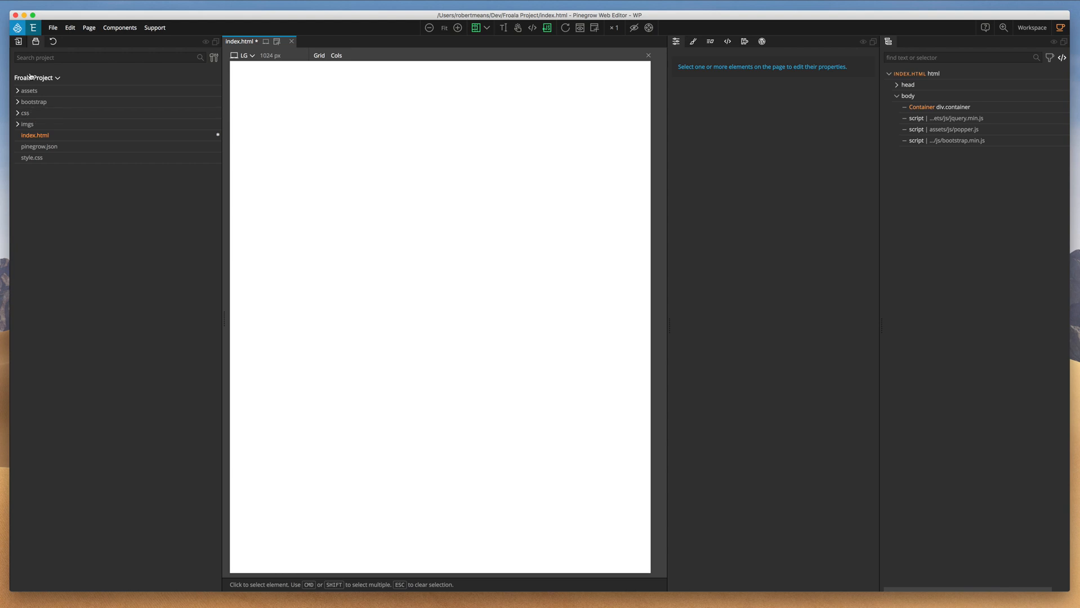
Activate Font Awesome 5 in the libraries manager and add it to index.html as CSS
left_click(52, 28)
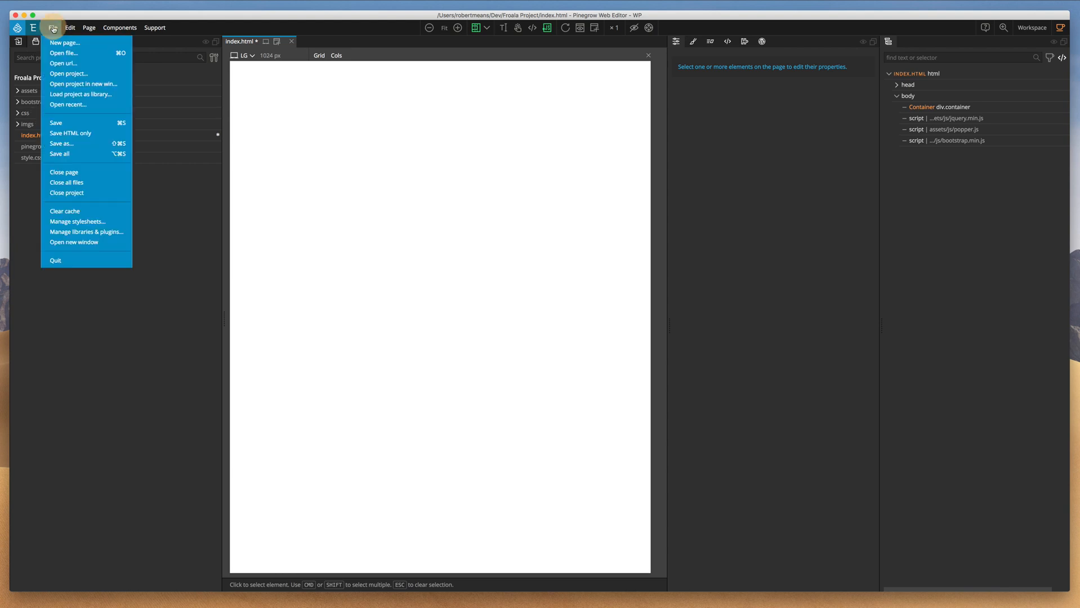
mouse_move(86, 232)
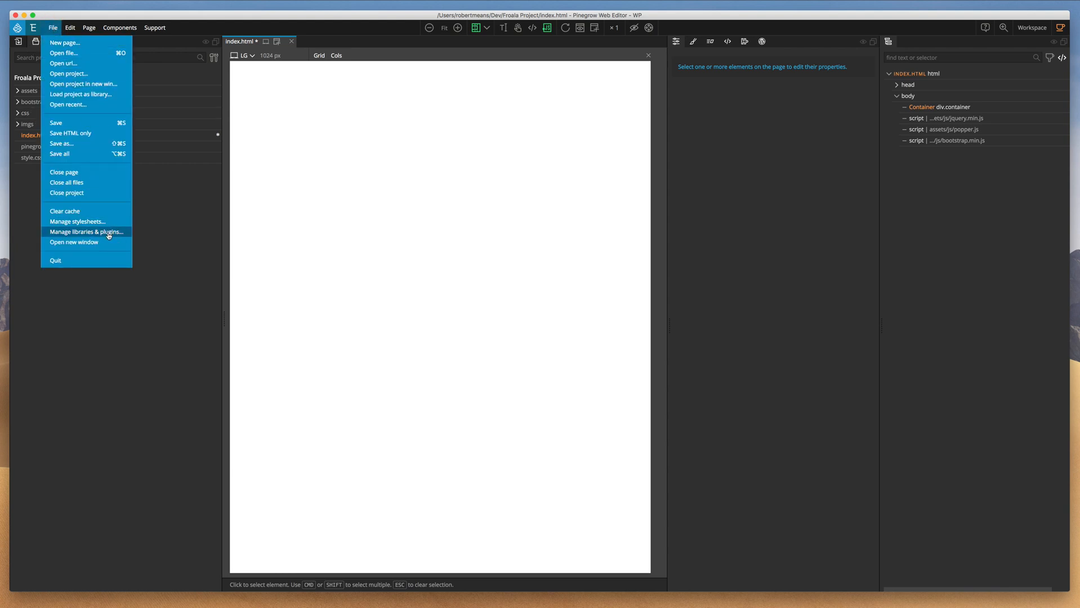
left_click(87, 231)
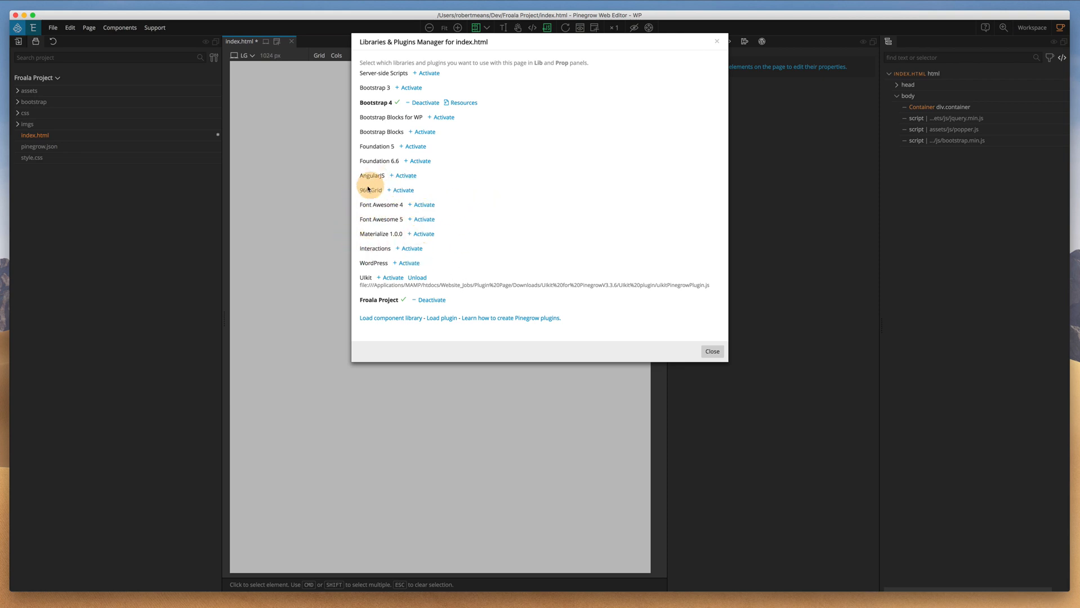
mouse_move(529, 211)
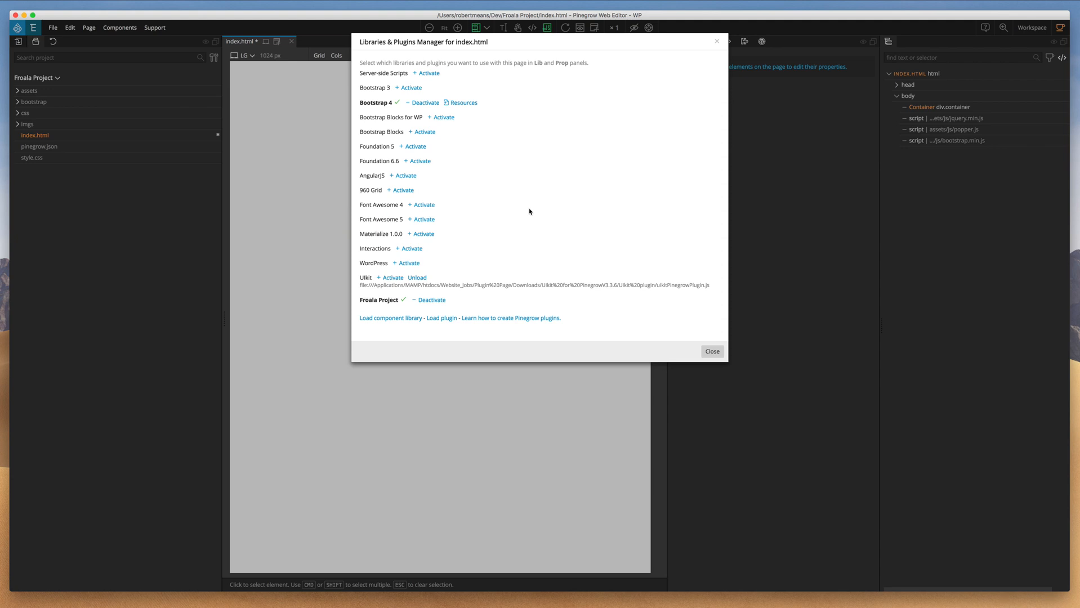
mouse_move(445, 212)
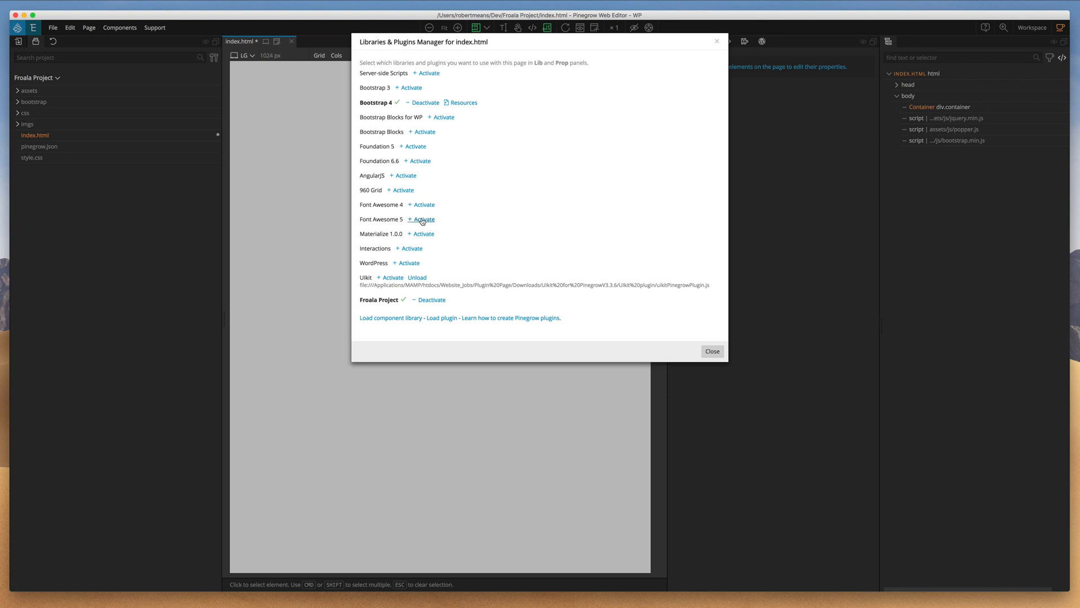
left_click(422, 220)
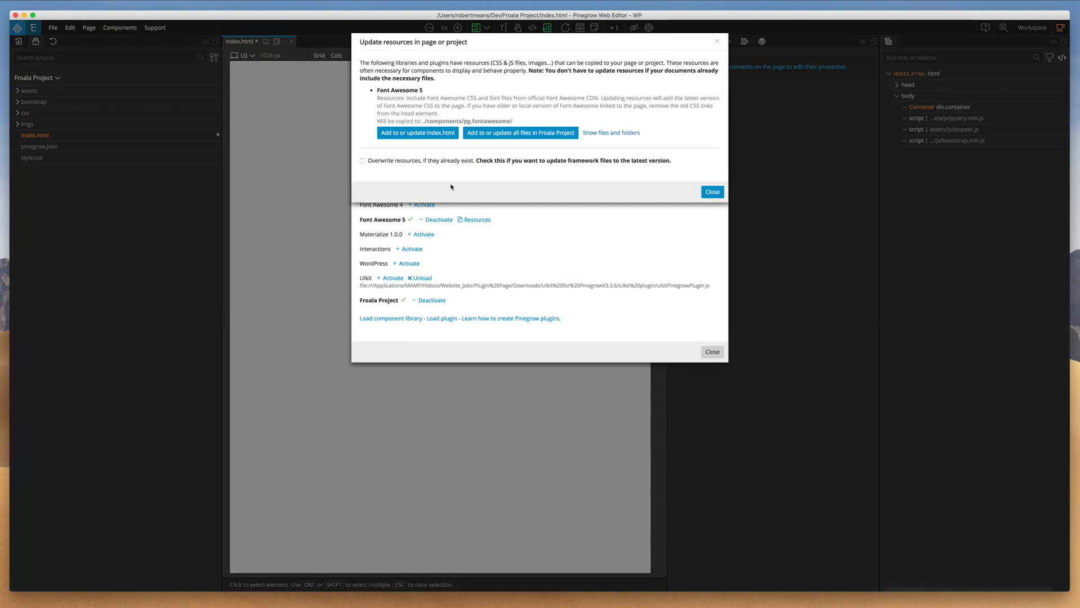
left_click(417, 132)
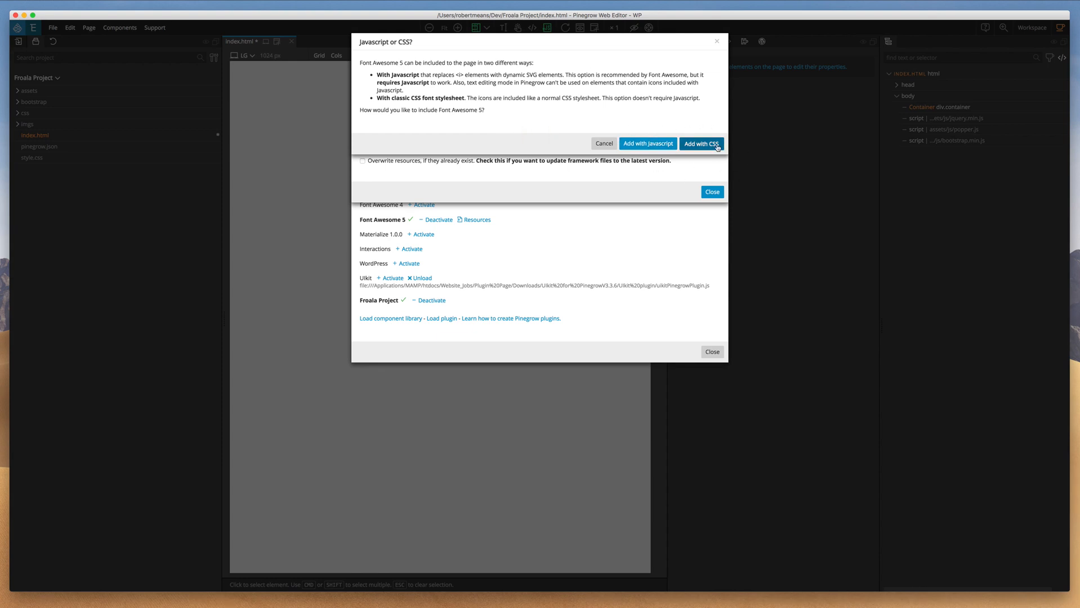
left_click(701, 143)
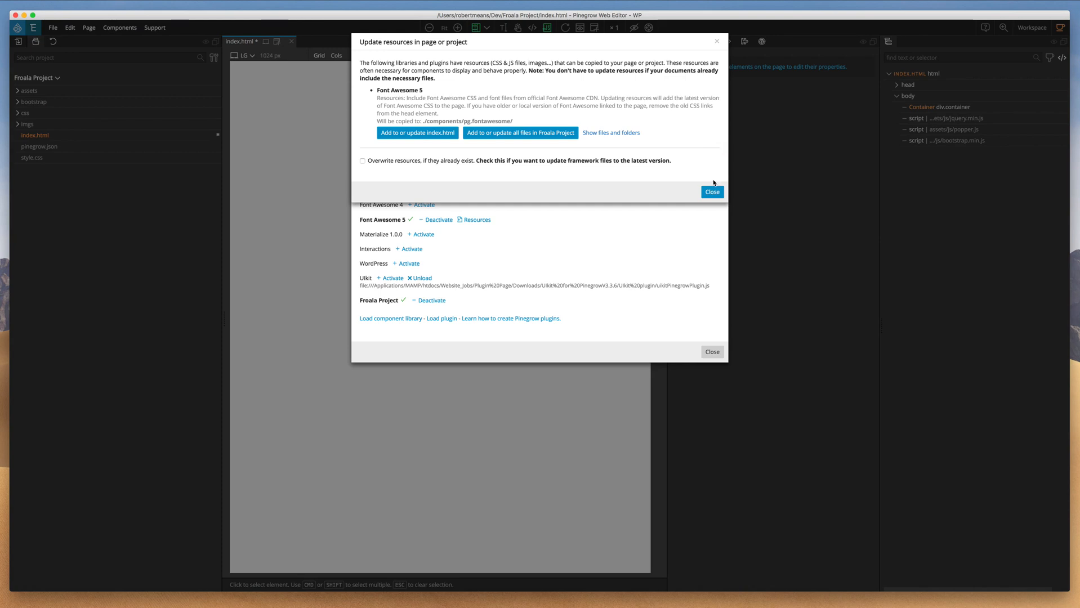
left_click(711, 192)
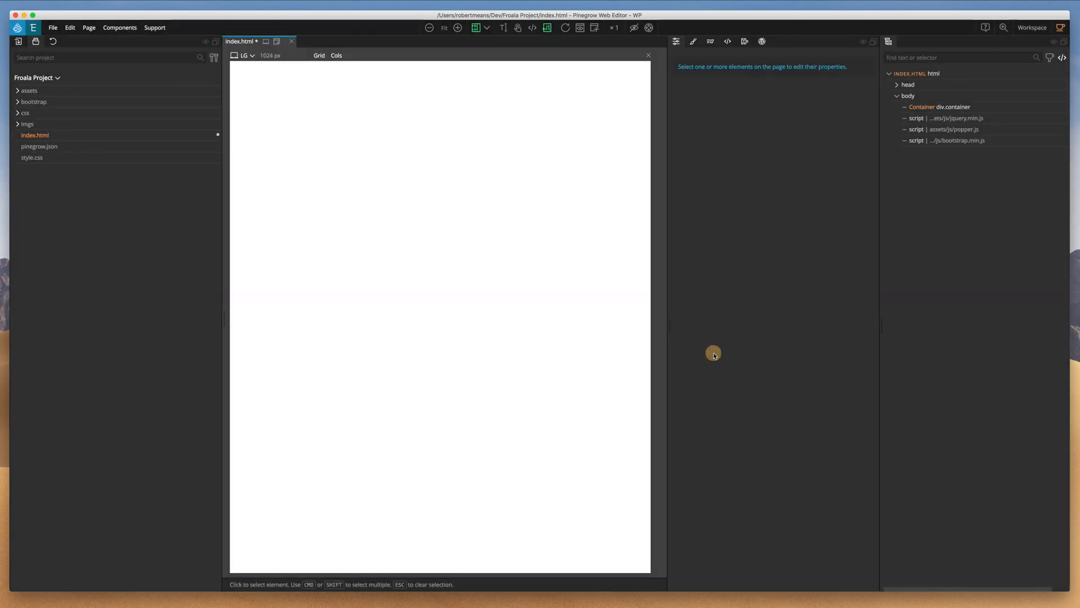
mouse_move(700, 288)
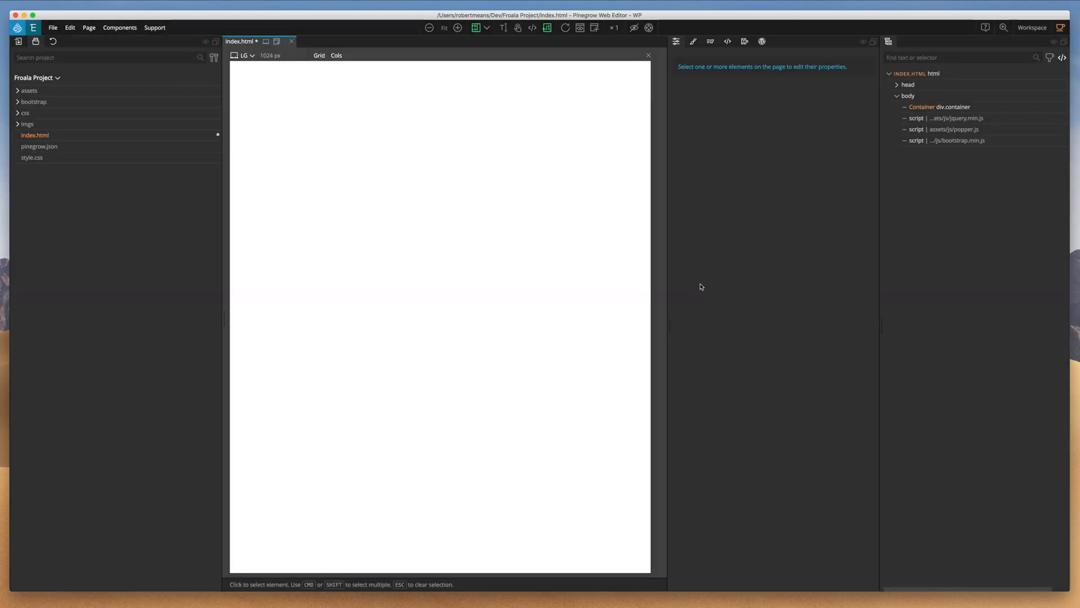
Show the element library and open the menu for loading a page as a library
left_click(52, 27)
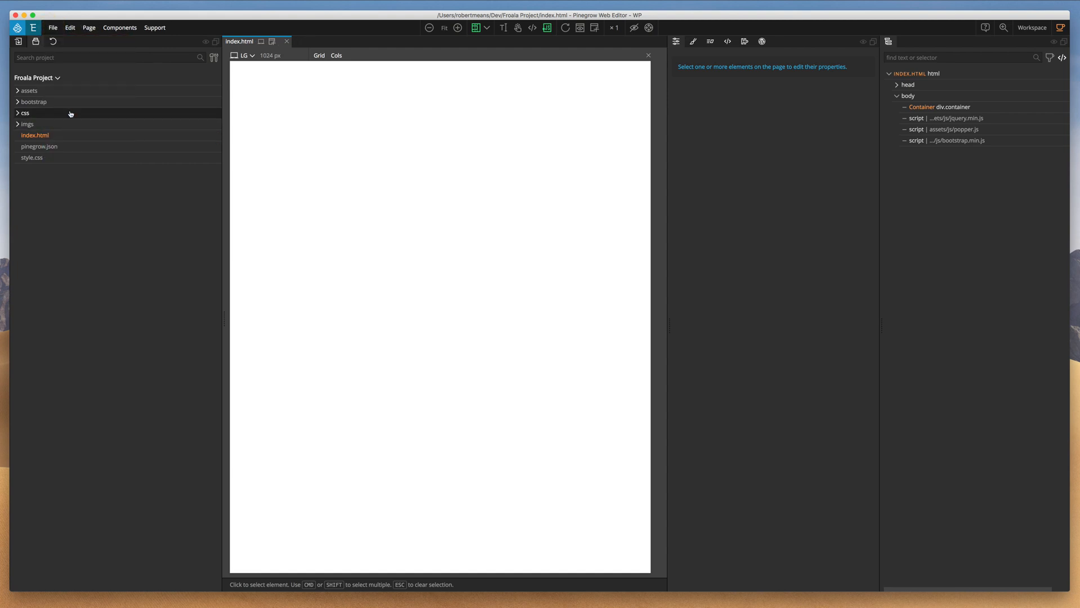
mouse_move(18, 41)
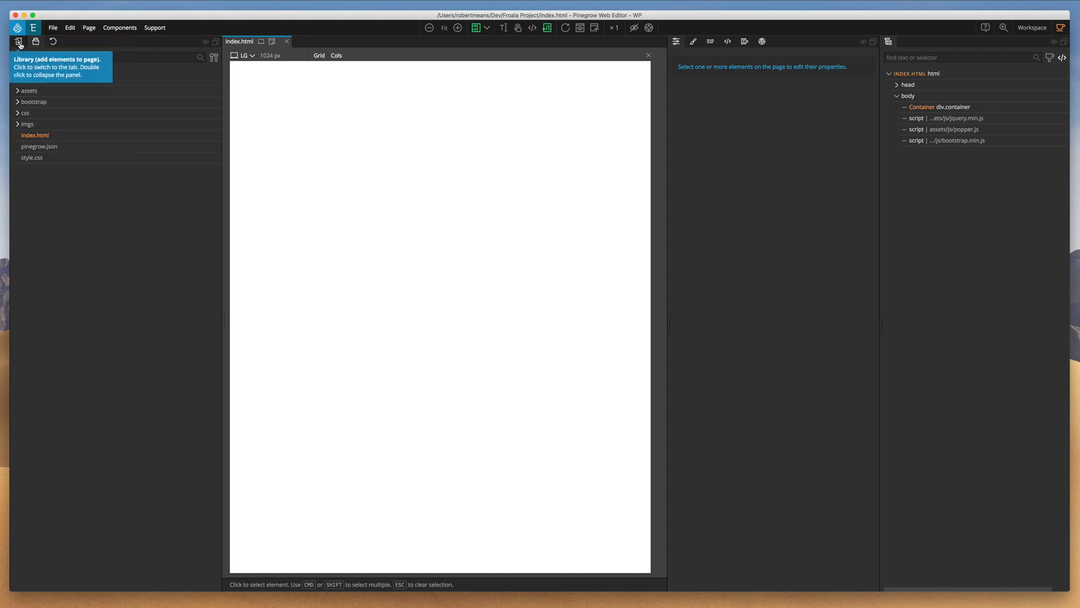
left_click(19, 41)
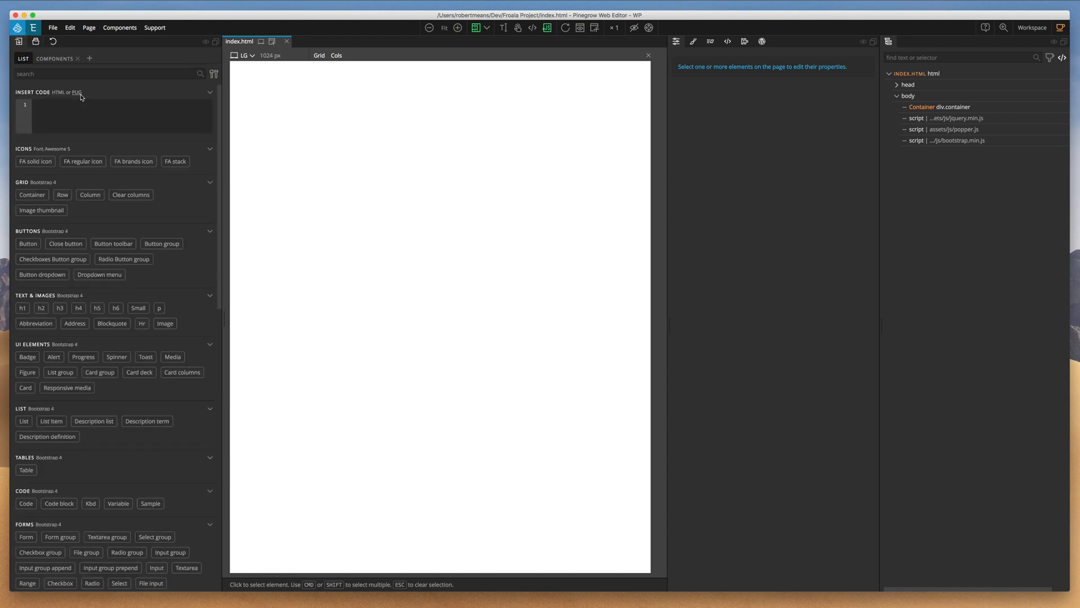
mouse_move(89, 59)
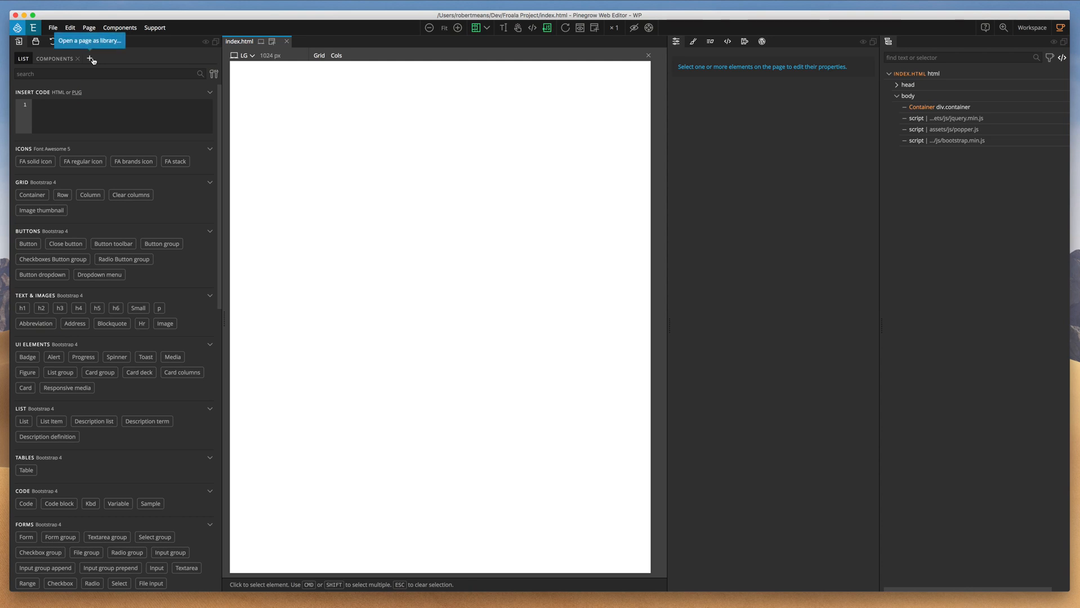
left_click(90, 59)
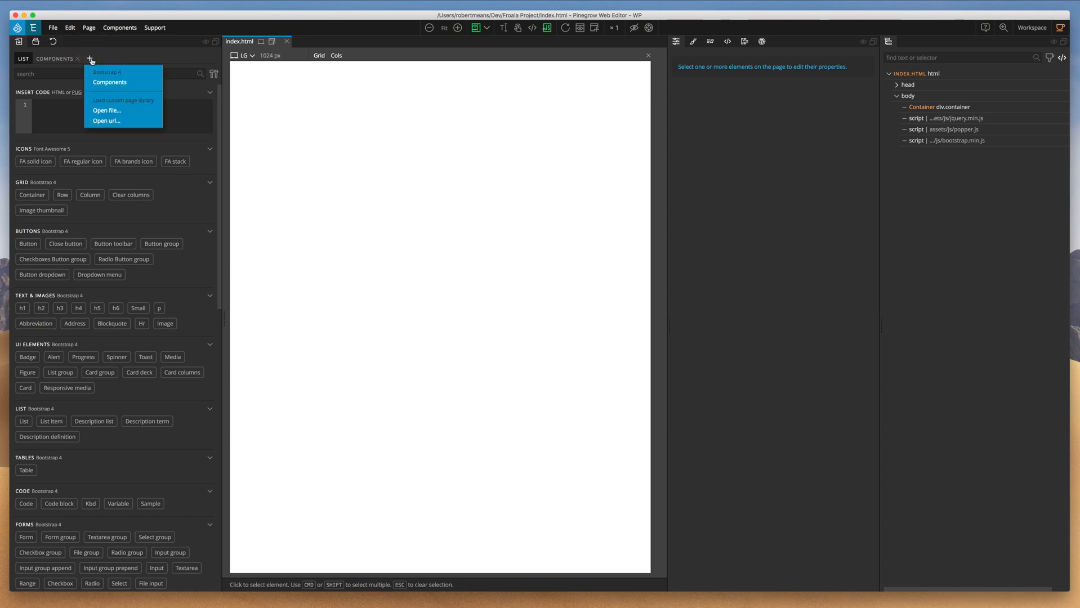
mouse_move(107, 110)
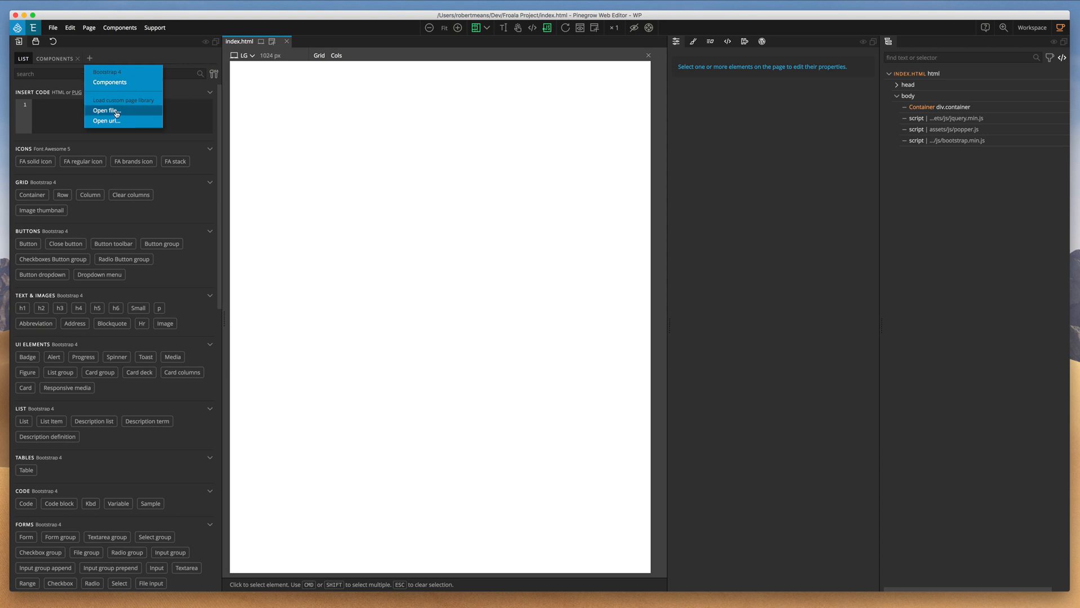
mouse_move(104, 121)
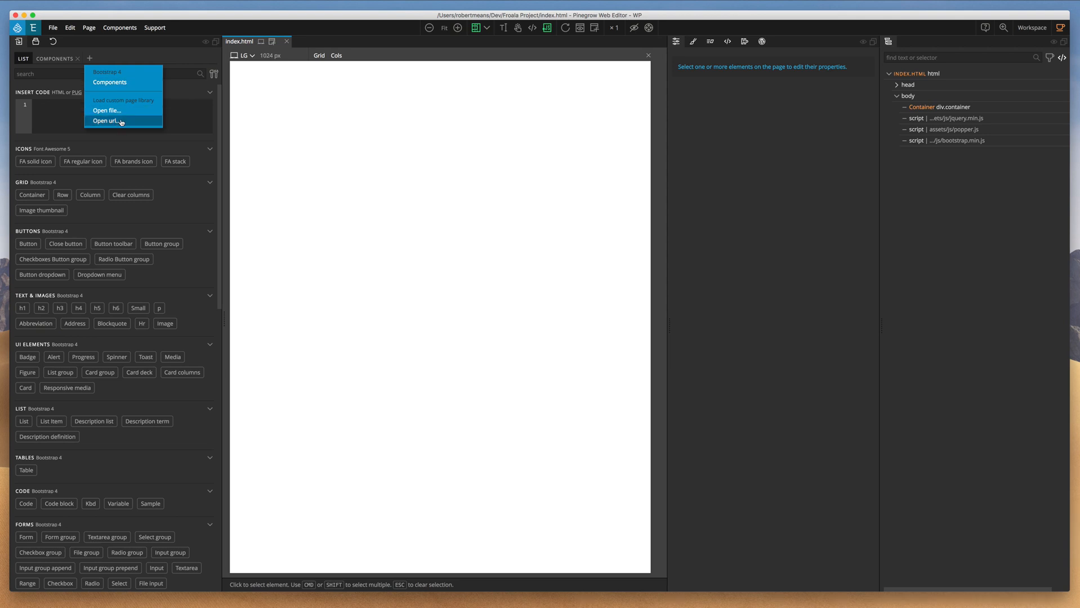
mouse_move(106, 110)
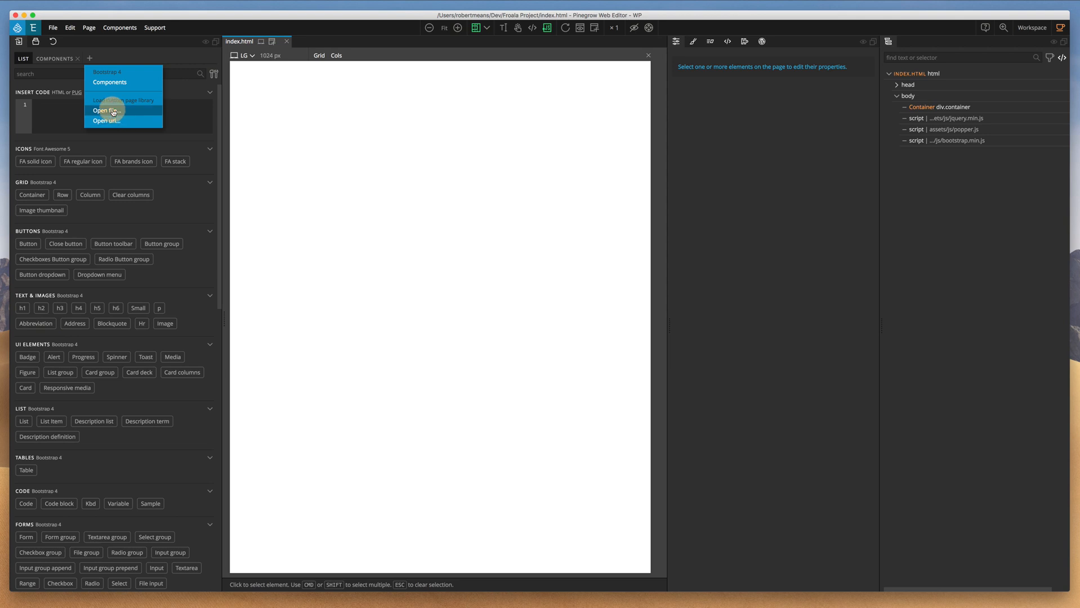
Load Dev/froala-design-blocks/contents.html as a library page
left_click(105, 111)
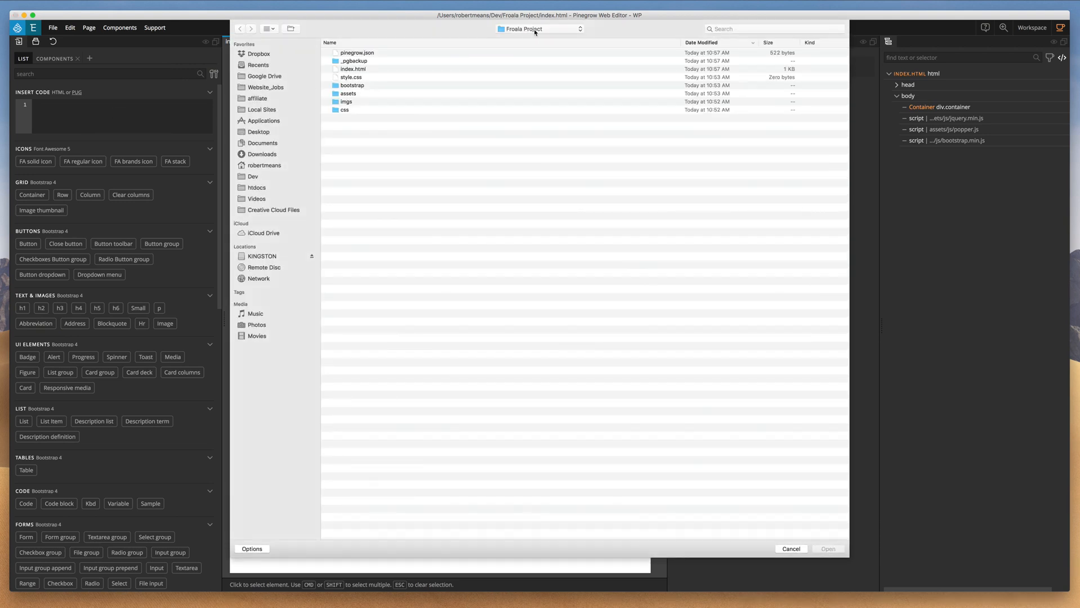
left_click(253, 176)
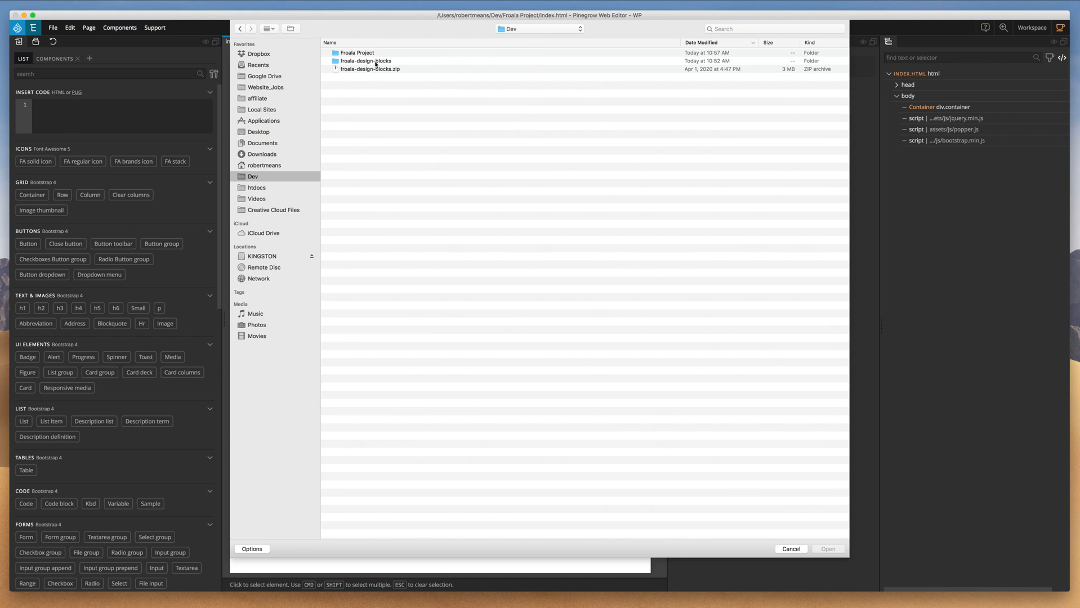
double_click(366, 61)
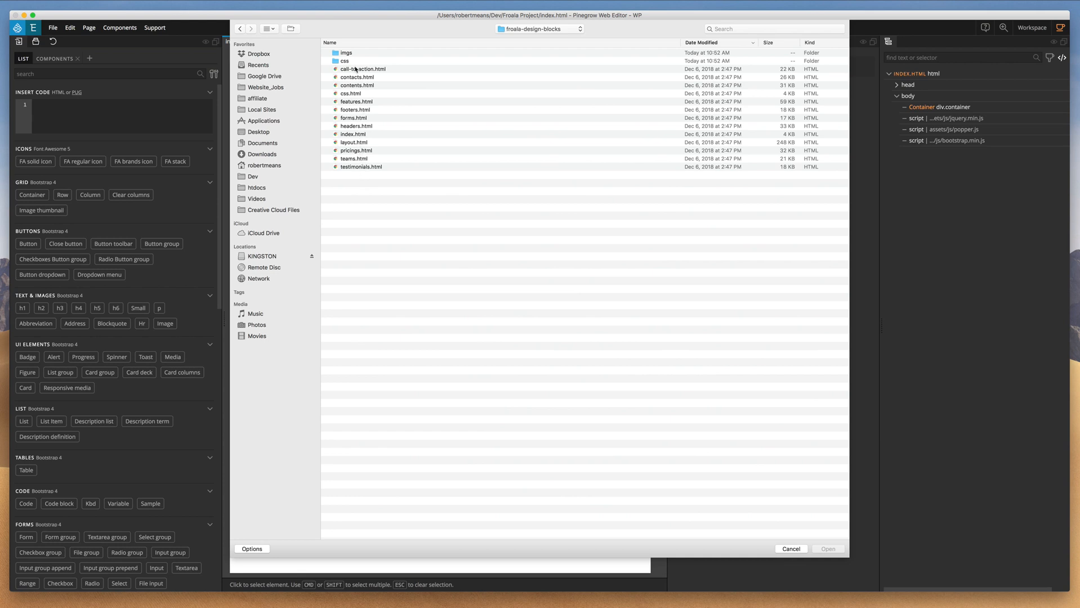
mouse_move(355, 84)
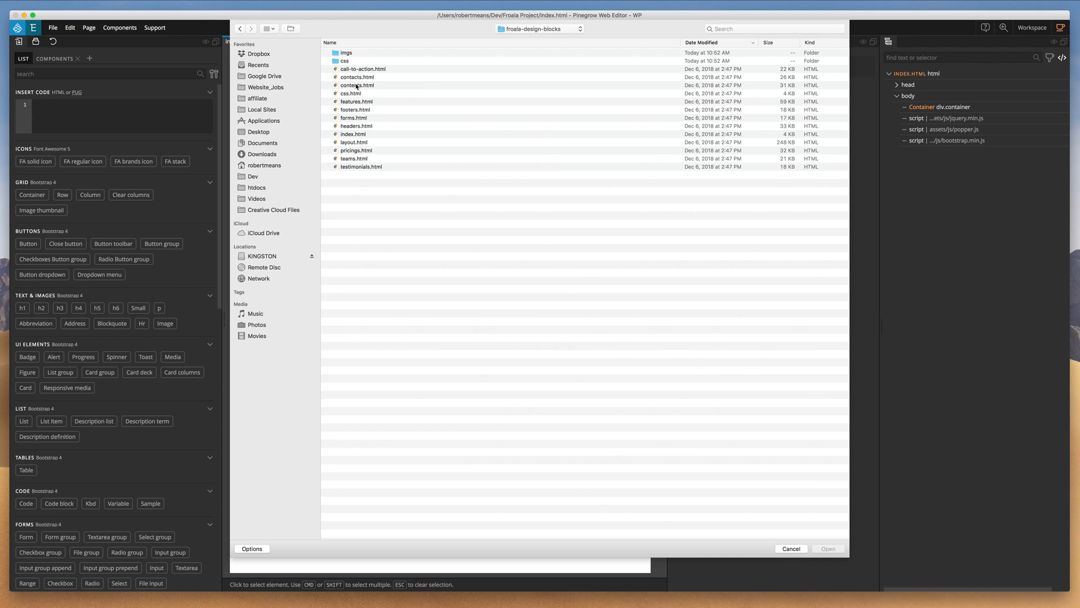
left_click(357, 85)
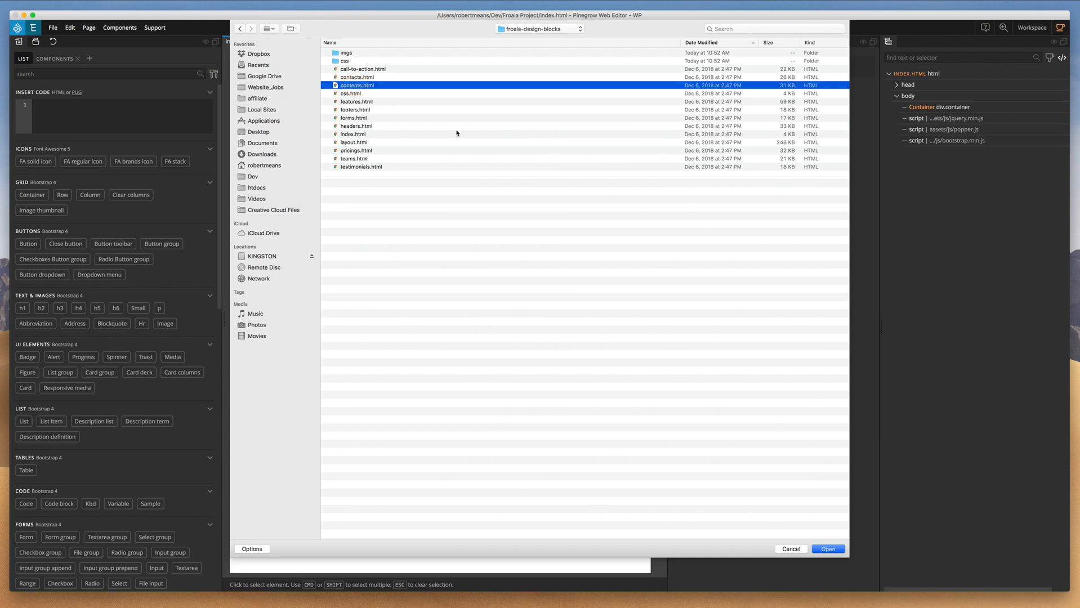
left_click(827, 549)
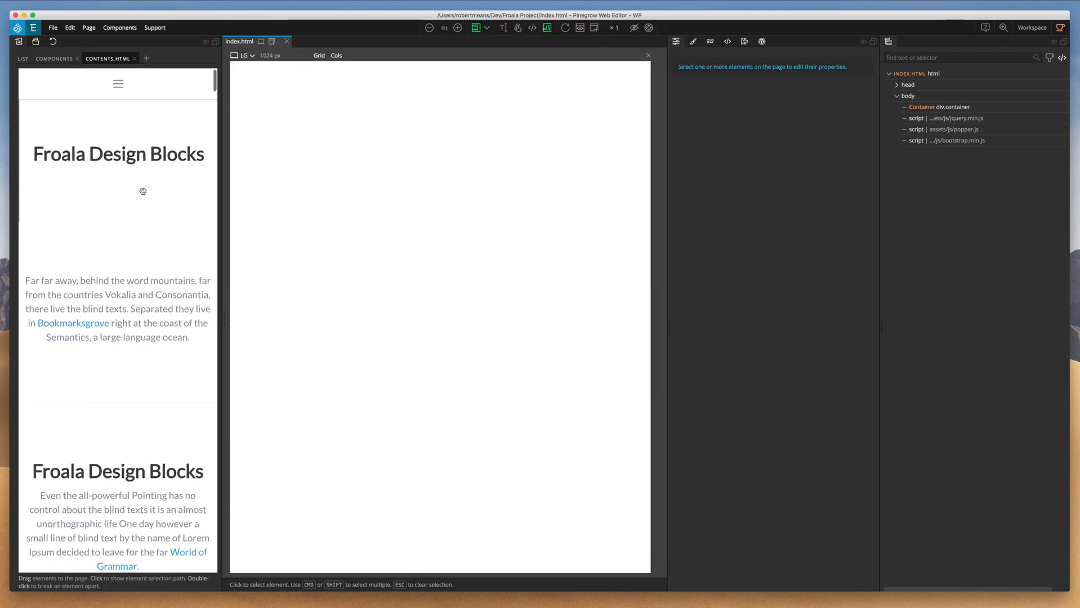
Scroll the contents.html library and select the paragraph under 'Far far away...'
scroll("down", 3)
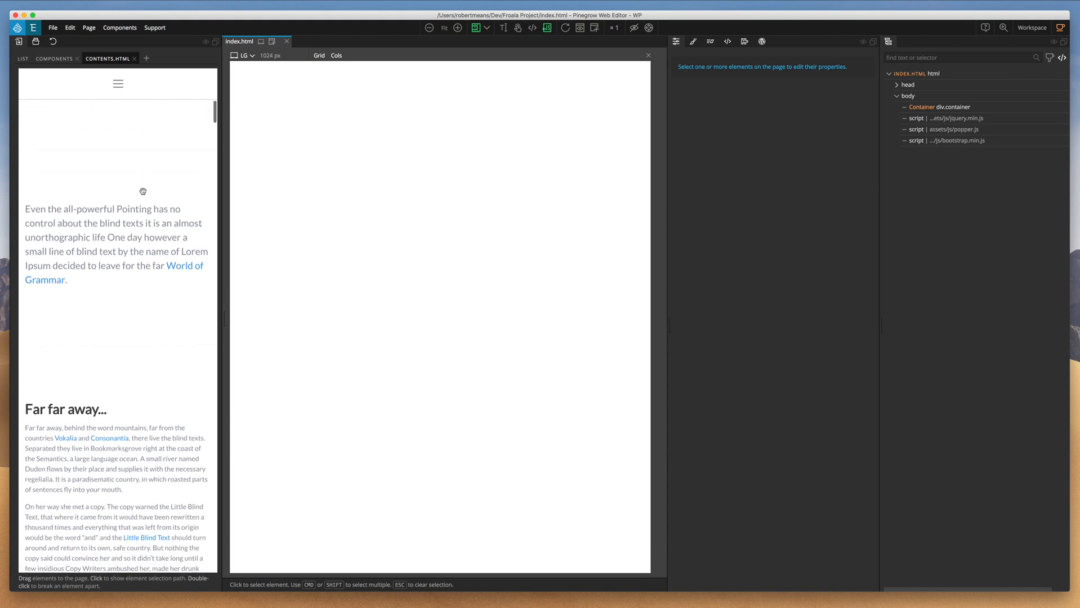
scroll("down", 3)
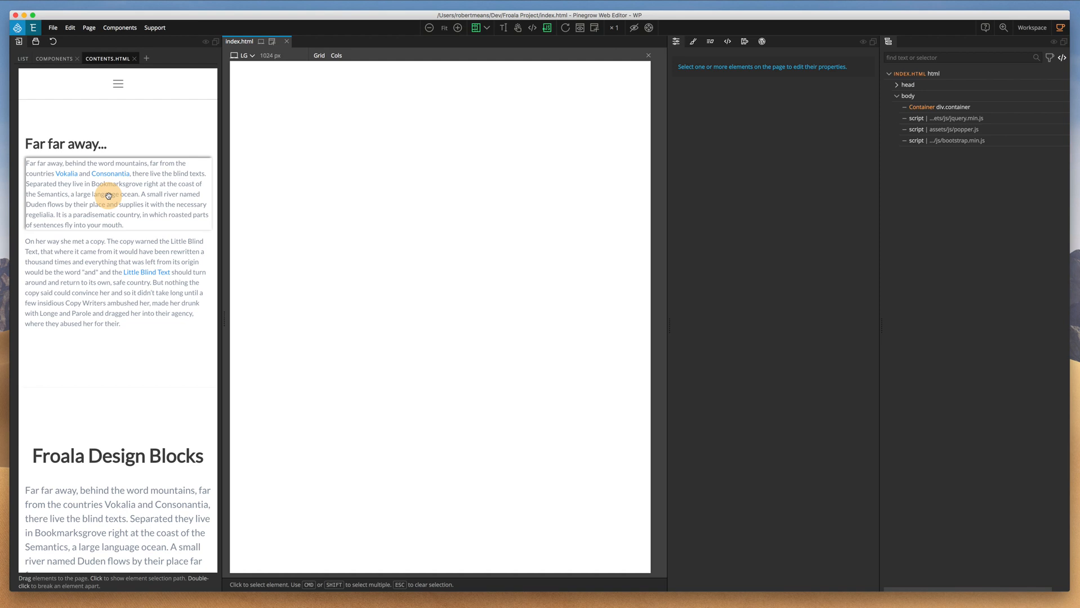
left_click(118, 194)
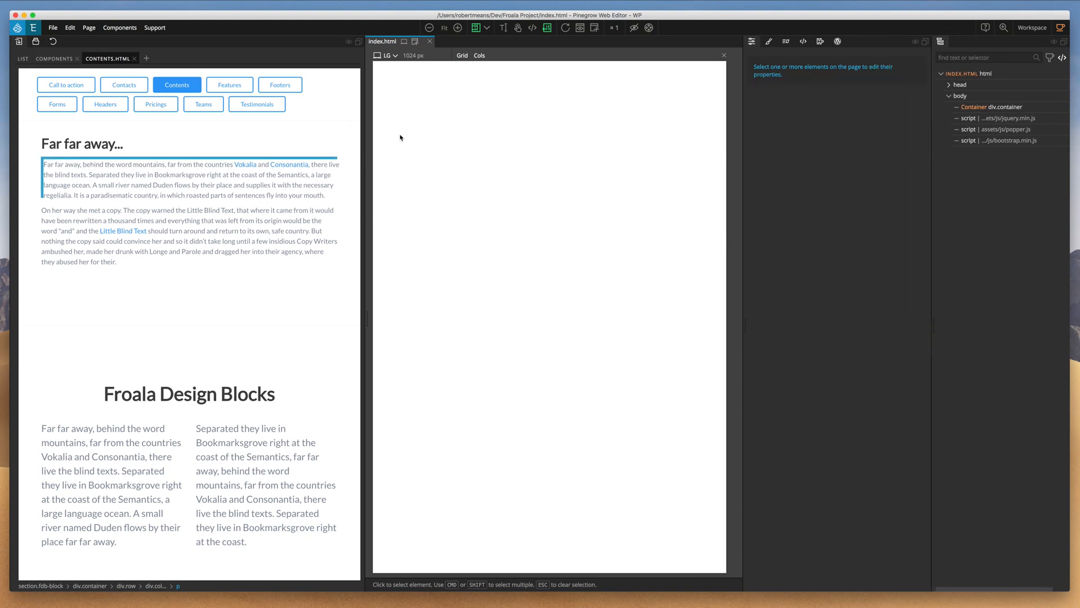
mouse_move(763, 123)
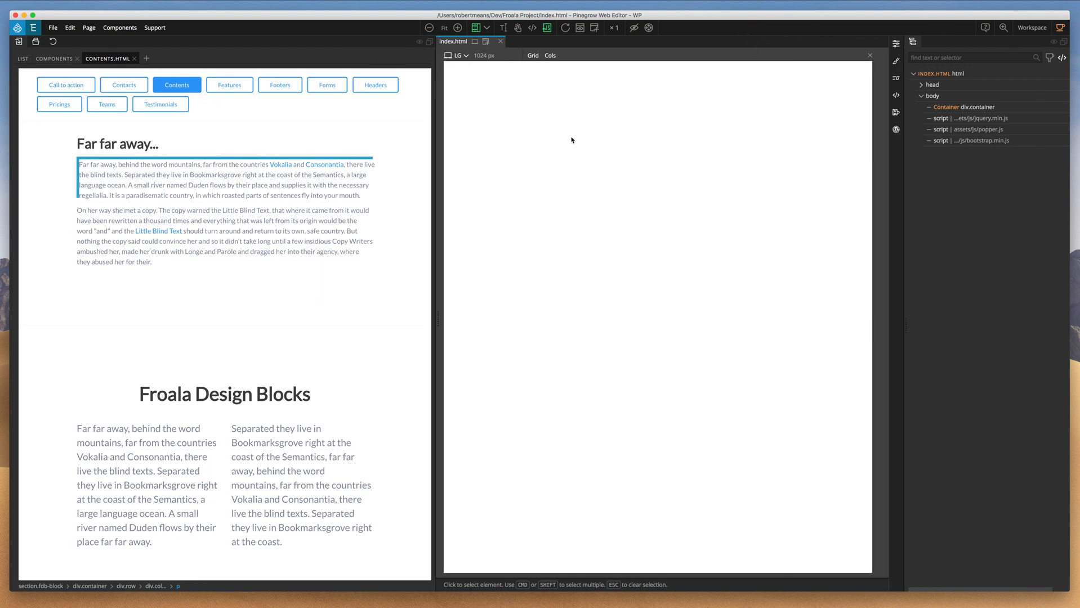
mouse_move(796, 93)
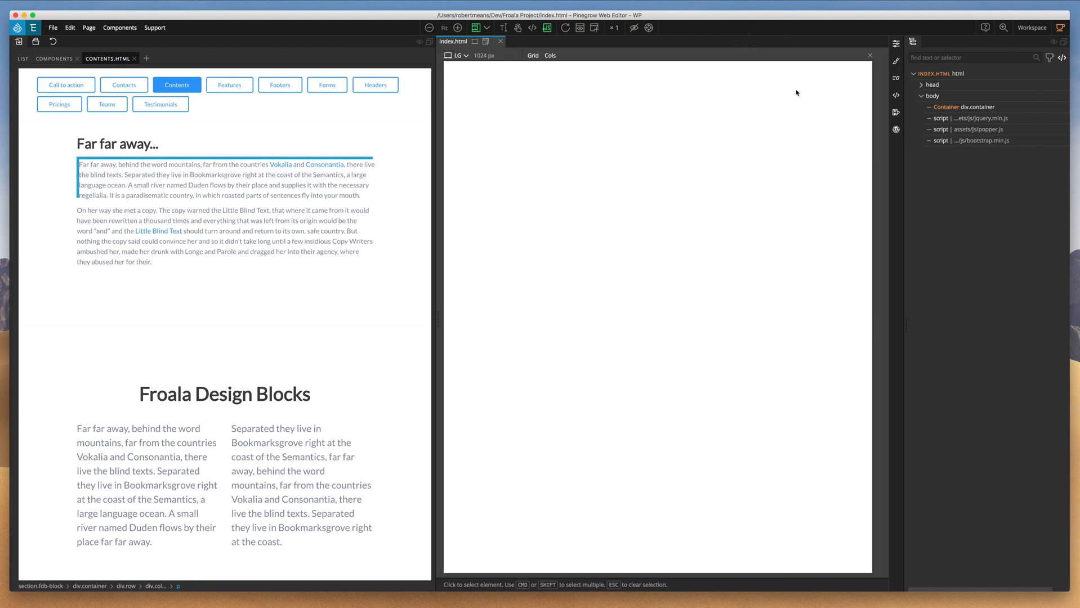
left_click(1031, 27)
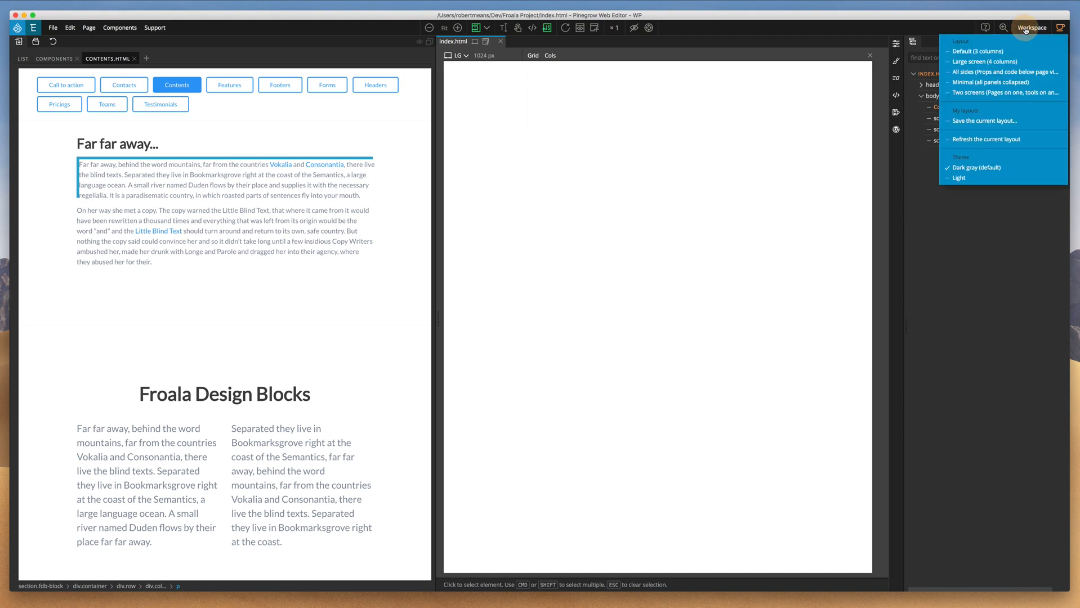
left_click(1031, 28)
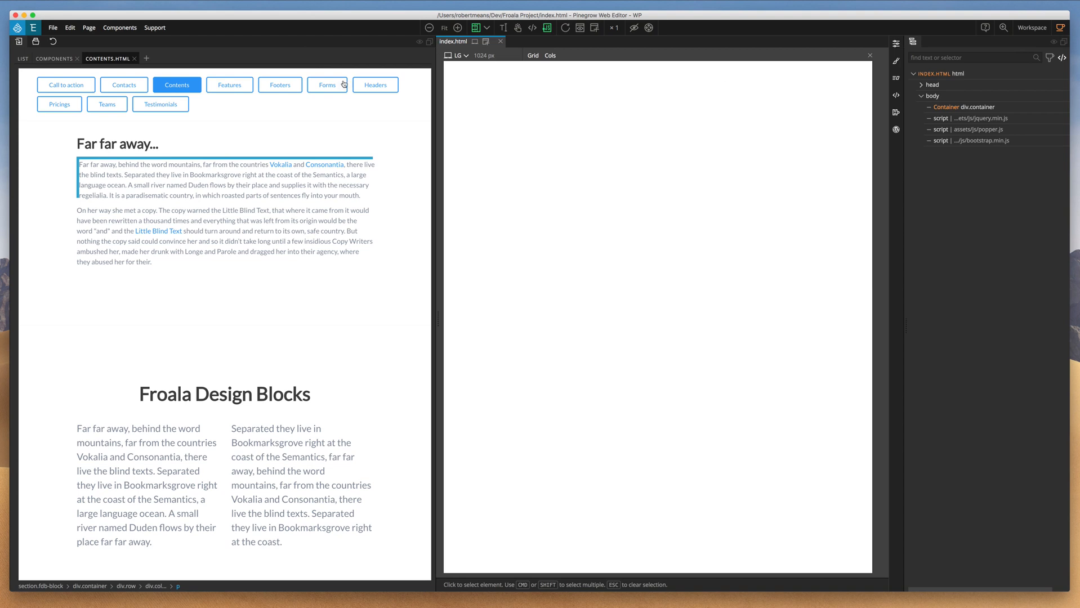
mouse_move(289, 138)
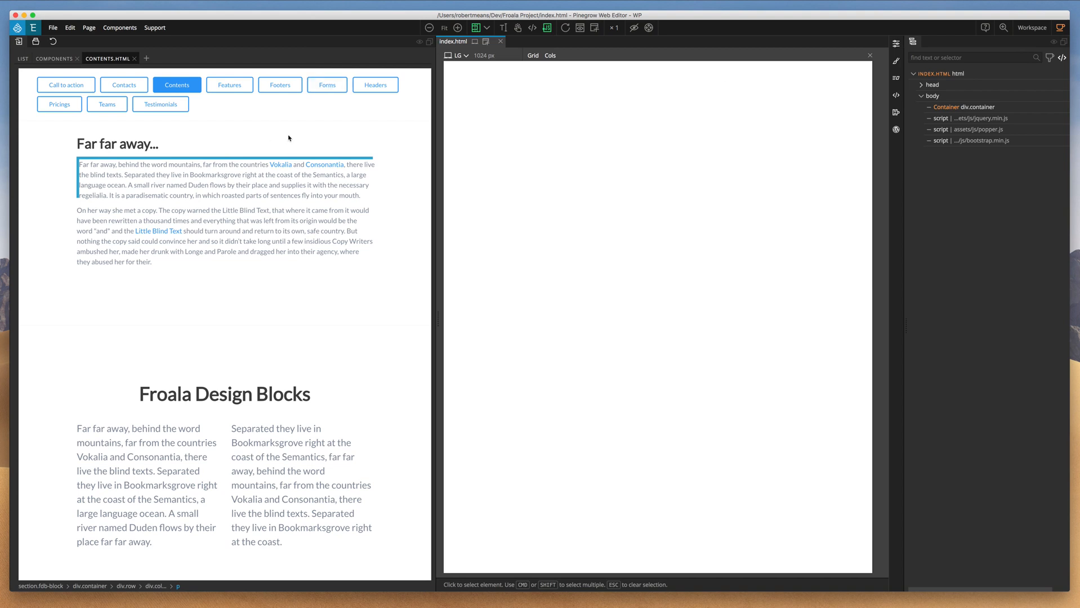
mouse_move(468, 177)
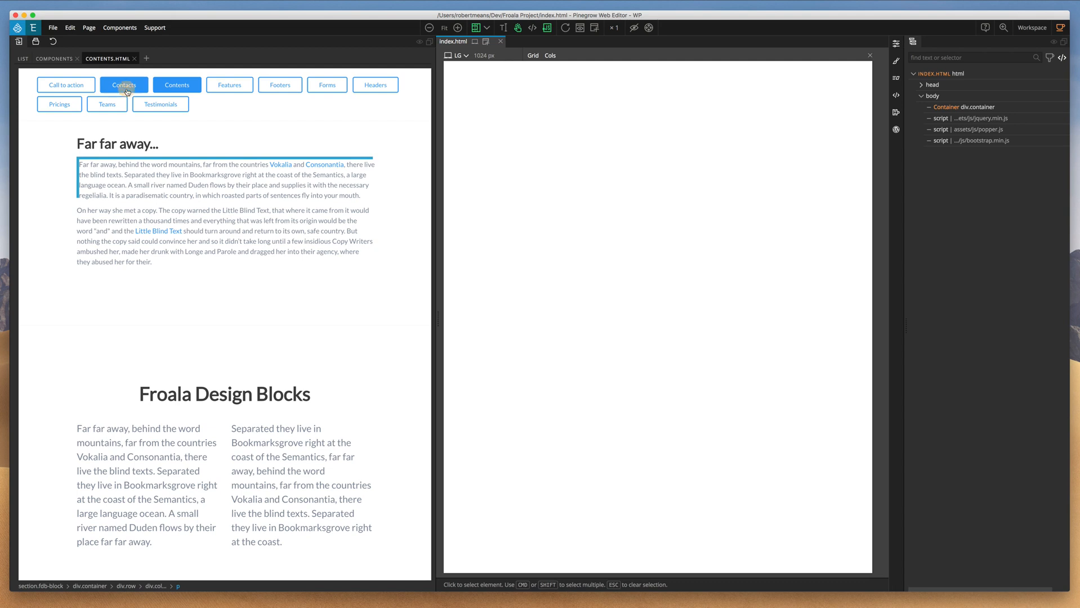
Show Froala's Contacts blocks and scroll through the map-and-form contact sections
left_click(124, 84)
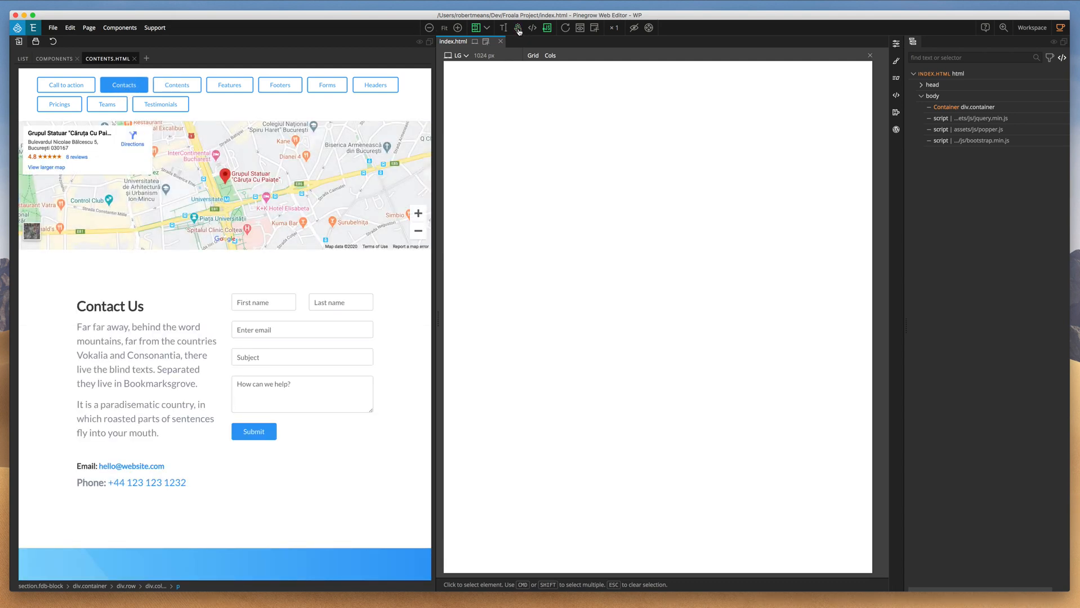
mouse_move(518, 27)
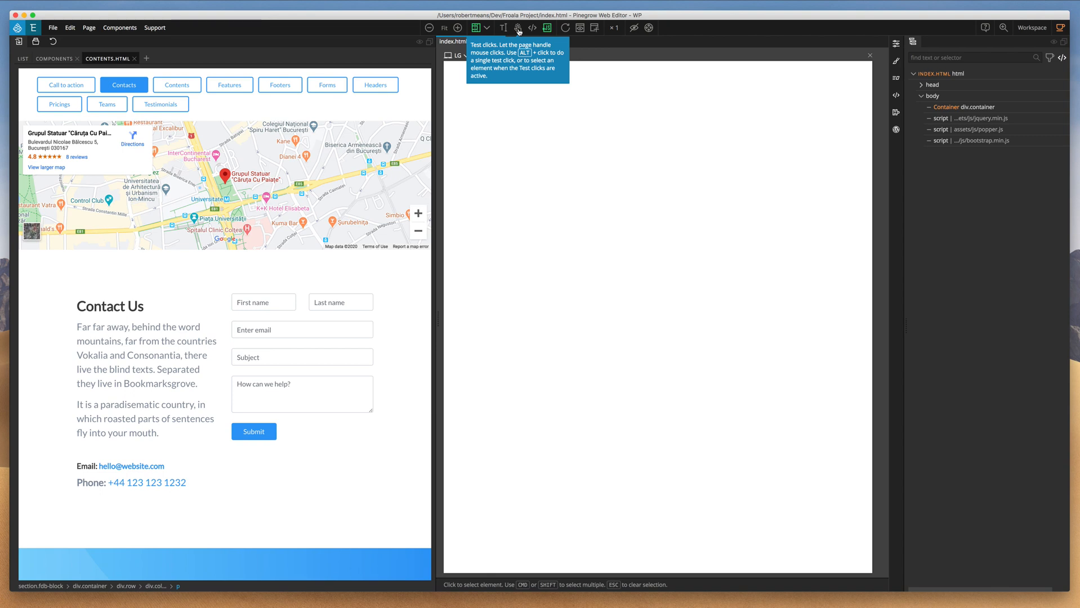
mouse_move(192, 102)
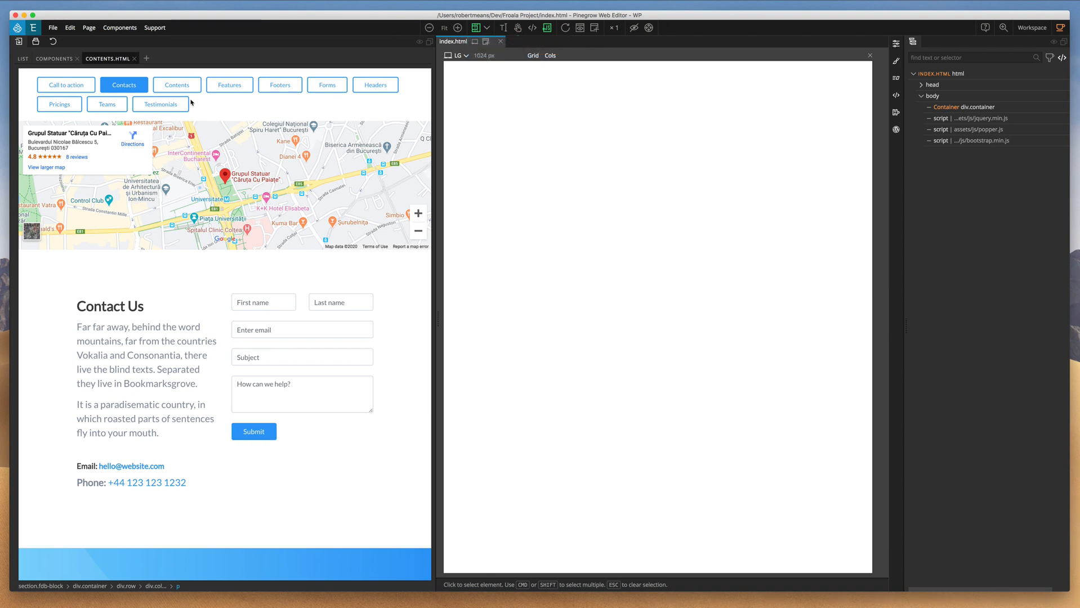
mouse_move(418, 173)
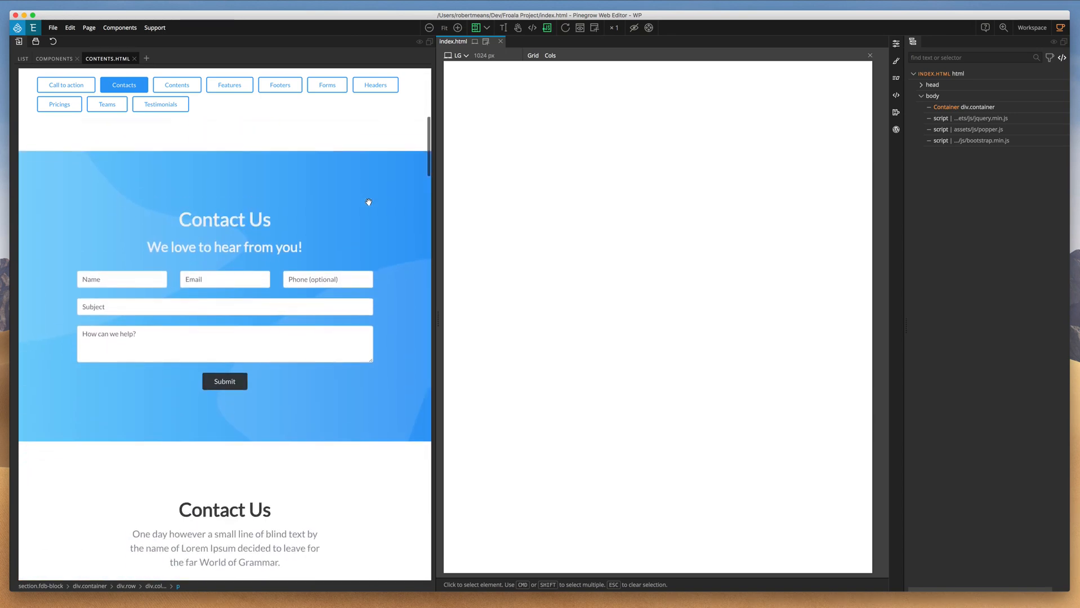
scroll("down", 3)
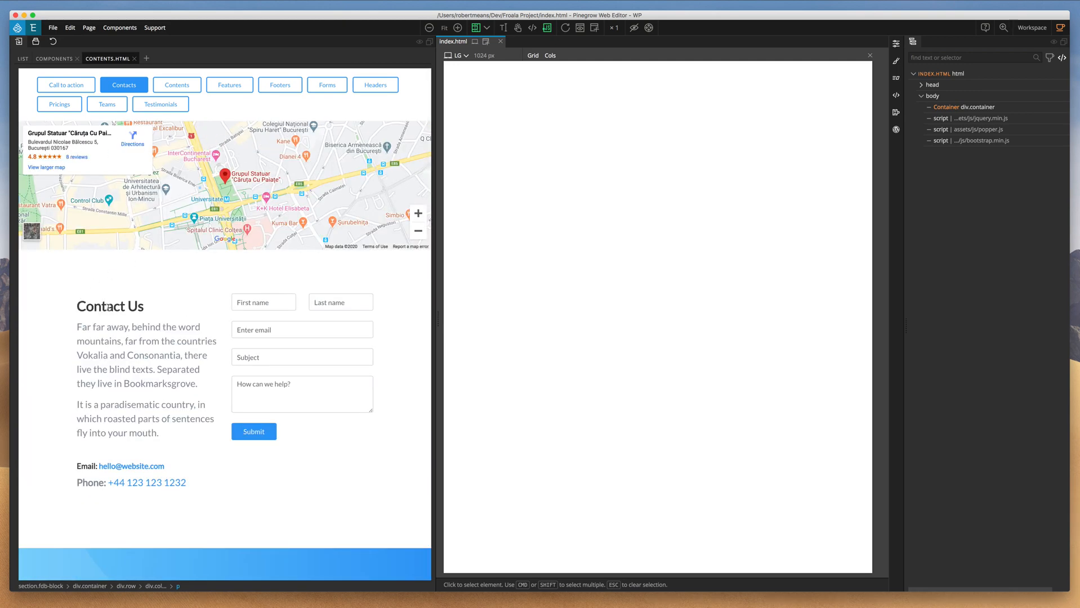
Place the map-and-form contact section into index.html and select its Contact Us heading
left_click(110, 306)
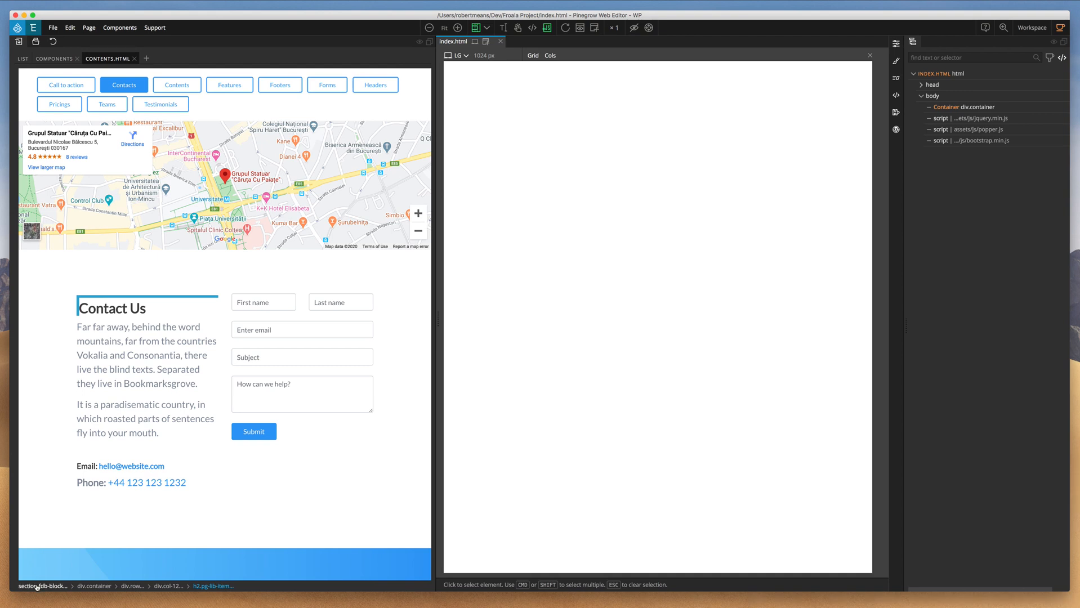
mouse_move(46, 538)
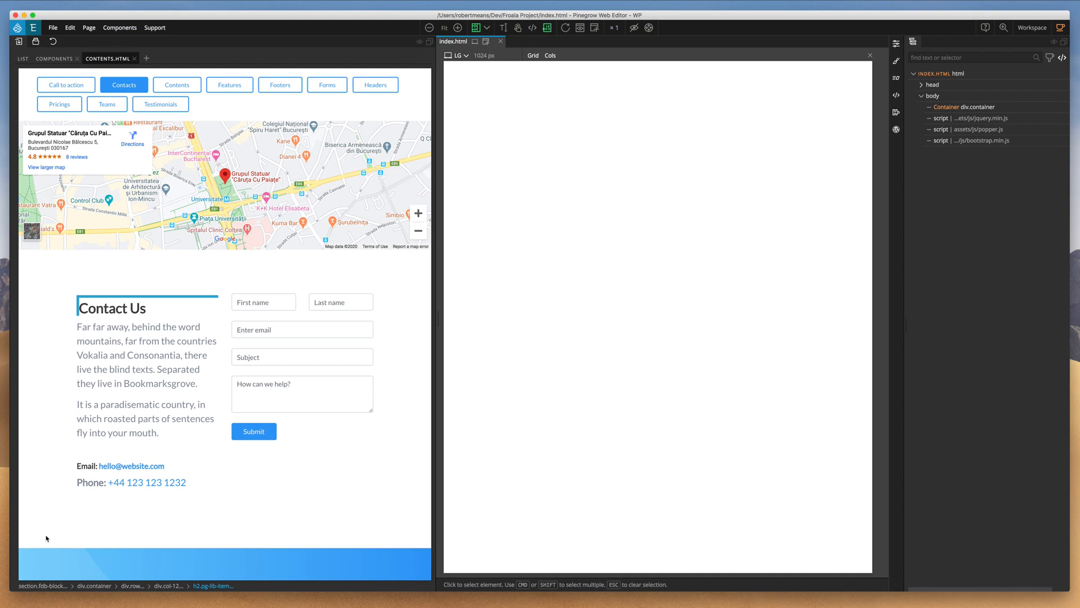
mouse_move(46, 511)
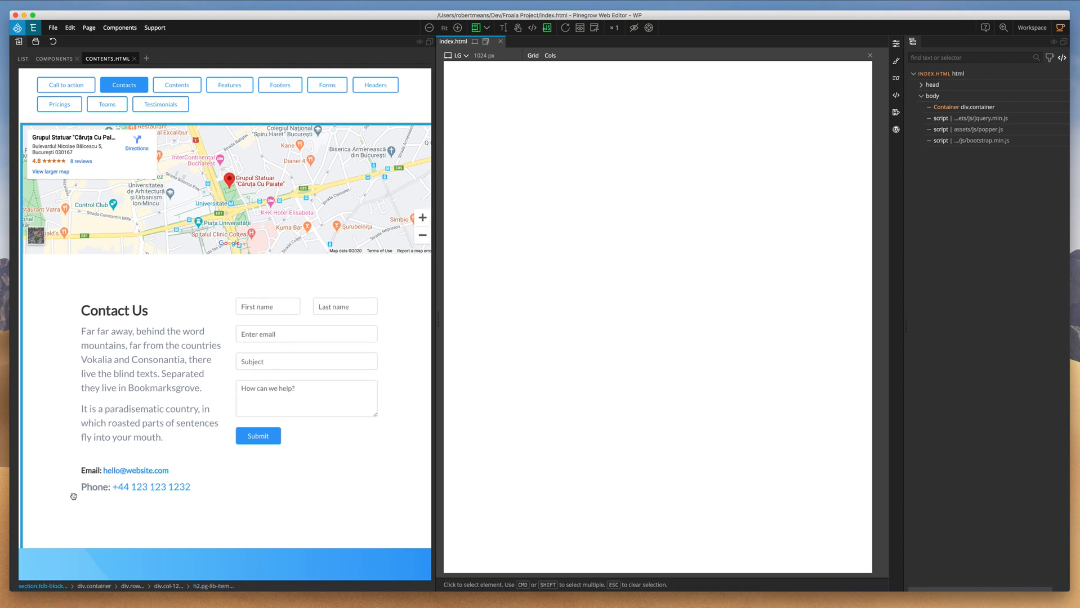
mouse_move(55, 318)
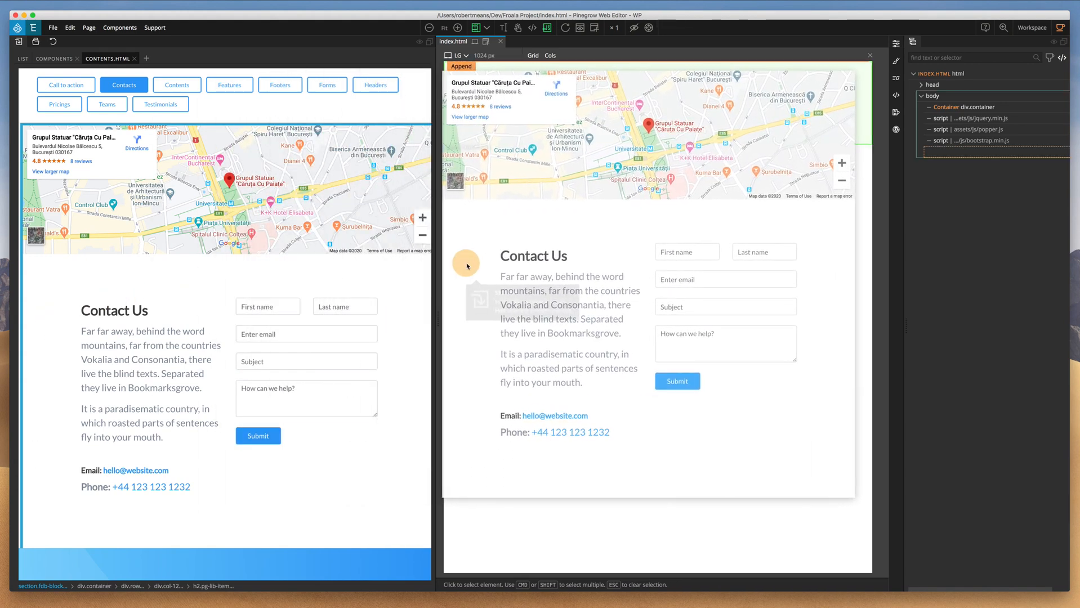
left_click(466, 267)
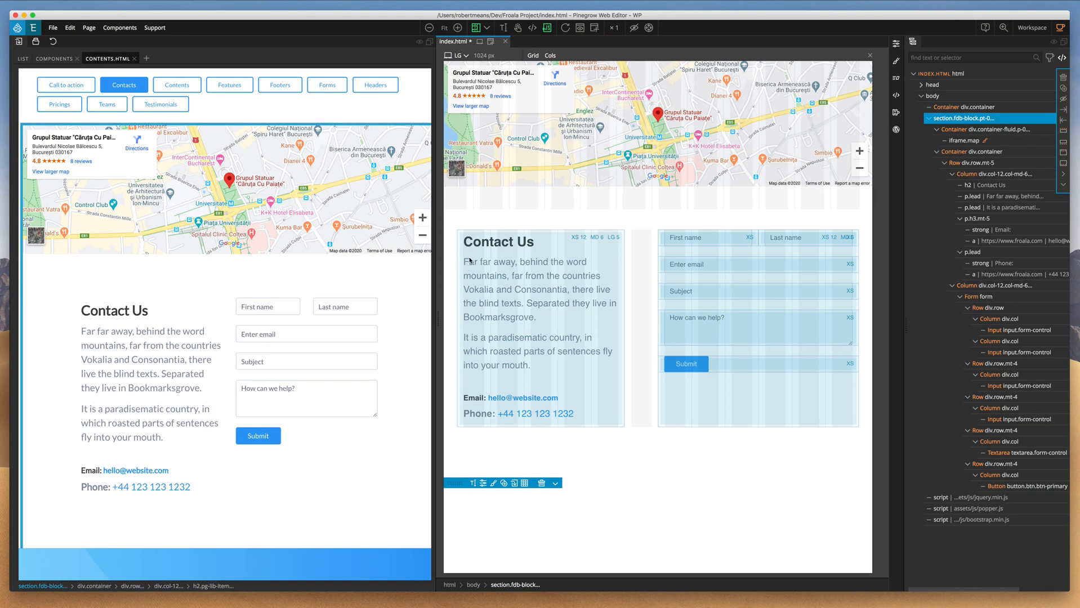
left_click(550, 55)
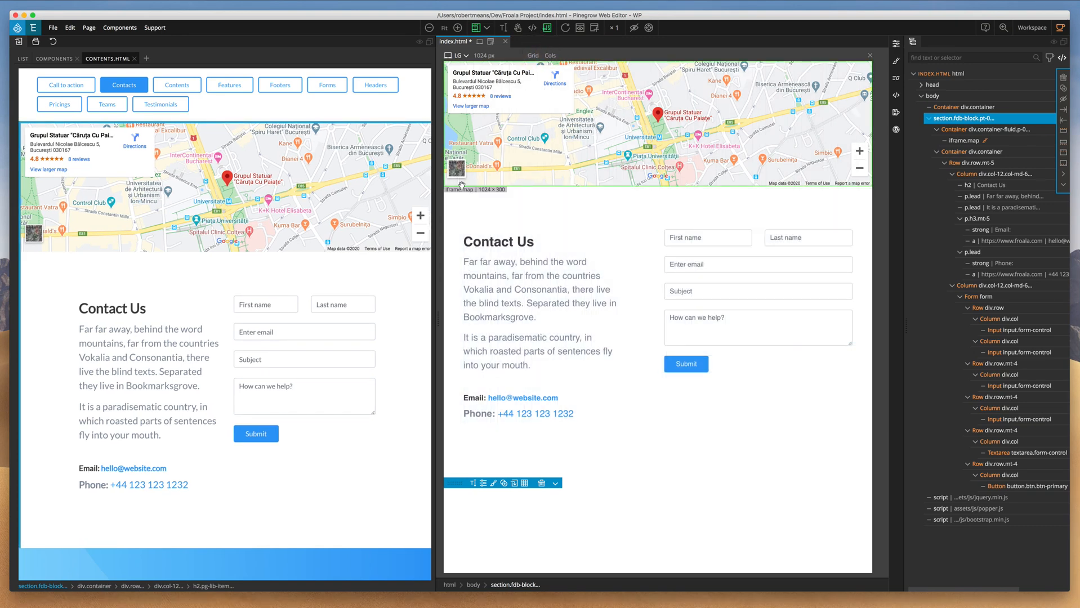
left_click(498, 242)
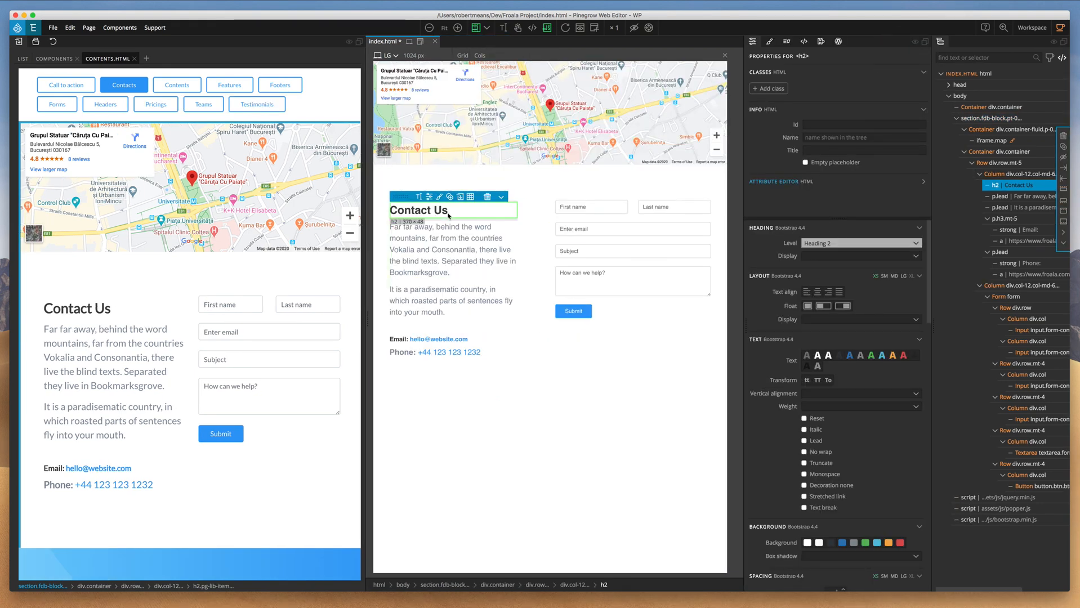
Make the Contact Us heading an h3 and retype it as 'Contact Pinegrow'
left_click(860, 243)
type("P")
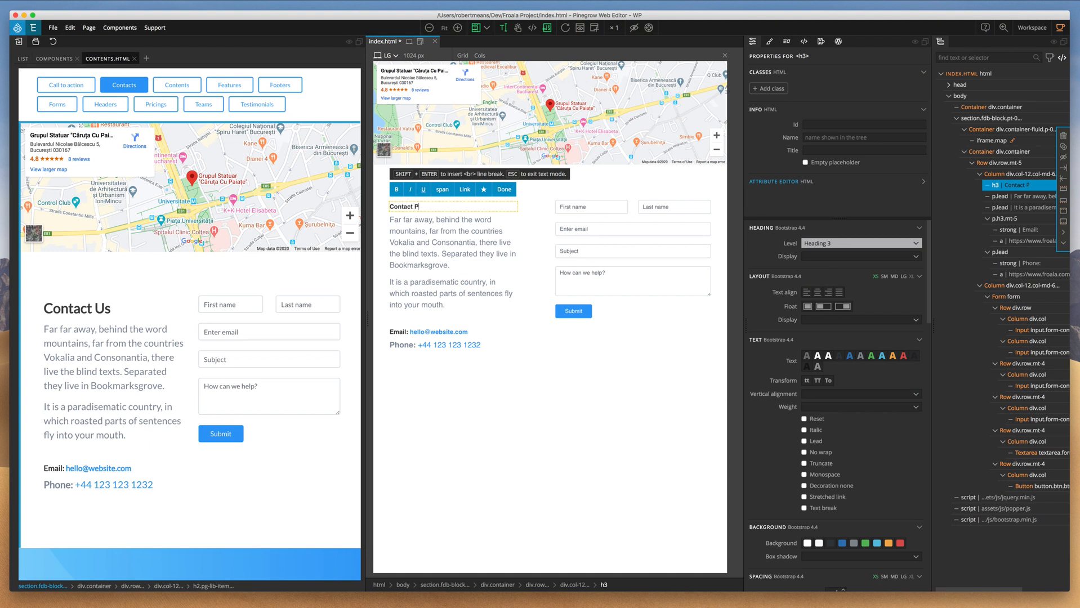
type("inegrow")
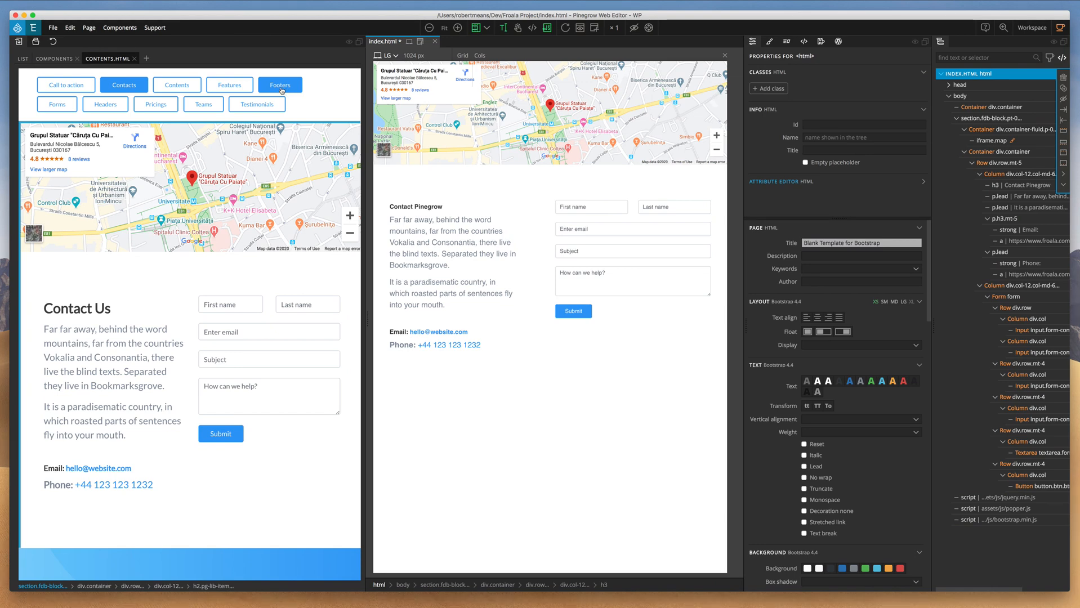
Show Froala's Footers blocks and select the dark footer with copyright text
left_click(279, 84)
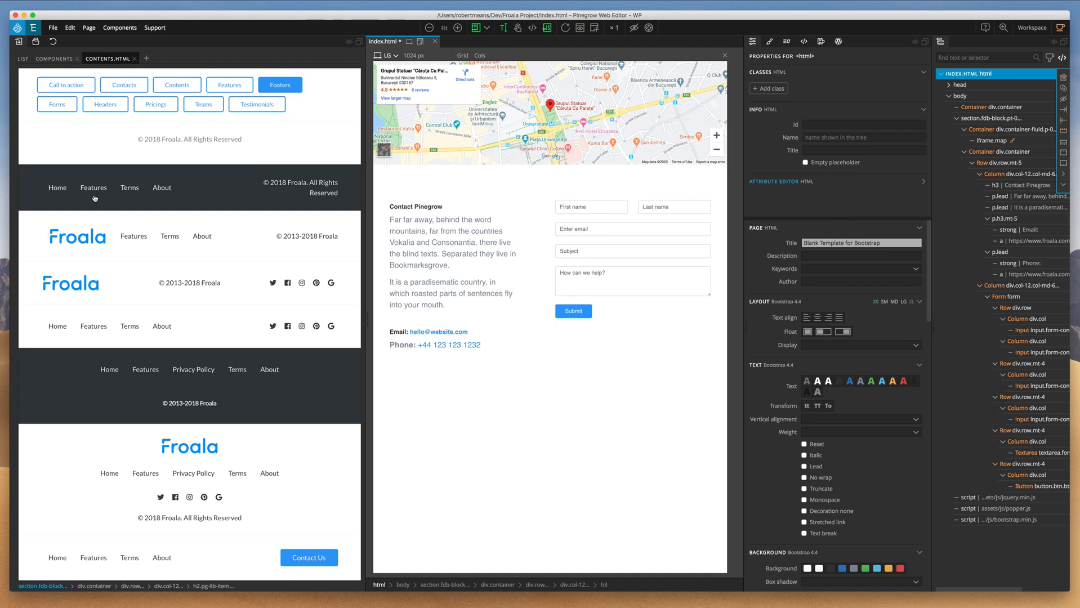
left_click(110, 191)
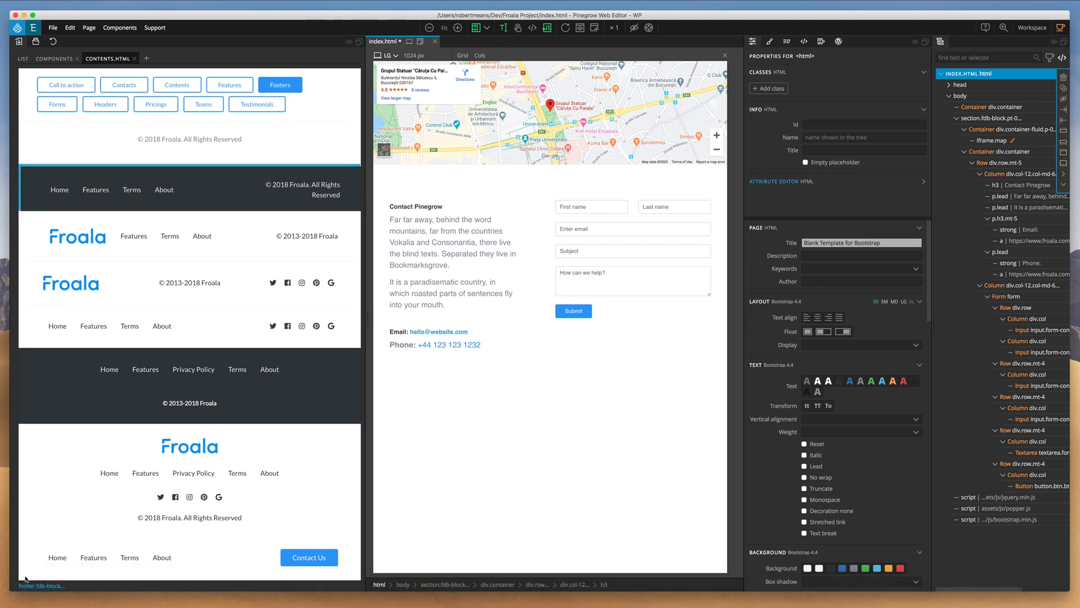
mouse_move(21, 586)
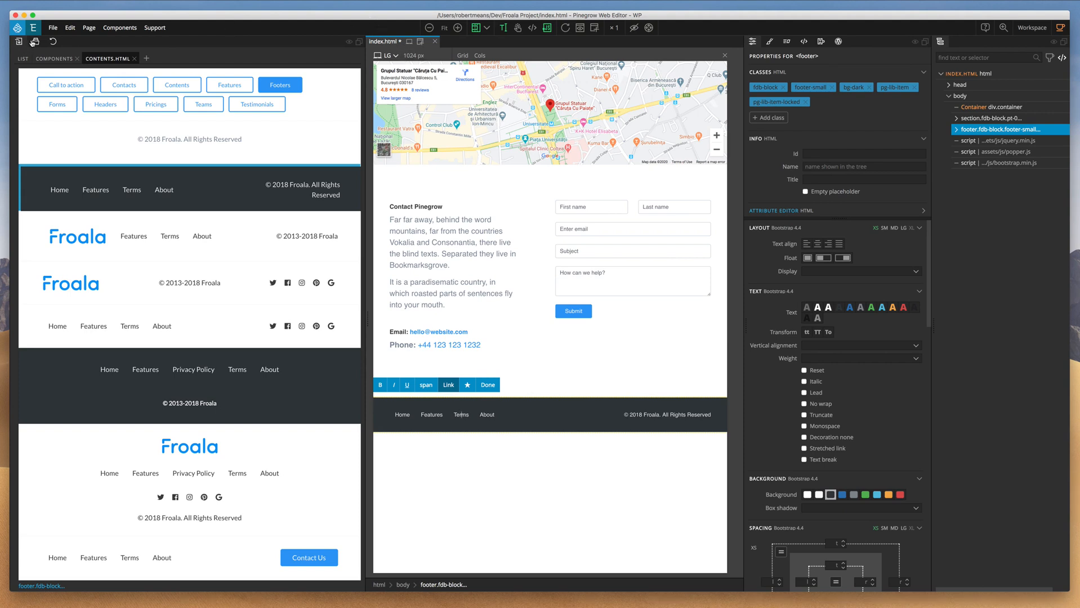
mouse_move(18, 42)
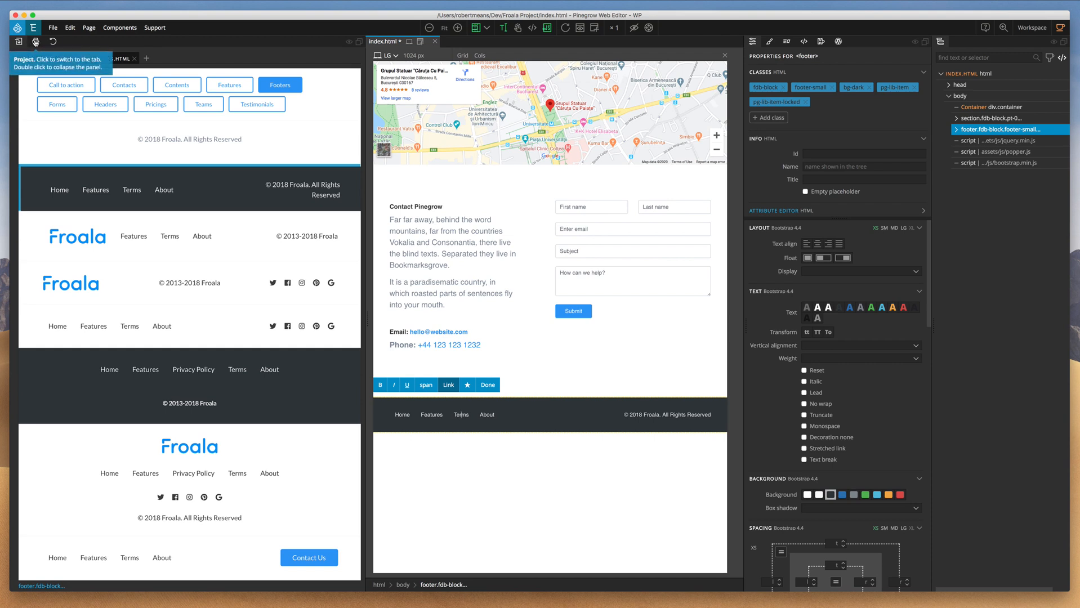
Run Fix links on index.html from the Project file list
left_click(17, 41)
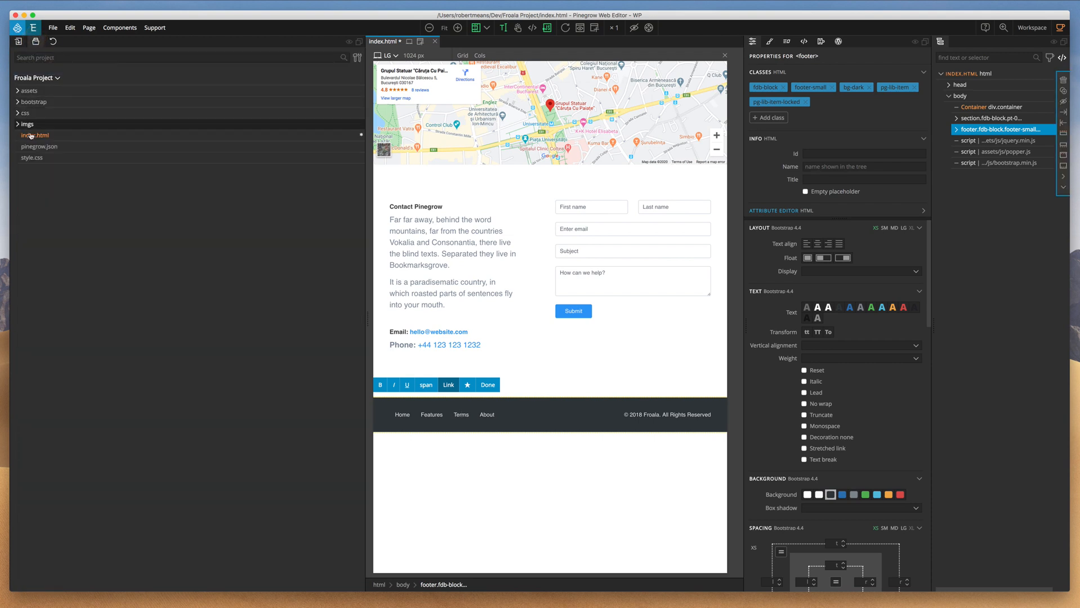
right_click(34, 135)
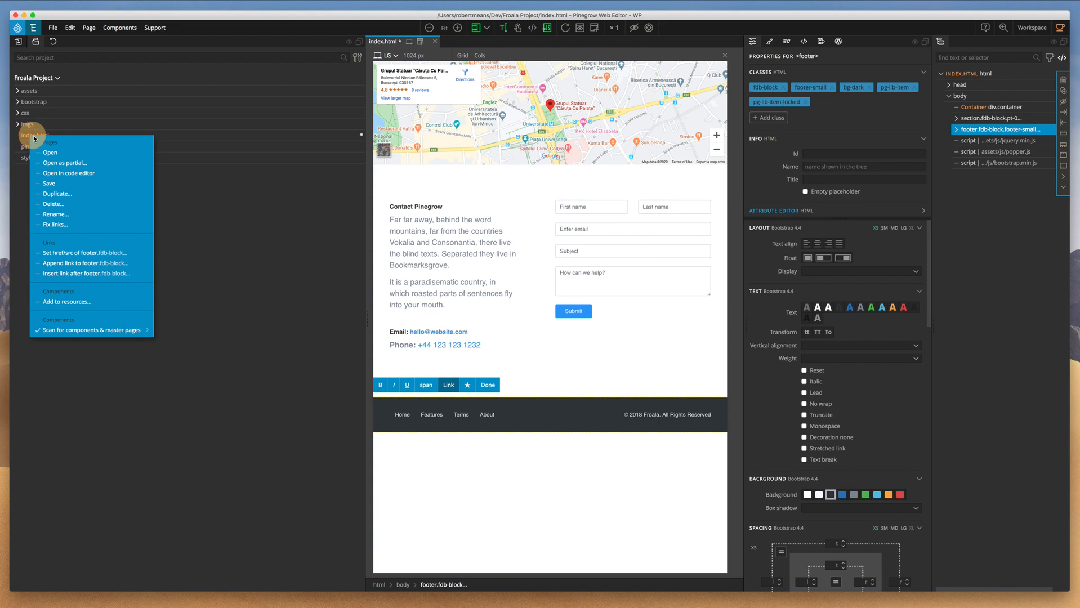
mouse_move(55, 224)
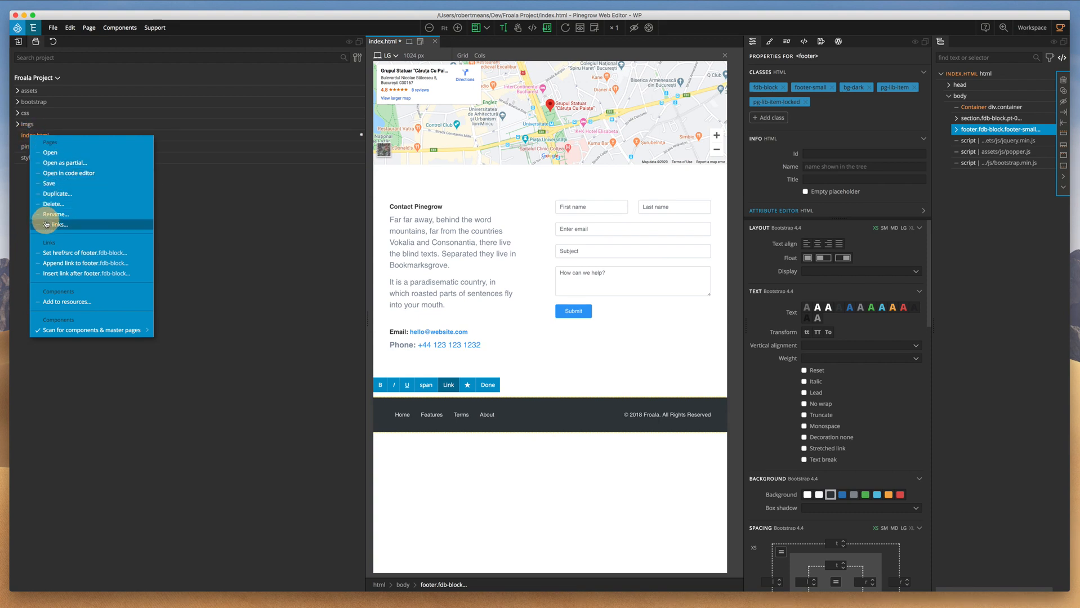
mouse_move(52, 224)
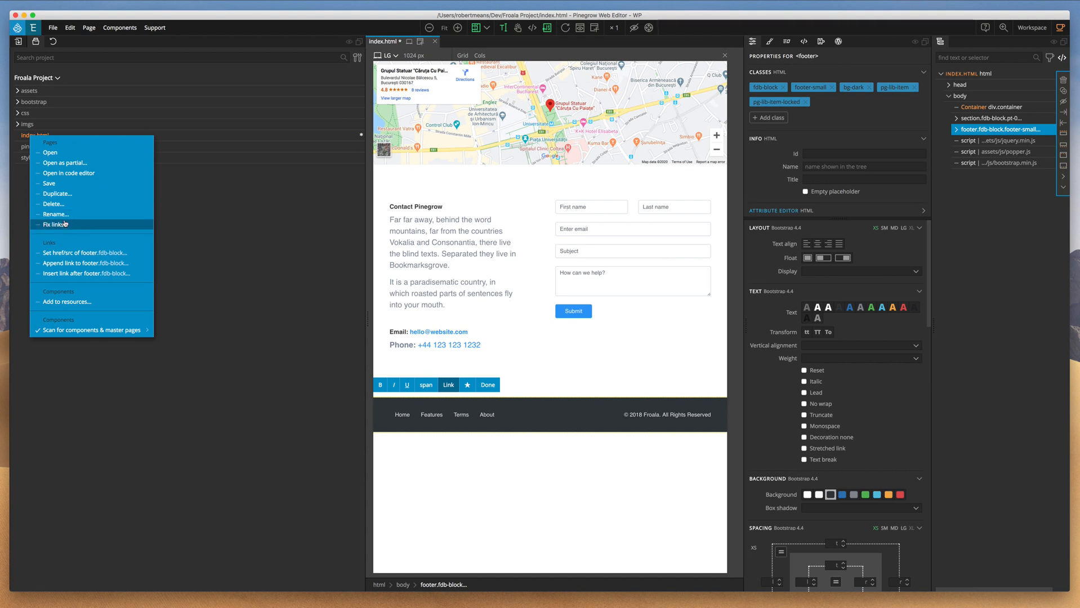
left_click(55, 225)
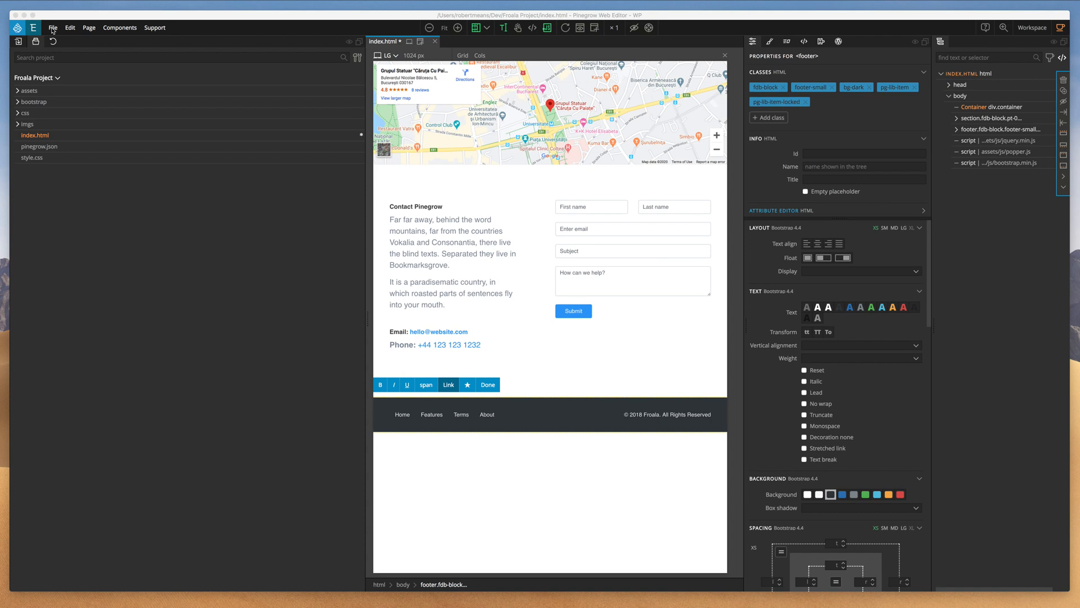
mouse_move(52, 31)
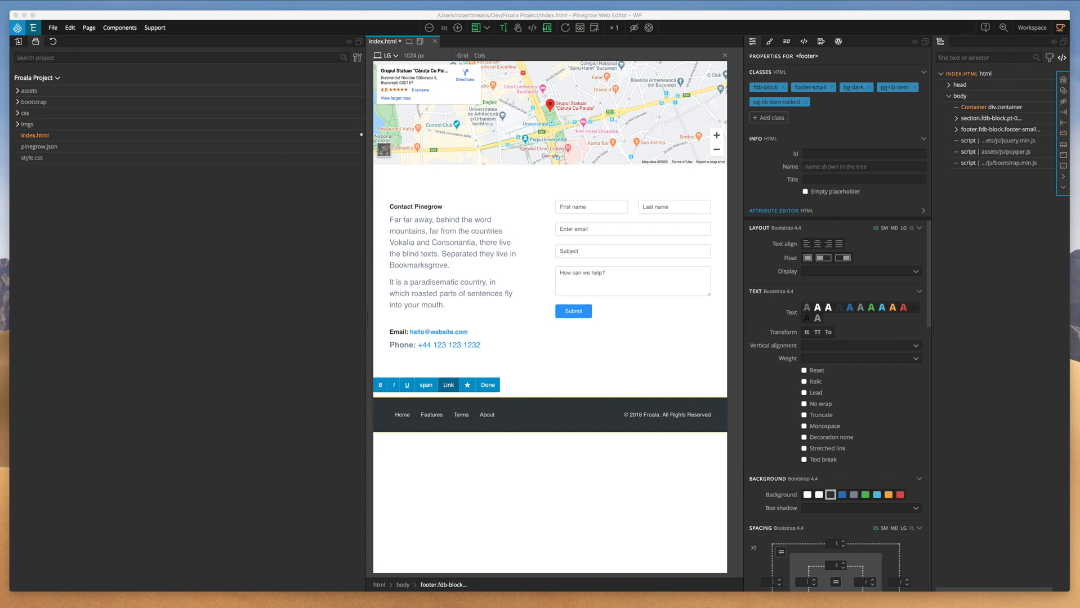